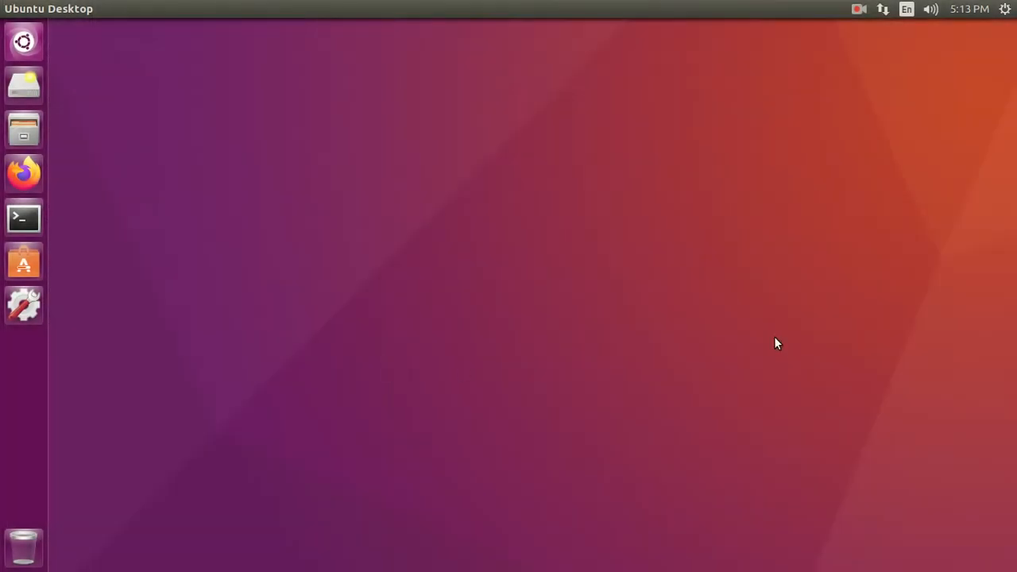
- Check the computer's details from the system menu, then start a Terminal session
{"action": "left_click", "coordinate": [1005, 9]}
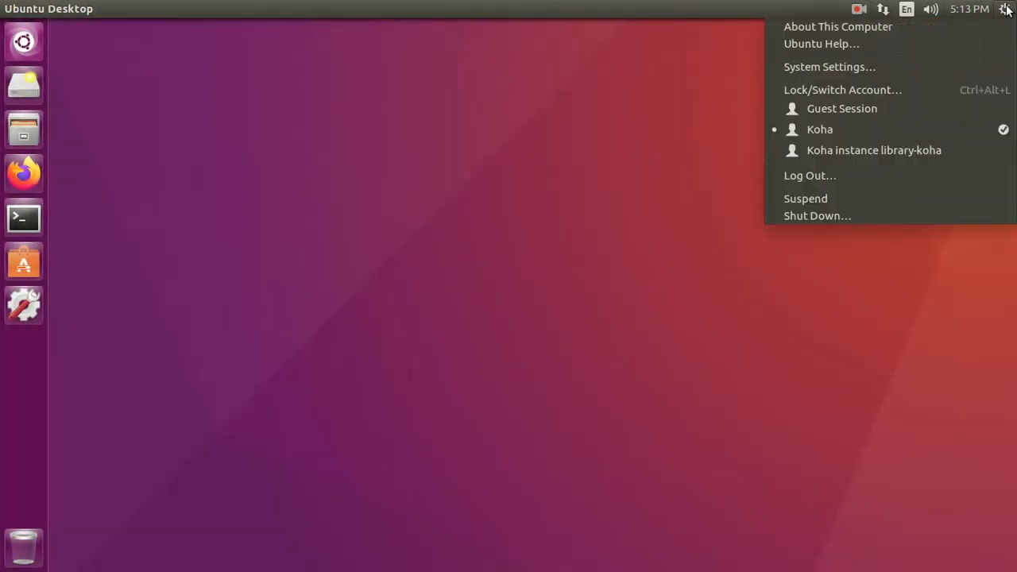
{"action": "left_click", "coordinate": [611, 226]}
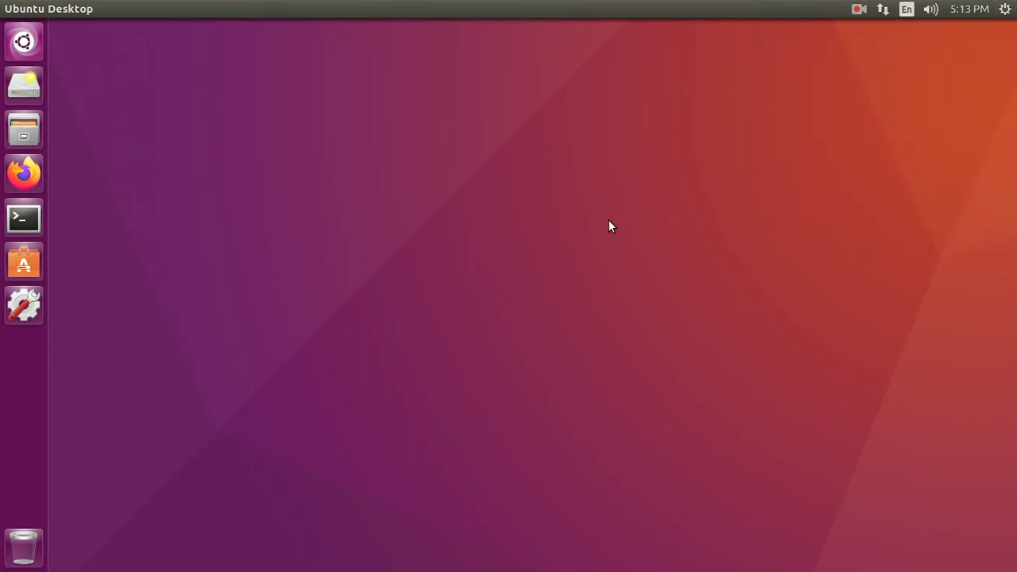
{"action": "left_click", "coordinate": [23, 350]}
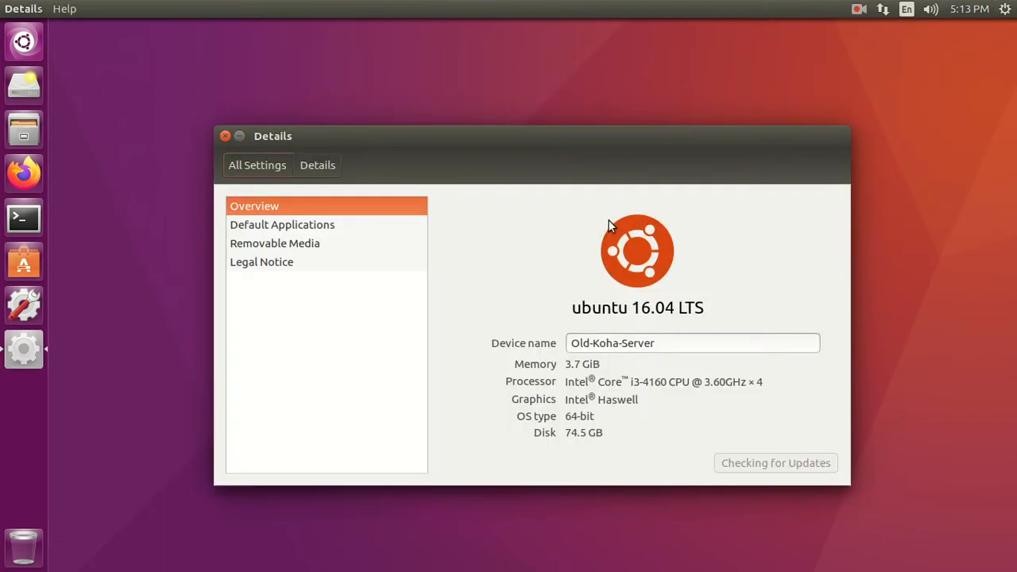
{"action": "mouse_move", "coordinate": [627, 387]}
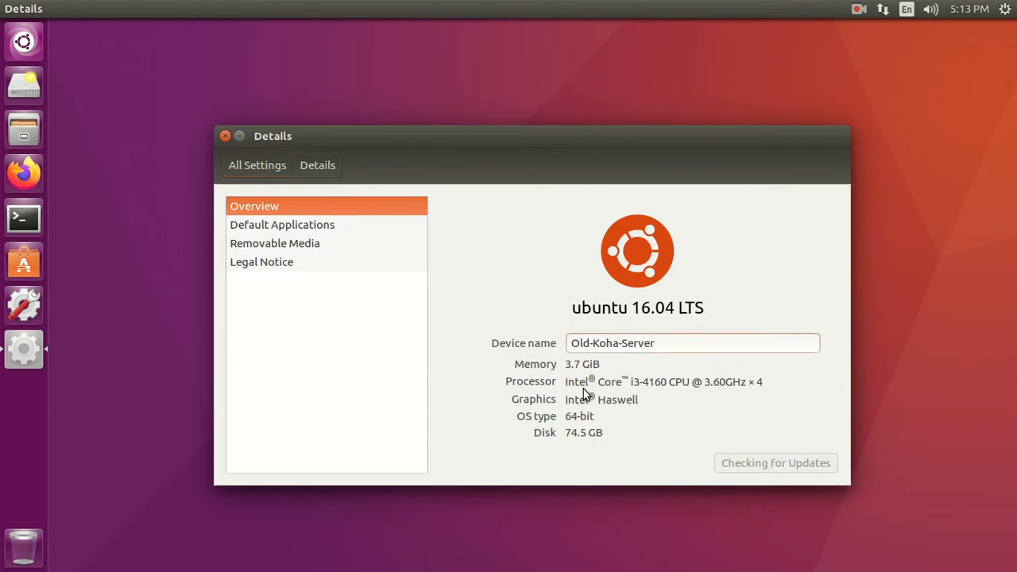
{"action": "left_click", "coordinate": [226, 136]}
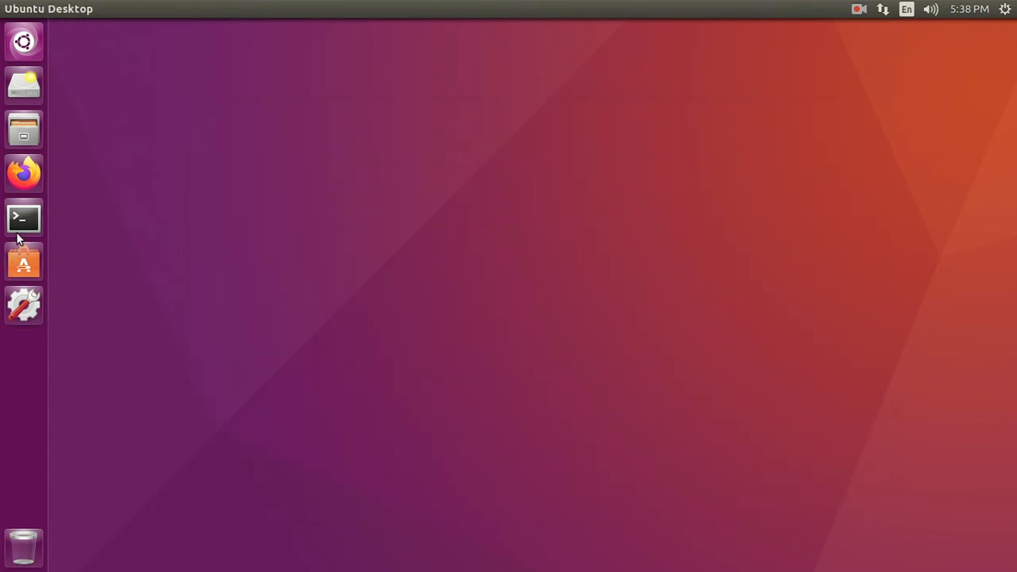
{"action": "left_click", "coordinate": [23, 219]}
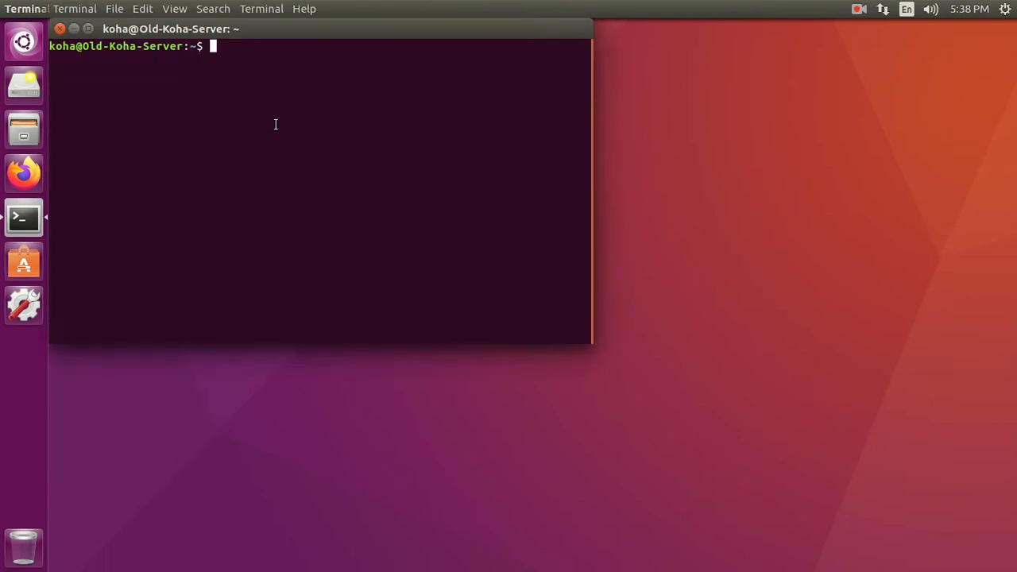
- Run sudo apt-get install mysql-workbench with Tab completion and answer Y to continue
{"action": "type", "text": "sudo ap"}
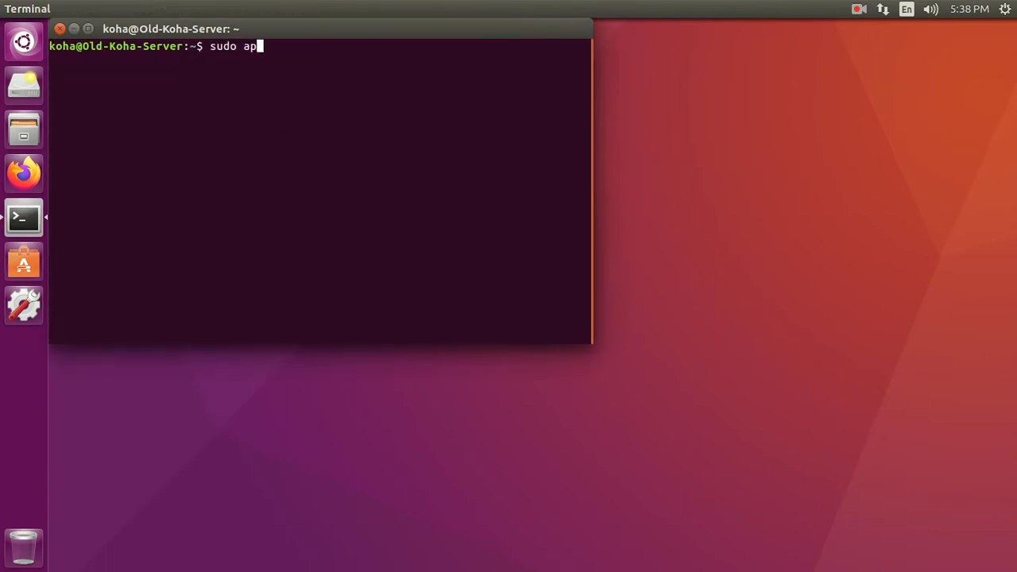
{"action": "type", "text": "t-get install mysql"}
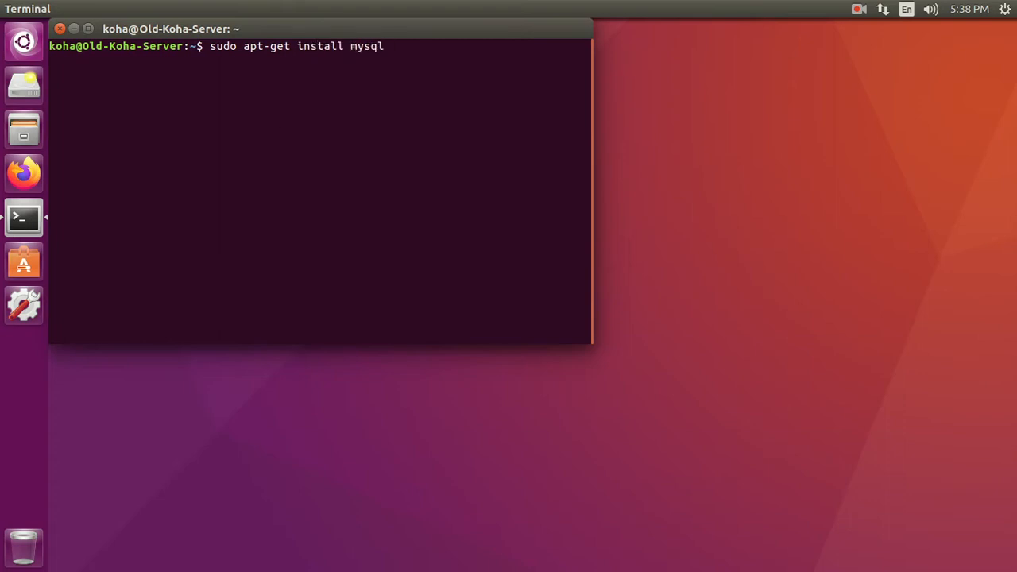
{"action": "key", "text": "Tab"}
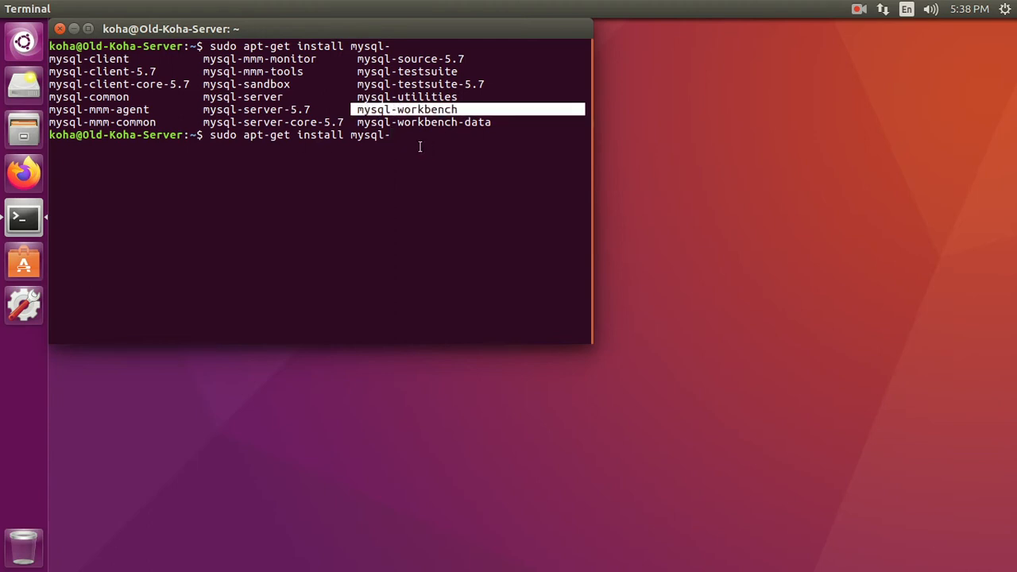
{"action": "type", "text": "work"}
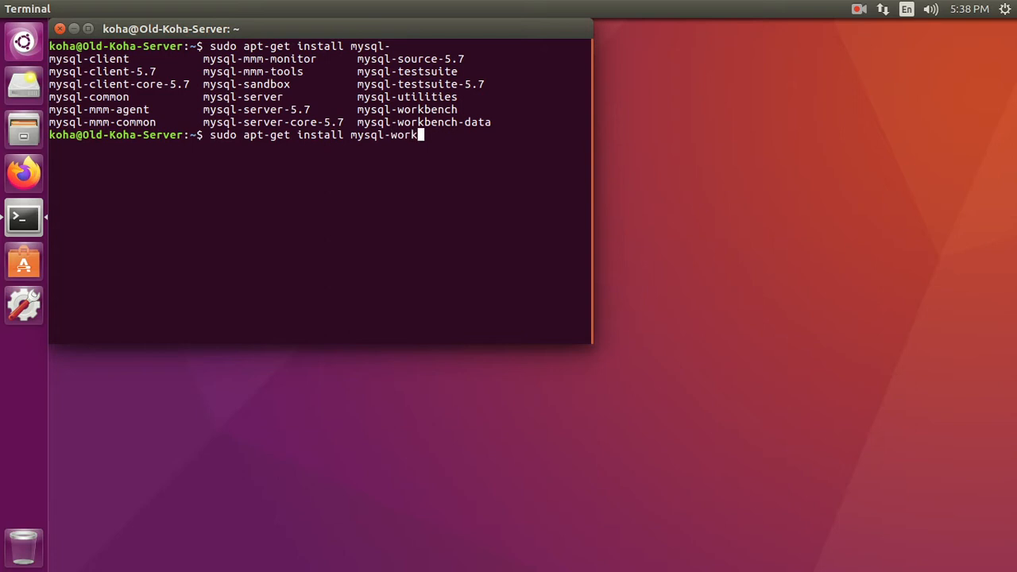
{"action": "type", "text": "bench"}
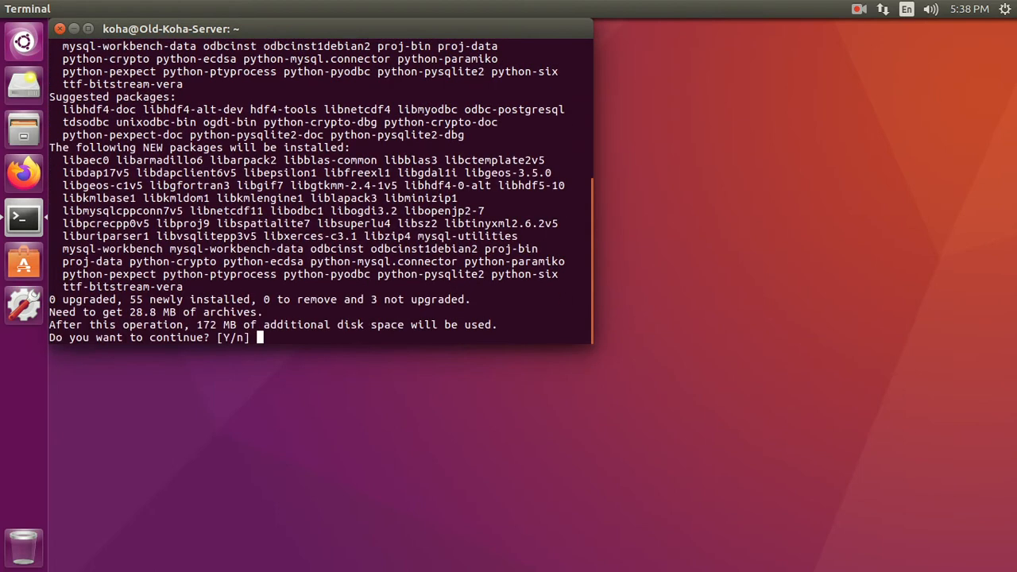
{"action": "type", "text": "Y"}
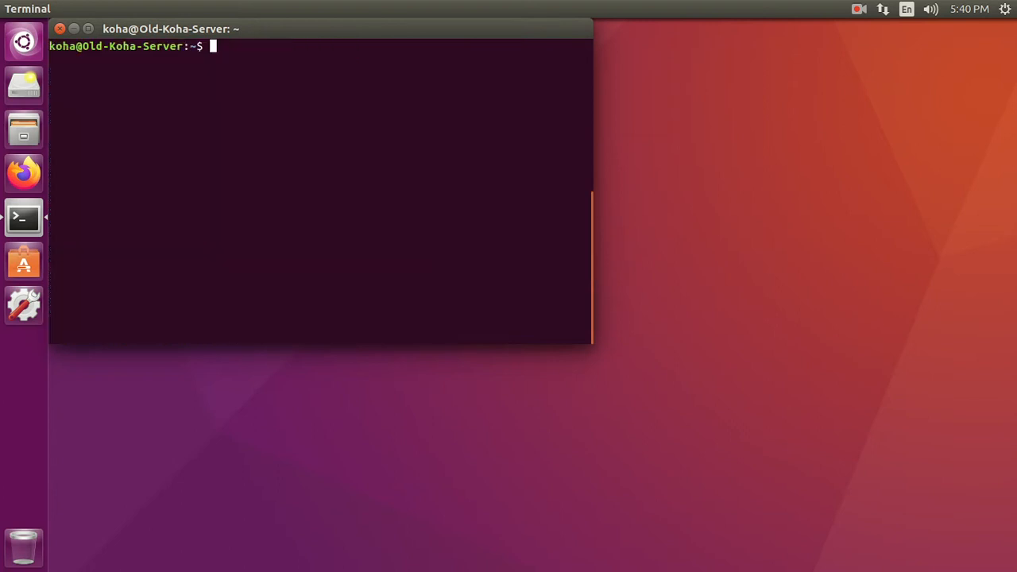
- Search the Dash for 'my' and launch MySQL Workbench from the results
{"action": "left_click", "coordinate": [73, 28]}
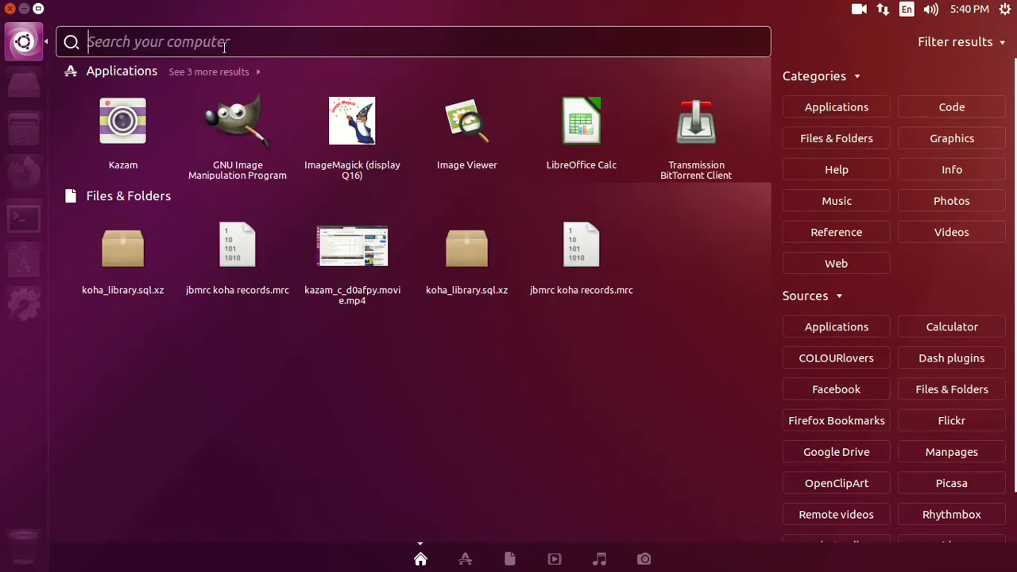
{"action": "type", "text": "my"}
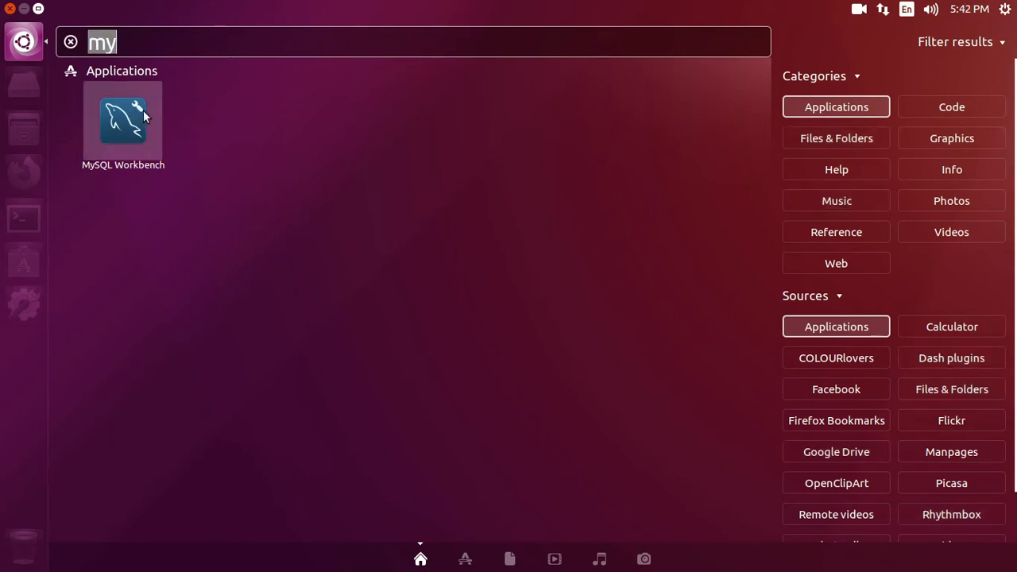
{"action": "double_click", "coordinate": [123, 119]}
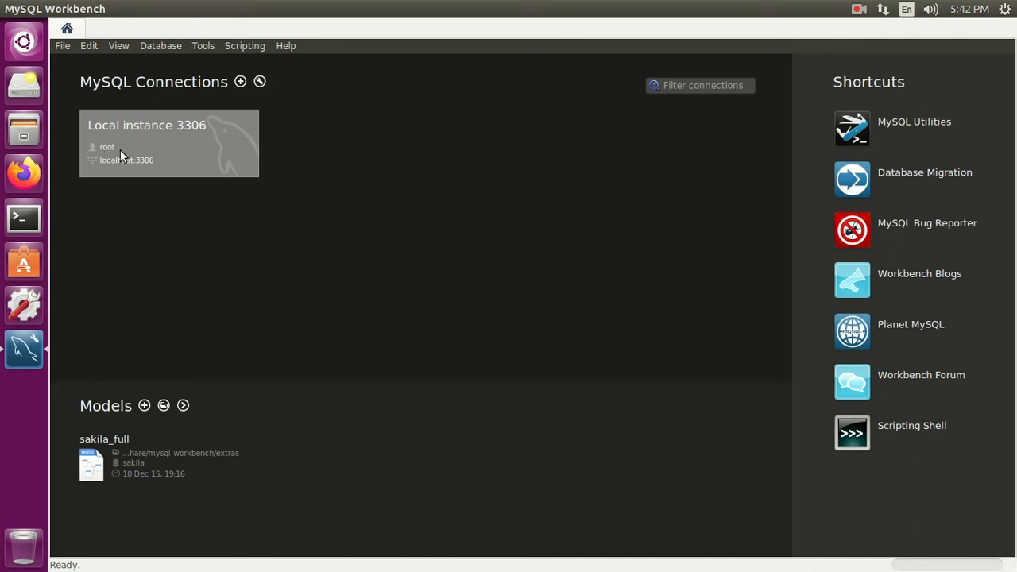
- Connect to Local instance 3306 as root, saving the password in the keychain
{"action": "double_click", "coordinate": [168, 143]}
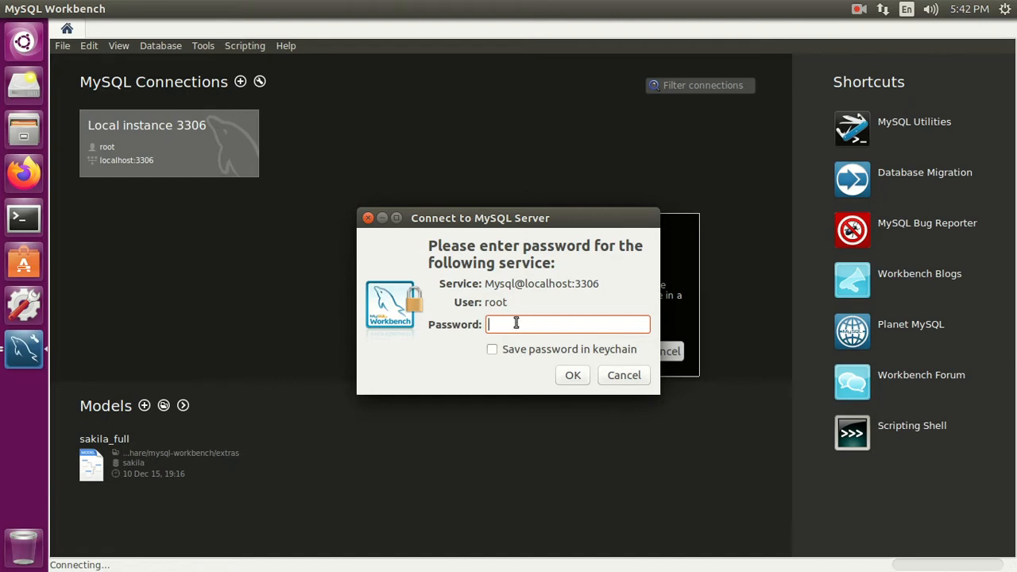
{"action": "type", "text": "password"}
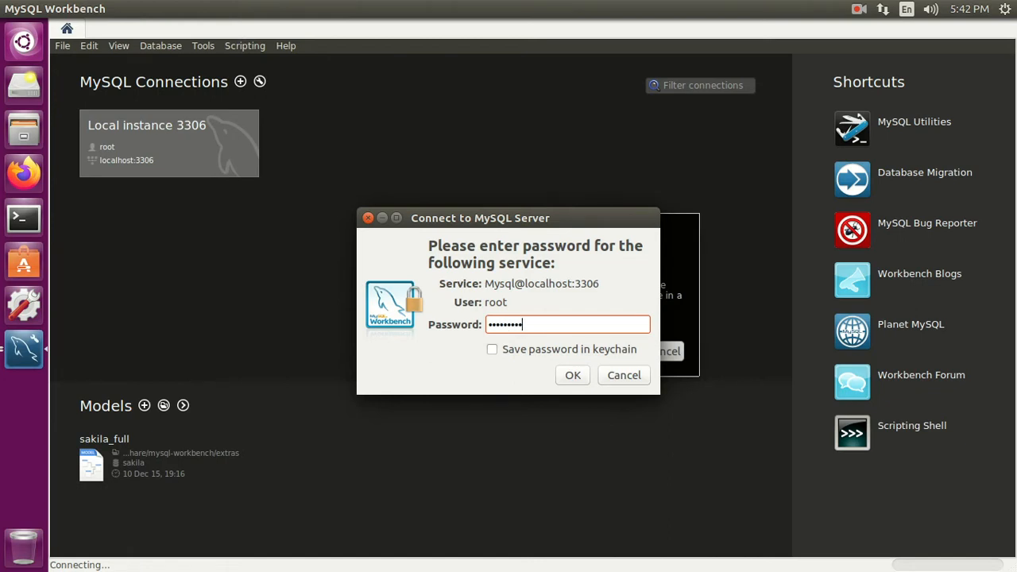
{"action": "left_click", "coordinate": [491, 349]}
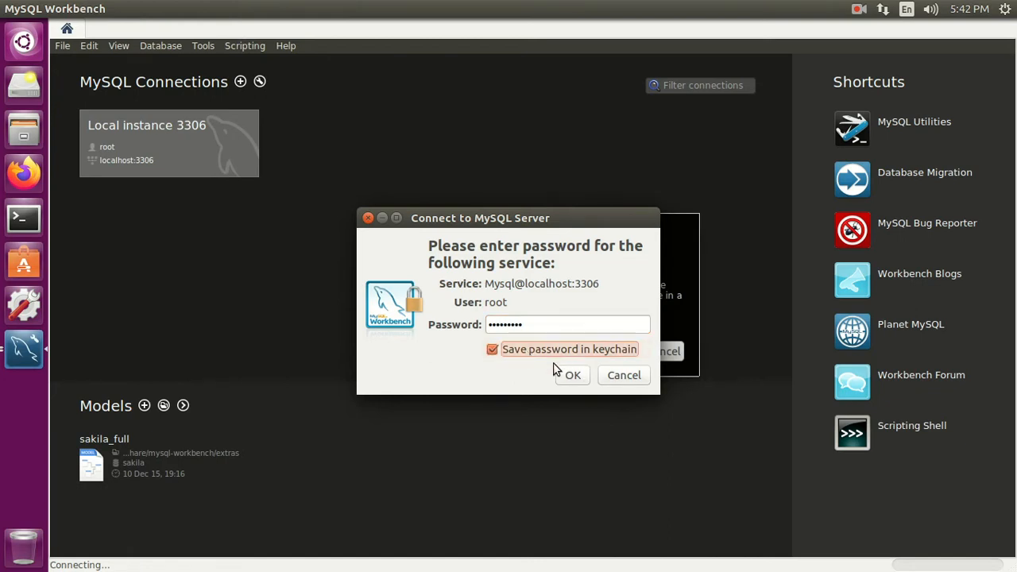
{"action": "left_click", "coordinate": [572, 375]}
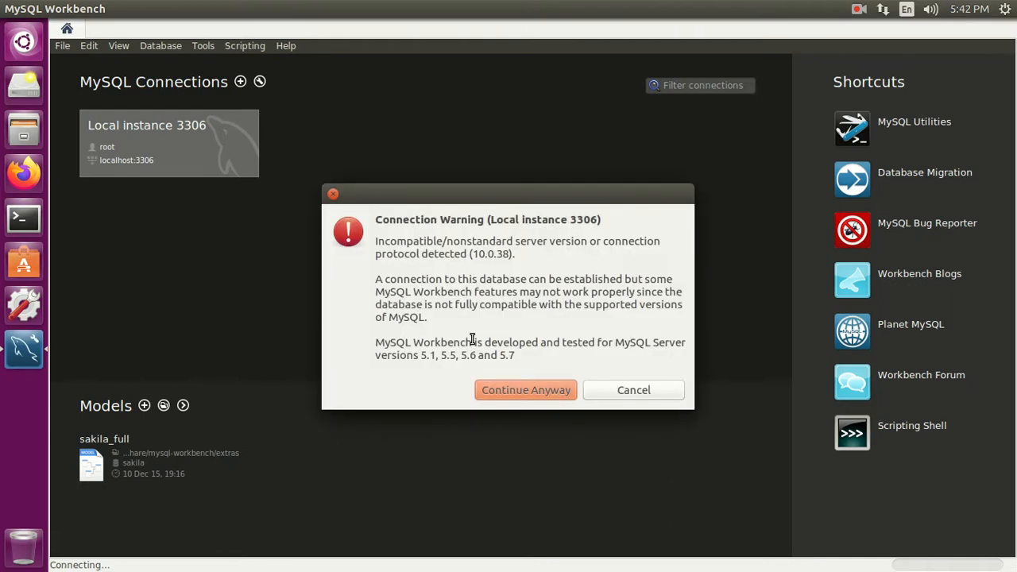
{"action": "mouse_move", "coordinate": [525, 389]}
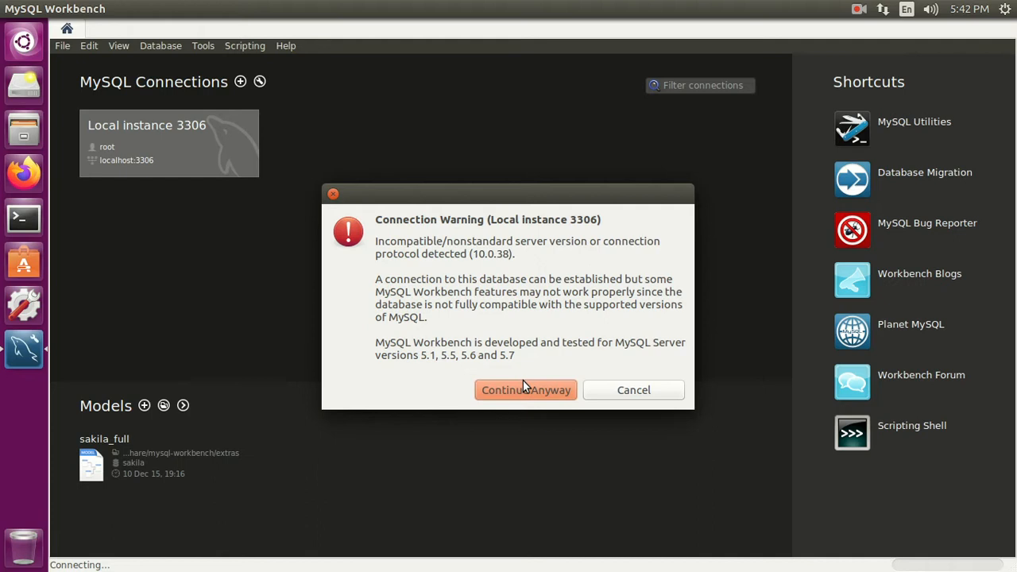
- Dismiss the version warning, make koha_library the default schema and expand its tables
{"action": "left_click", "coordinate": [525, 389]}
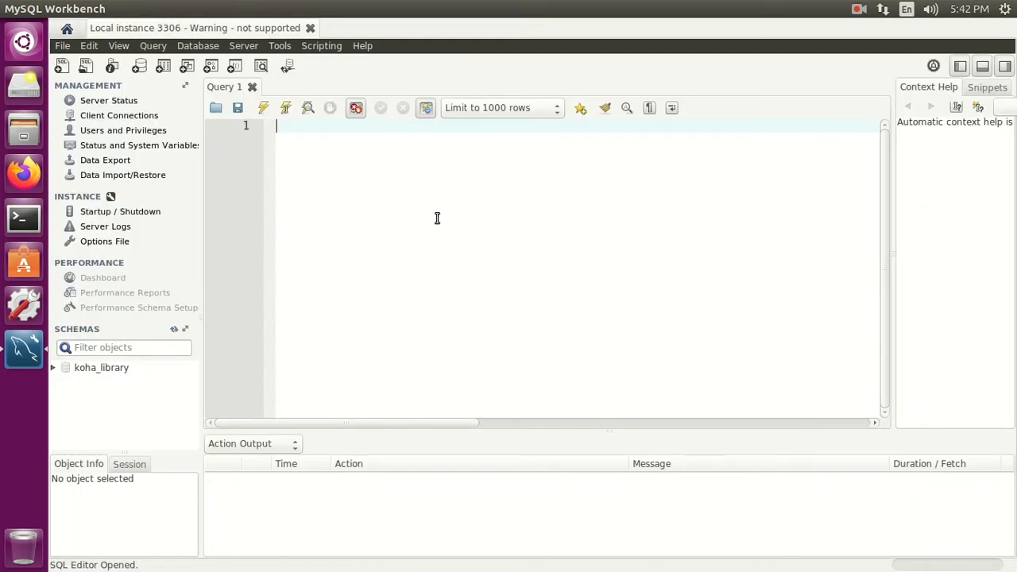
{"action": "right_click", "coordinate": [101, 367]}
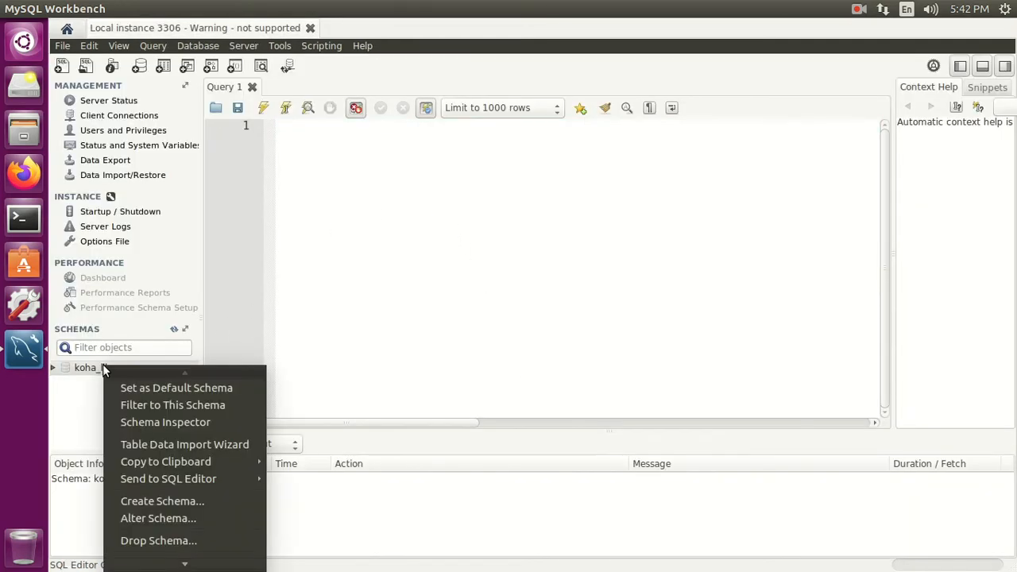
{"action": "mouse_move", "coordinate": [173, 405]}
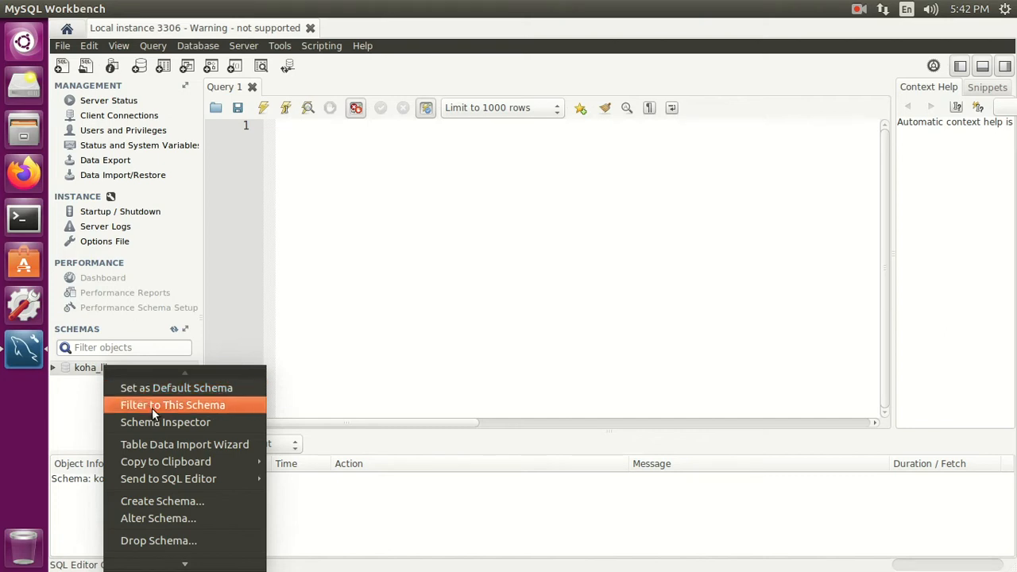
{"action": "mouse_move", "coordinate": [184, 444]}
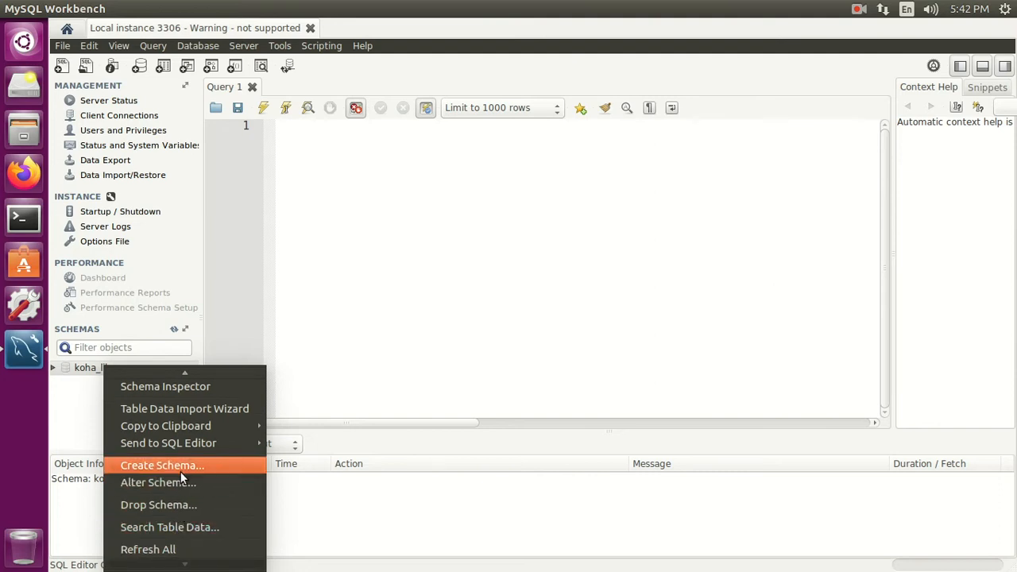
{"action": "mouse_move", "coordinate": [183, 442]}
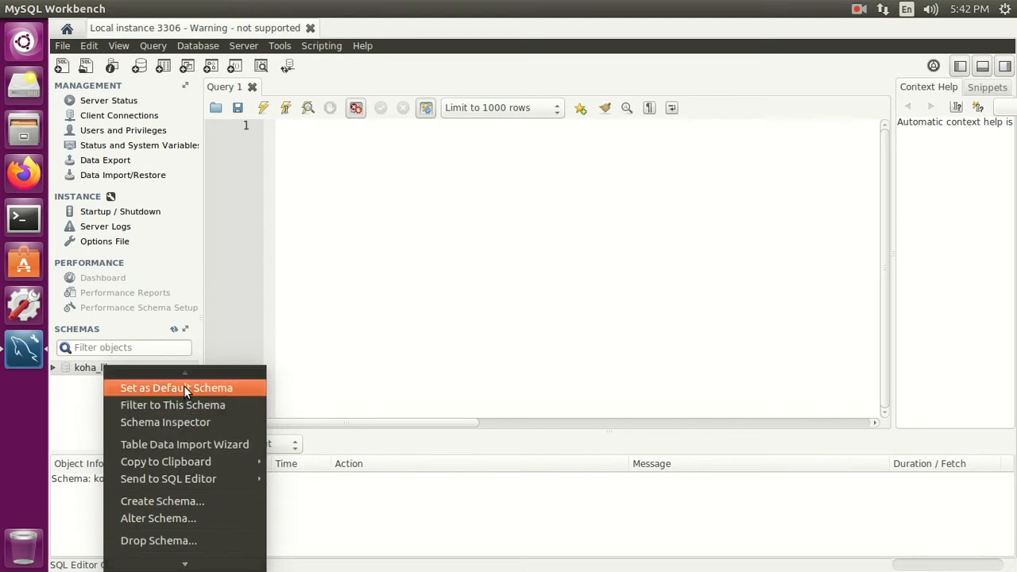
{"action": "left_click", "coordinate": [176, 388]}
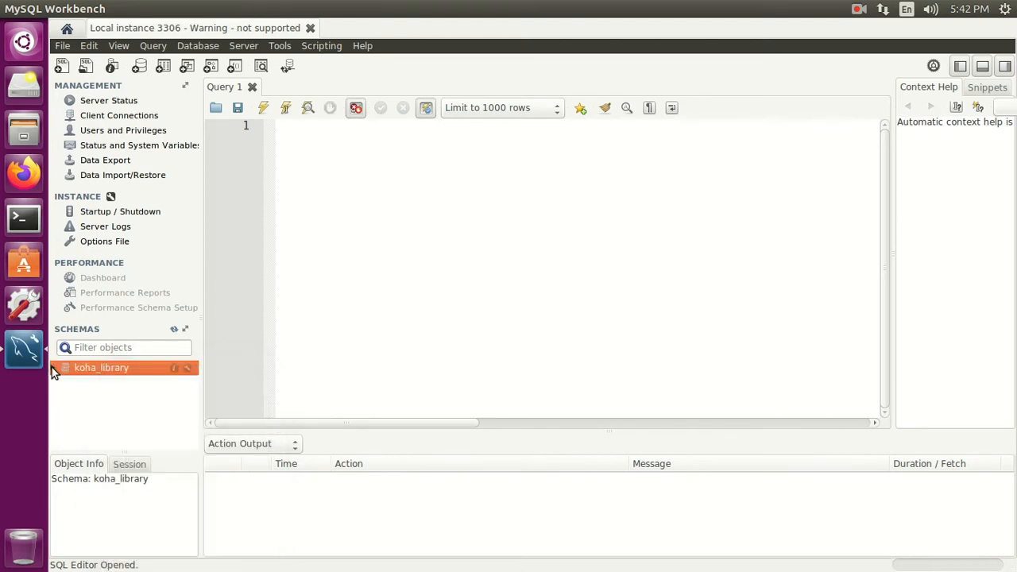
{"action": "left_click", "coordinate": [53, 367]}
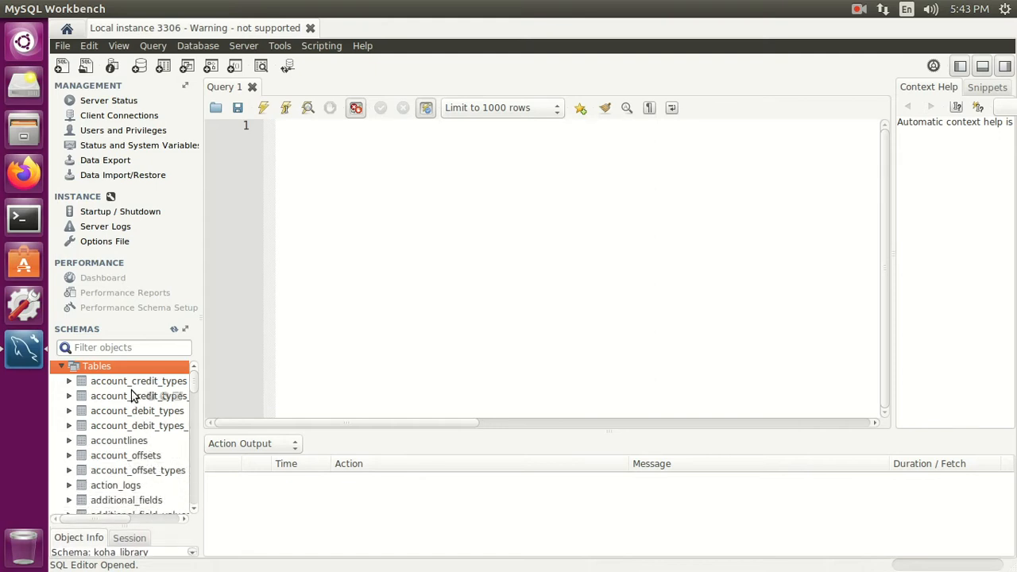
- Scroll the table list and bring up the actions for the biblio table
{"action": "scroll", "scroll_direction": "down", "scroll_amount": 3}
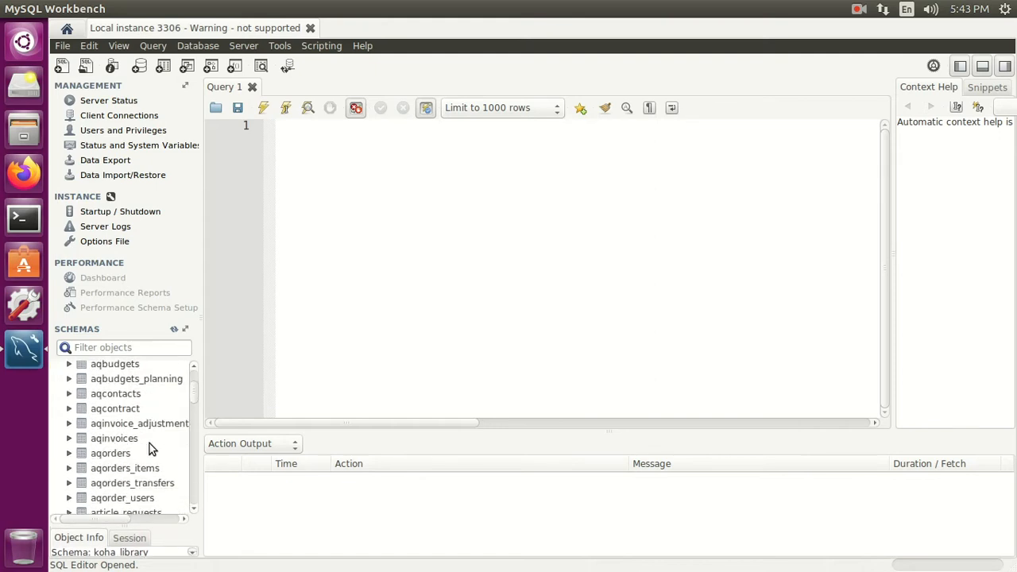
{"action": "scroll", "scroll_direction": "down", "scroll_amount": 3}
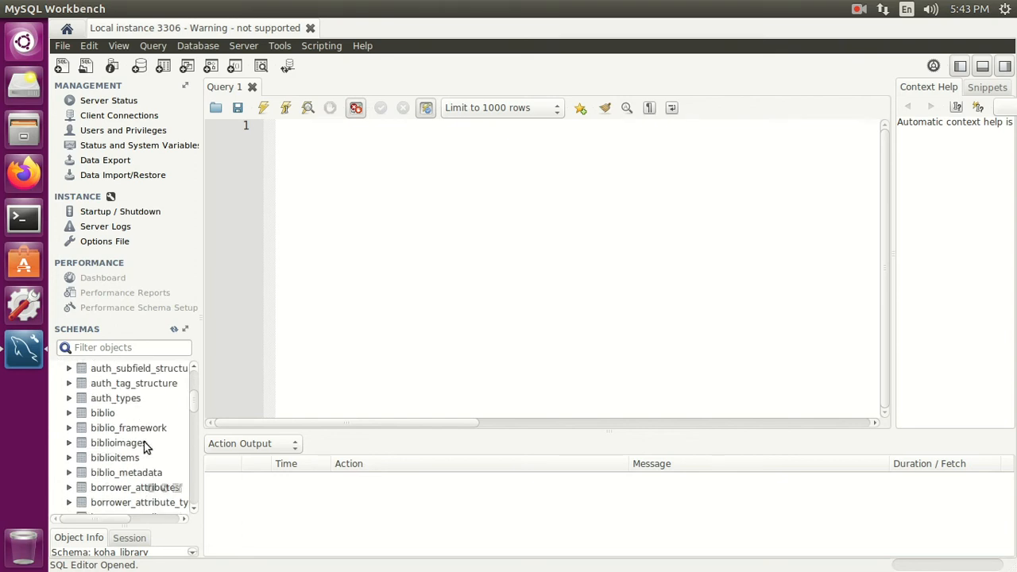
{"action": "left_click", "coordinate": [102, 412]}
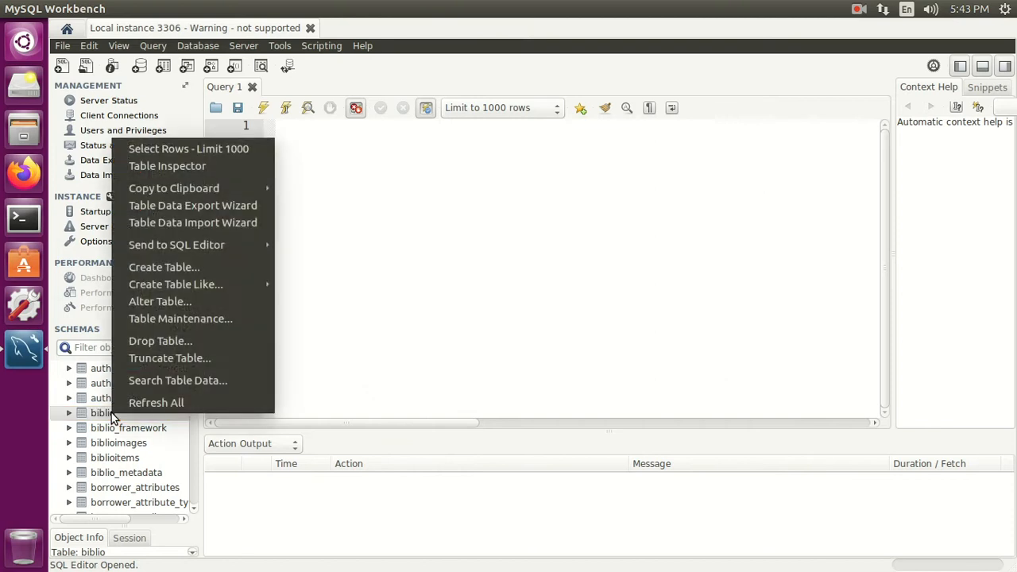
- Show the first 1000 rows of biblio, scroll the results, then close the result tab
{"action": "left_click", "coordinate": [188, 148]}
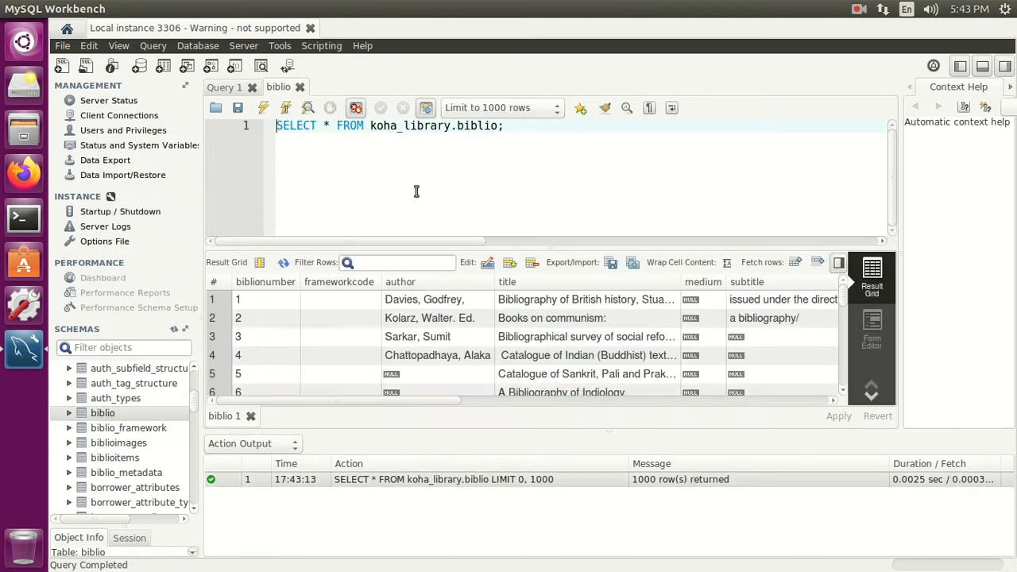
{"action": "scroll", "scroll_direction": "down", "scroll_amount": 3}
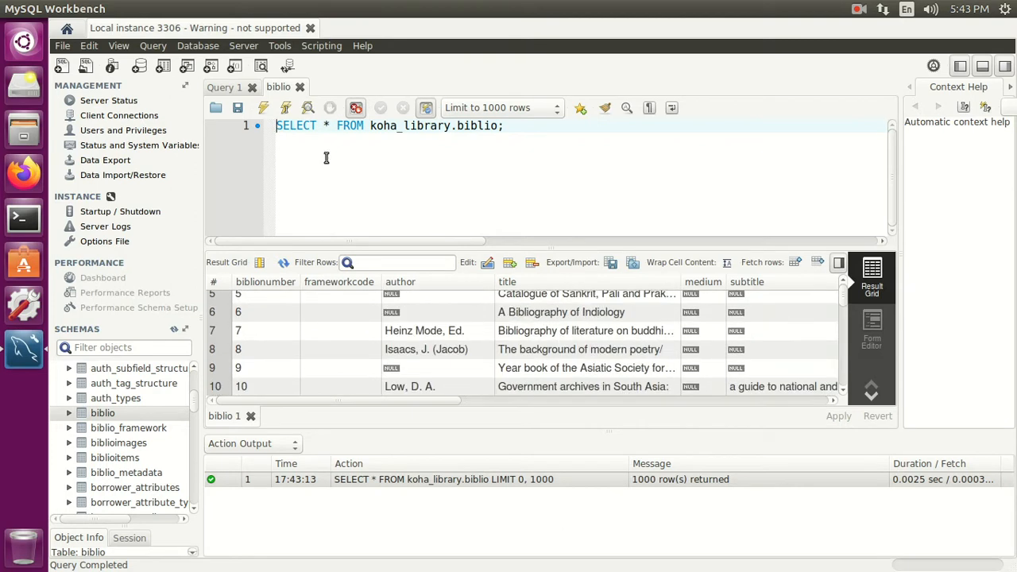
{"action": "double_click", "coordinate": [493, 125]}
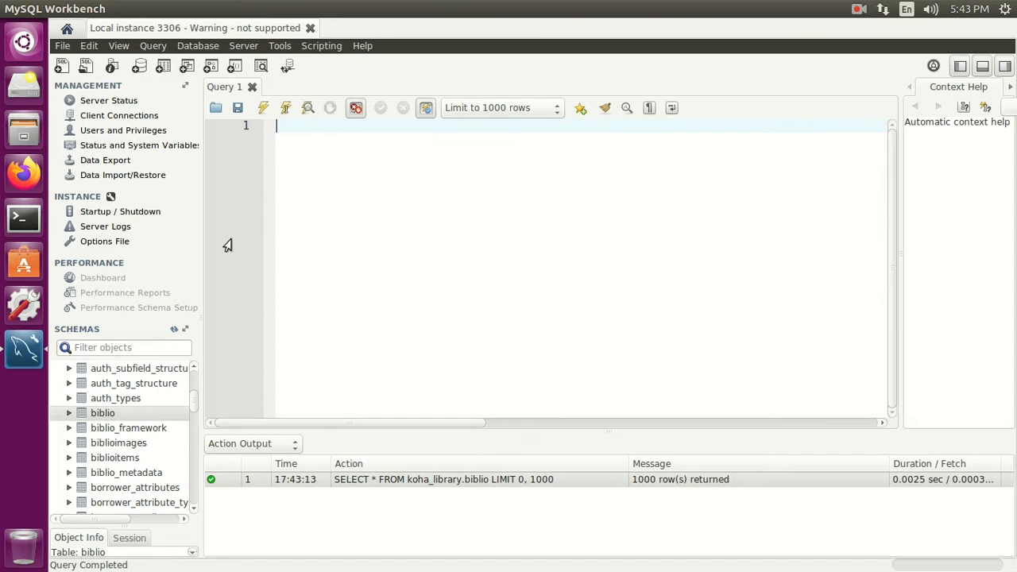
- Review Server Status, Client Connections, Users and Privileges with the remote root account, Status Variables, ending on Data Export
{"action": "left_click", "coordinate": [109, 100]}
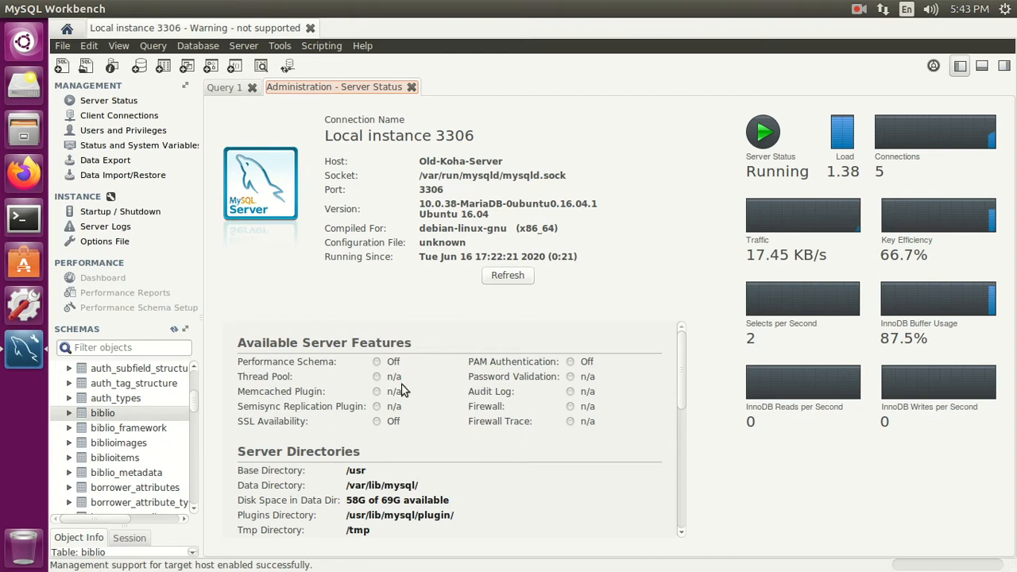
{"action": "mouse_move", "coordinate": [505, 425]}
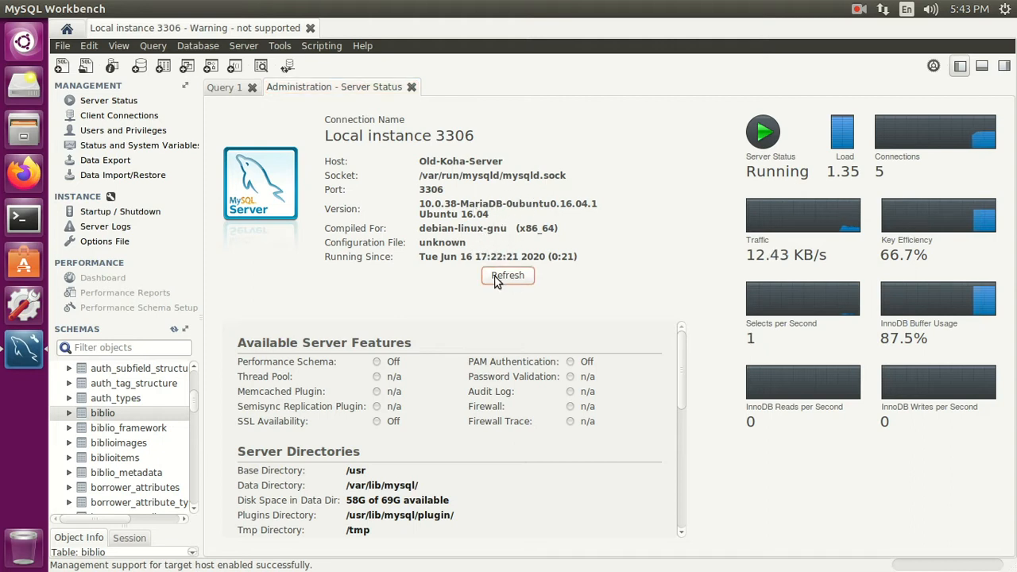
{"action": "left_click", "coordinate": [120, 115]}
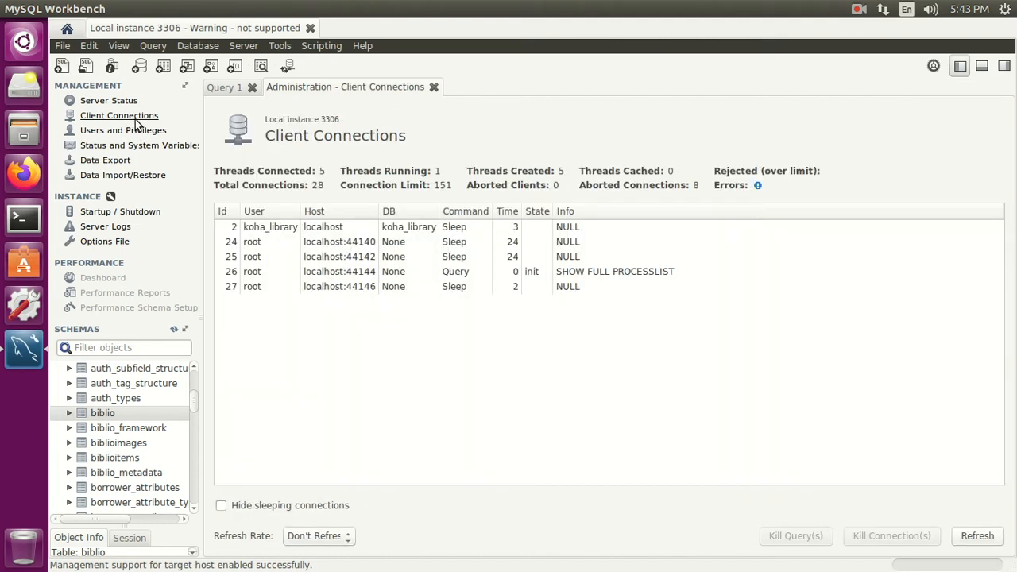
{"action": "left_click", "coordinate": [123, 130]}
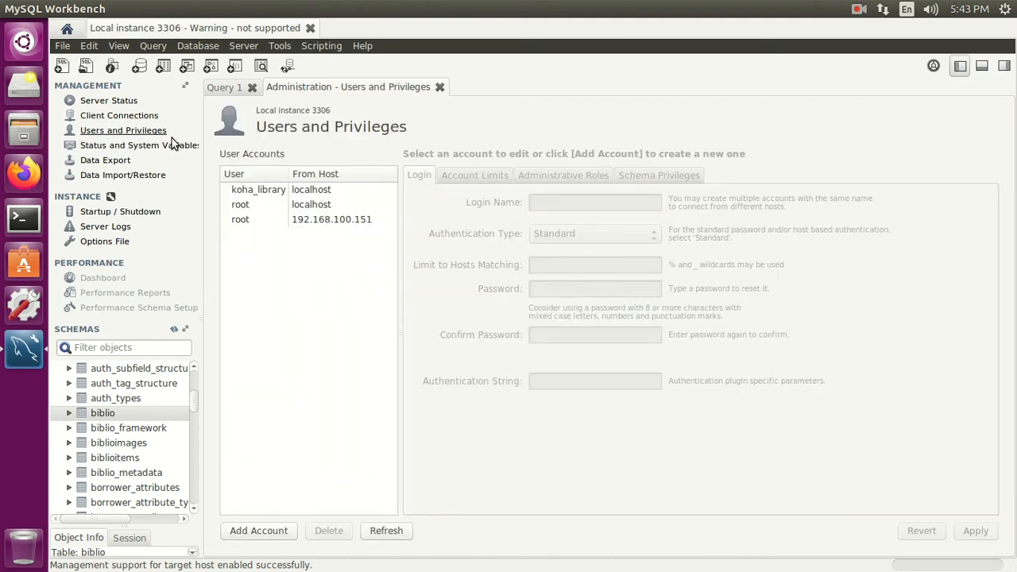
{"action": "mouse_move", "coordinate": [330, 251]}
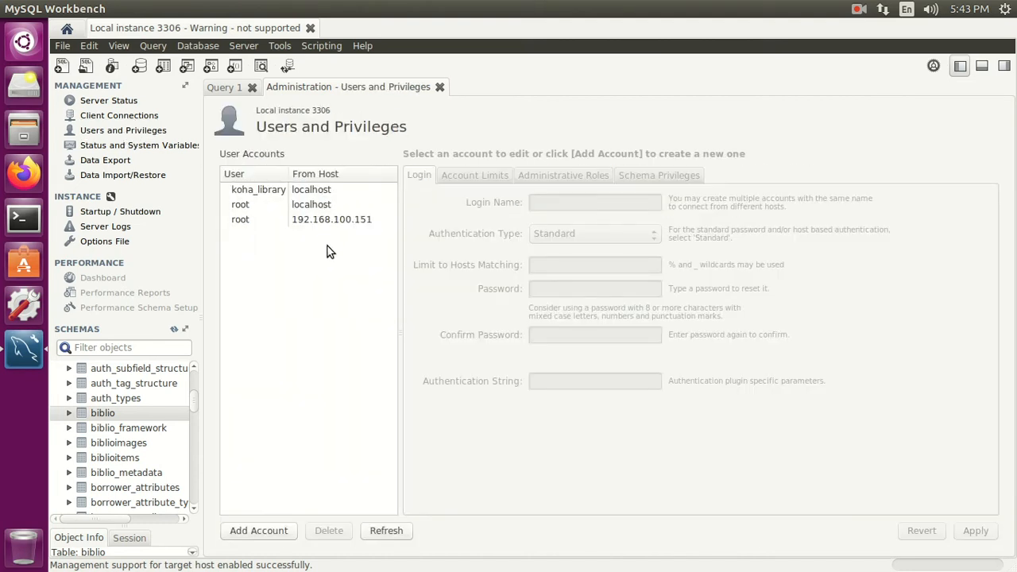
{"action": "mouse_move", "coordinate": [334, 536]}
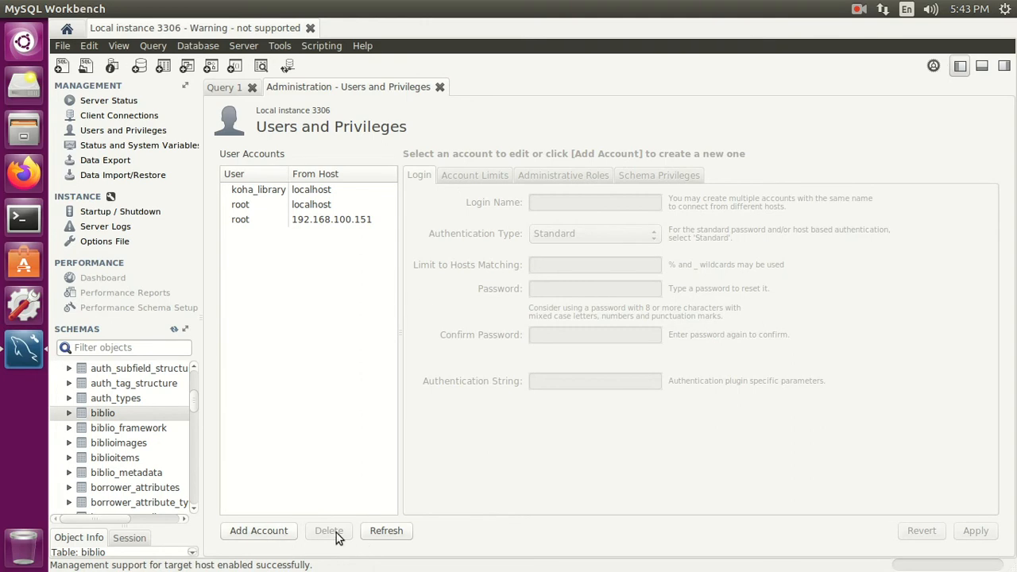
{"action": "left_click", "coordinate": [331, 220]}
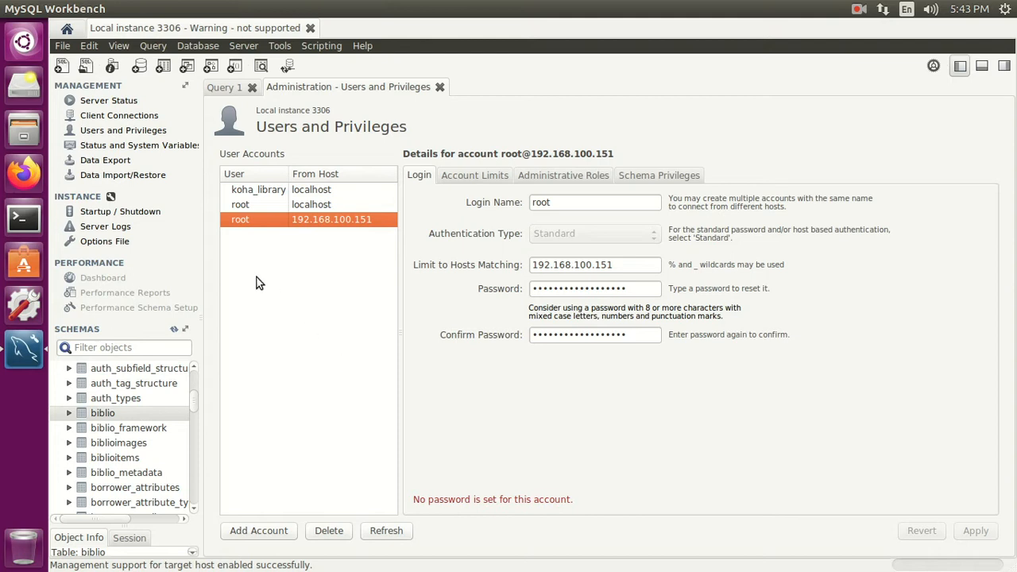
{"action": "left_click", "coordinate": [139, 144]}
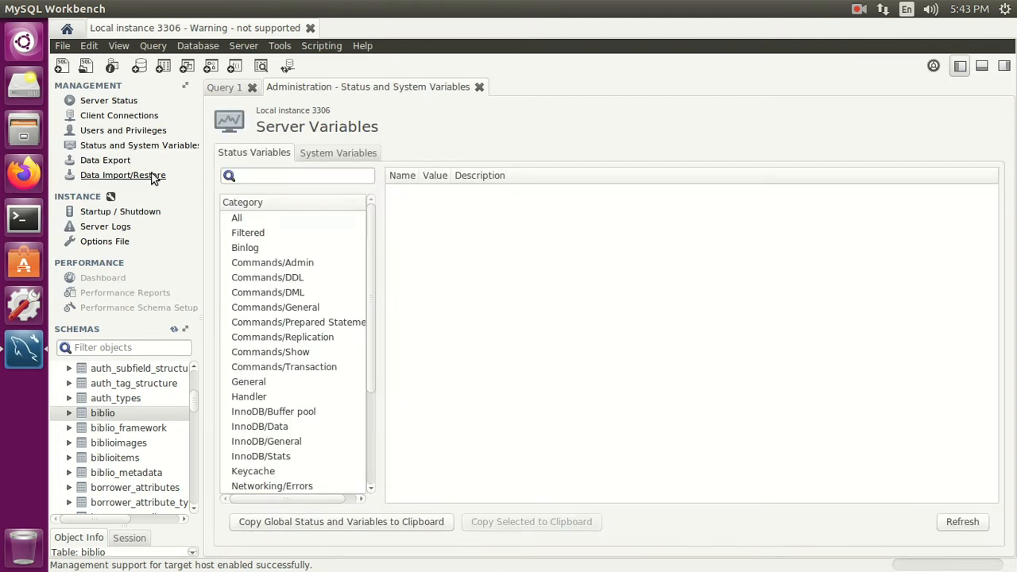
{"action": "left_click", "coordinate": [105, 159]}
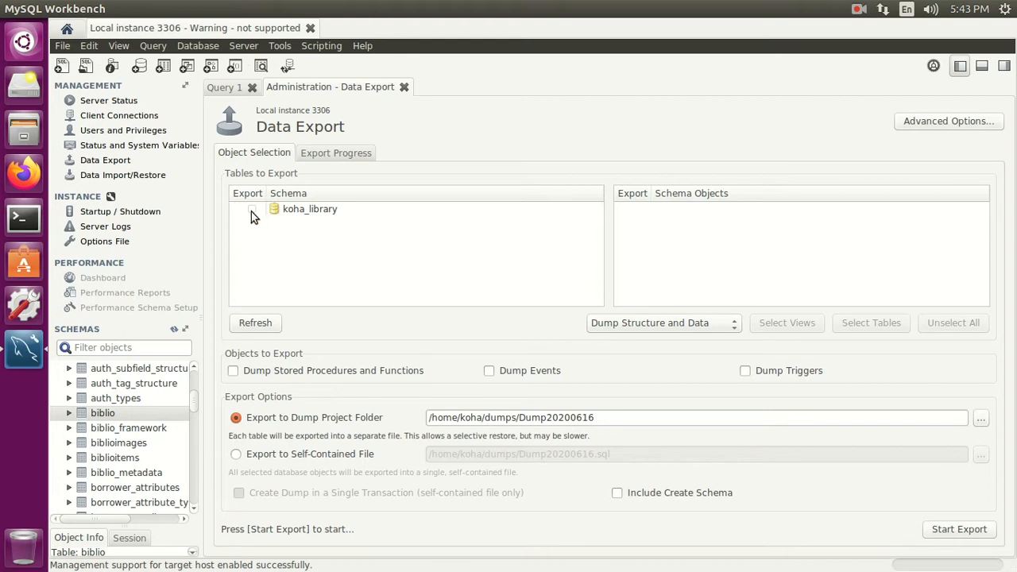
- Tick koha_library for export, try Unselect All, then Select Tables to mark all 209 tables
{"action": "left_click", "coordinate": [253, 209]}
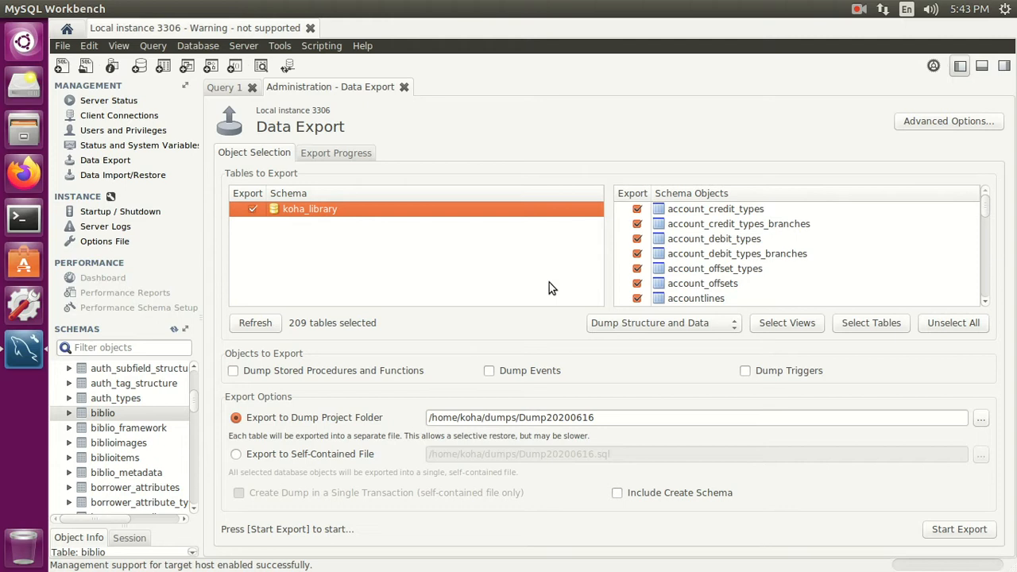
{"action": "mouse_move", "coordinate": [309, 222]}
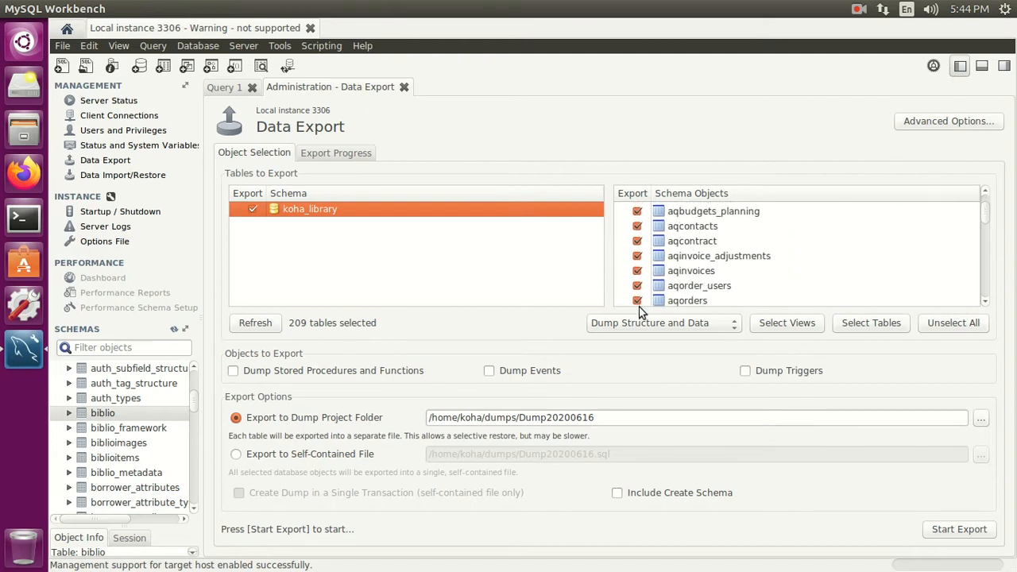
{"action": "left_click", "coordinate": [691, 270]}
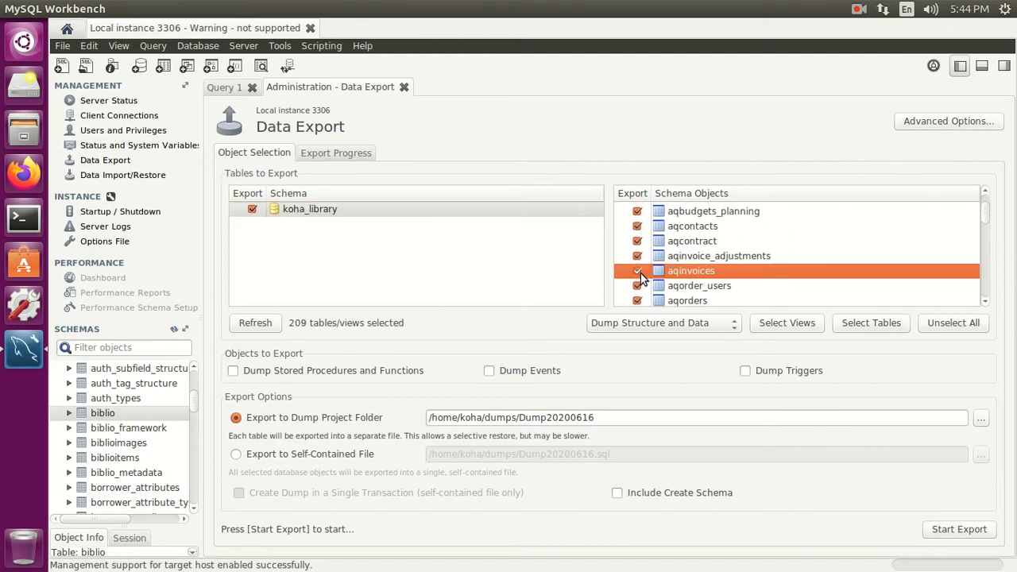
{"action": "scroll", "scroll_direction": "down", "scroll_amount": 3}
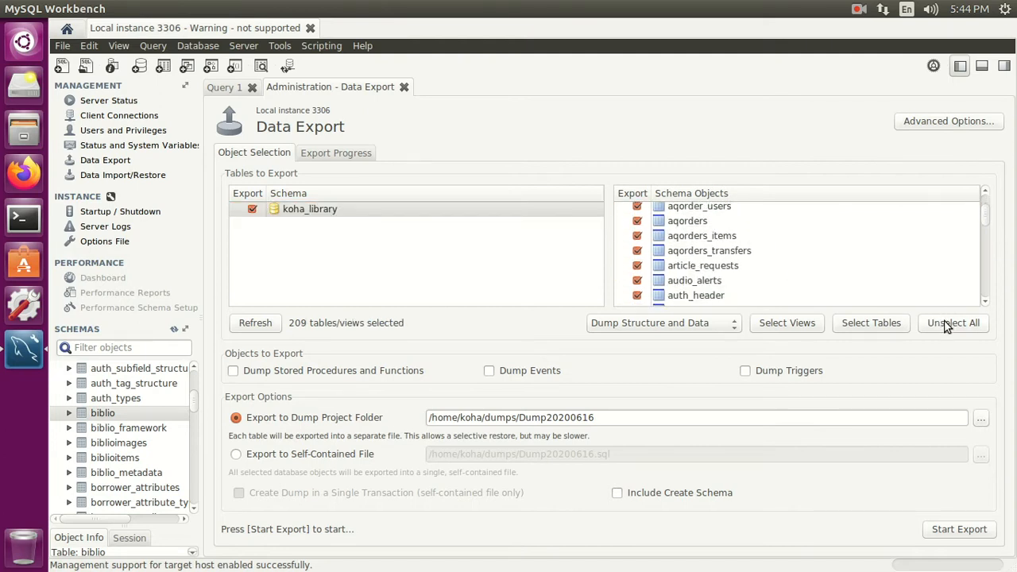
{"action": "left_click", "coordinate": [953, 322]}
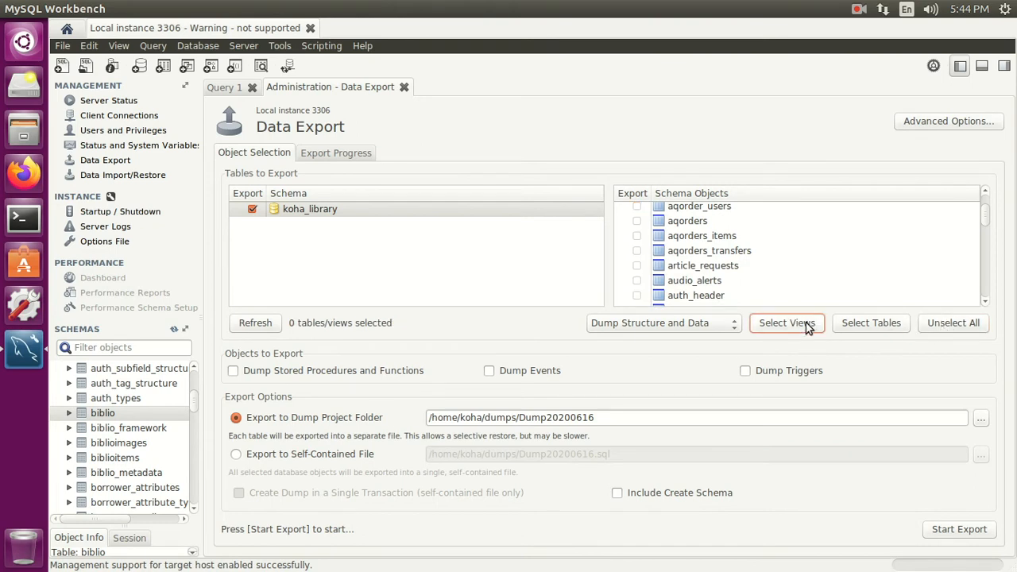
{"action": "left_click", "coordinate": [871, 322]}
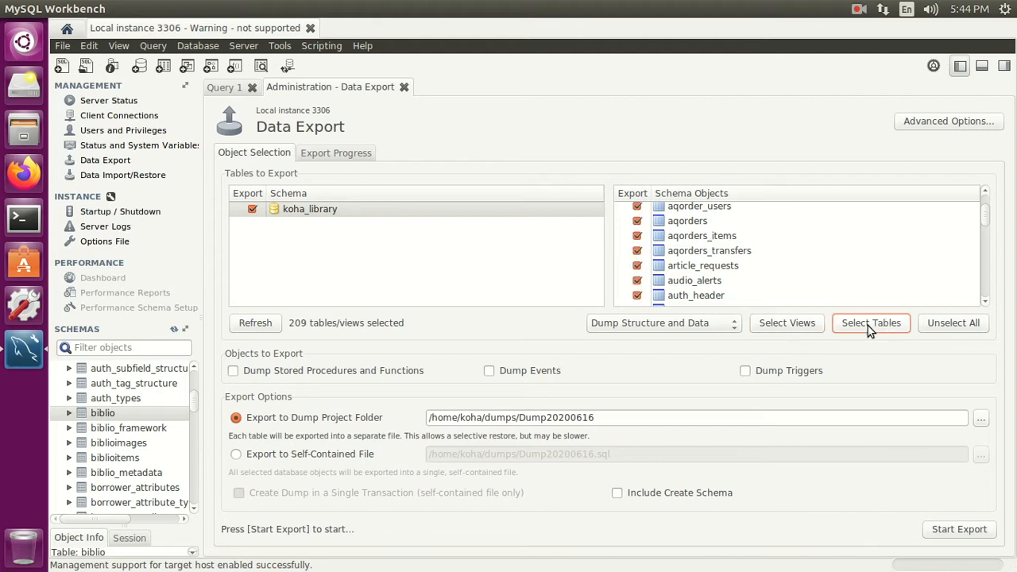
{"action": "scroll", "scroll_direction": "down", "scroll_amount": 3}
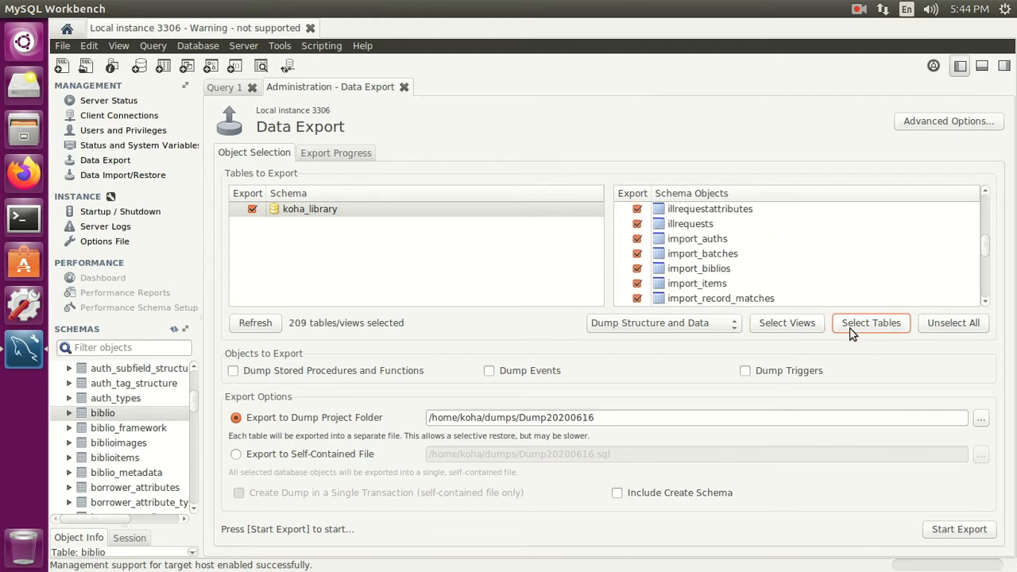
{"action": "scroll", "scroll_direction": "down", "scroll_amount": 3}
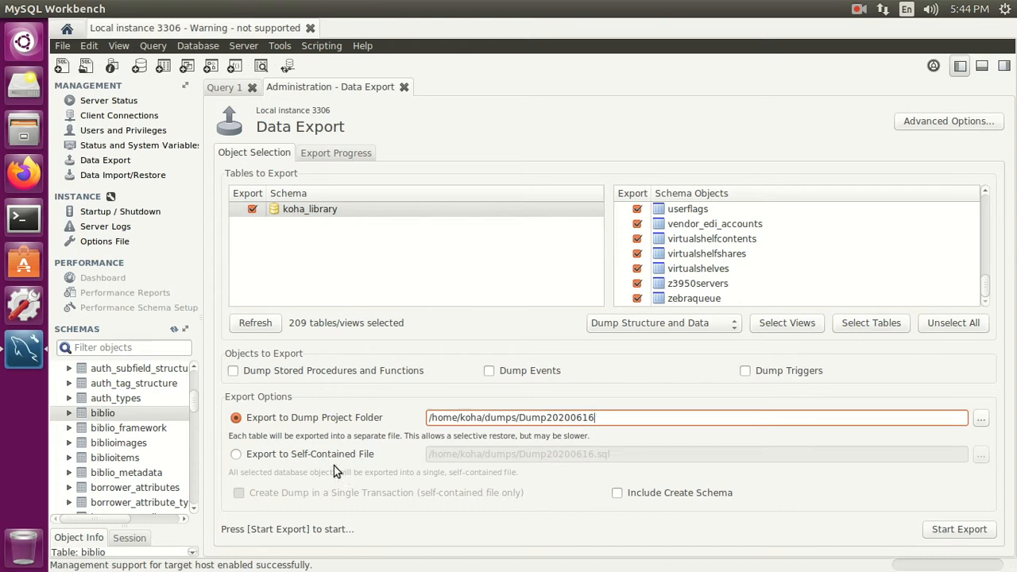
- Switch to Export to Self-Contained File and browse for the output file location
{"action": "left_click", "coordinate": [236, 453]}
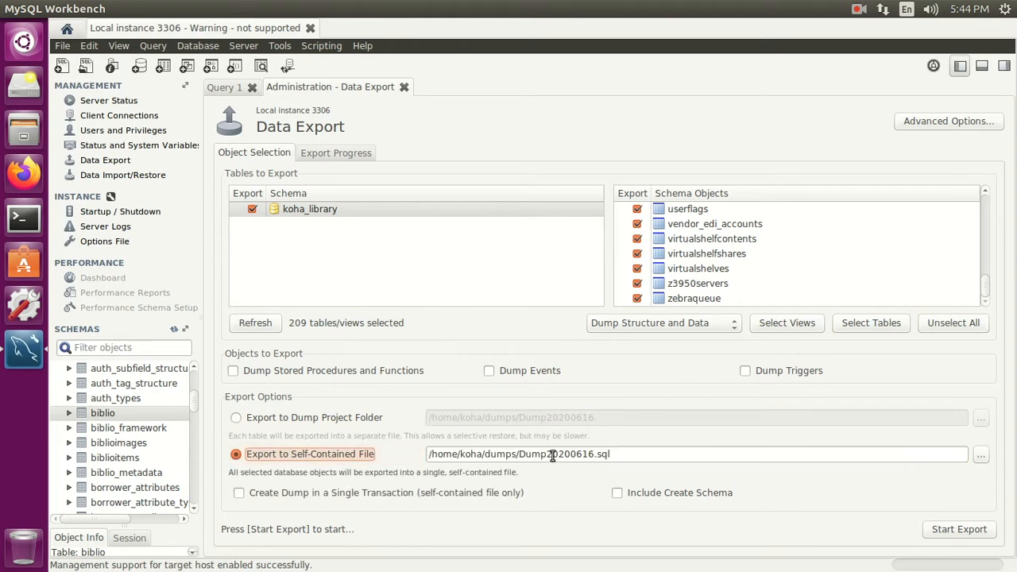
{"action": "double_click", "coordinate": [451, 454]}
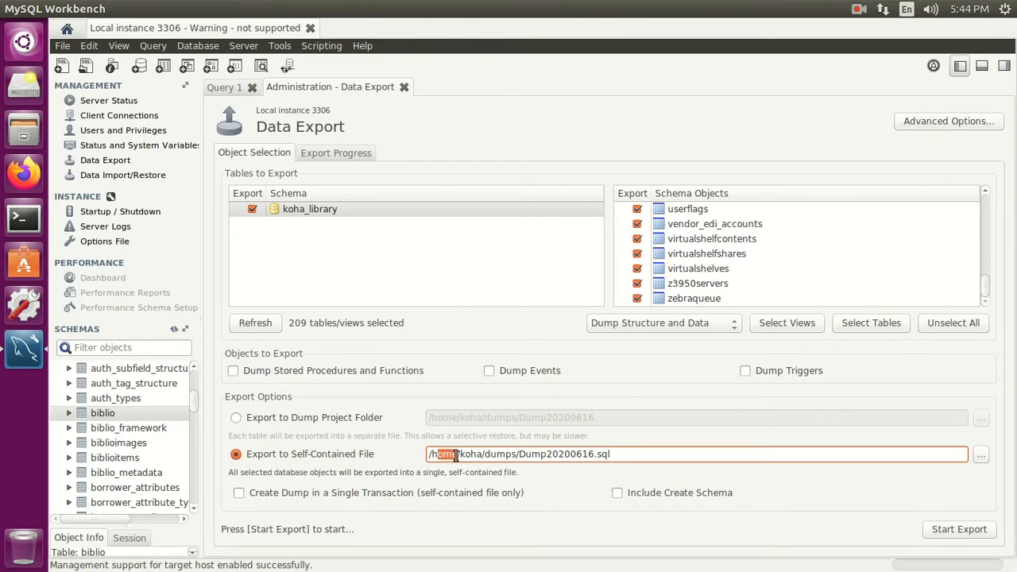
{"action": "left_click", "coordinate": [588, 454]}
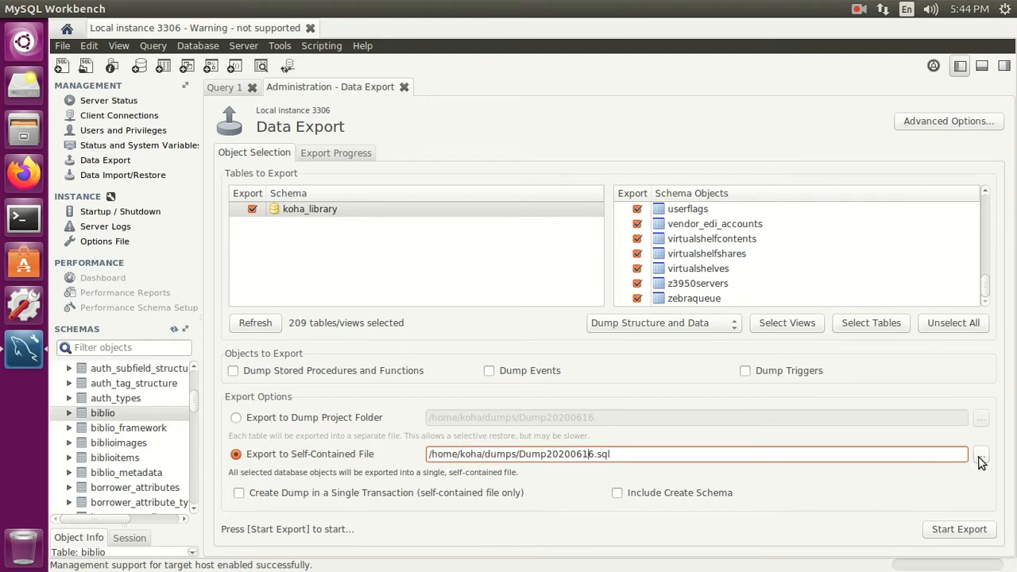
{"action": "left_click", "coordinate": [981, 453]}
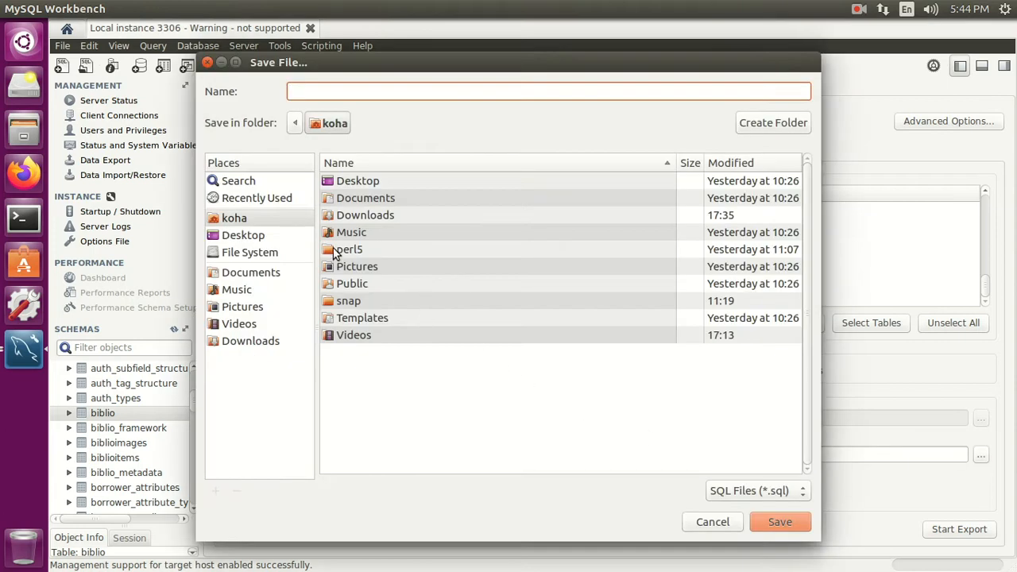
- Name the export file Koha_library_workbench_backup in Downloads and save it
{"action": "double_click", "coordinate": [365, 215]}
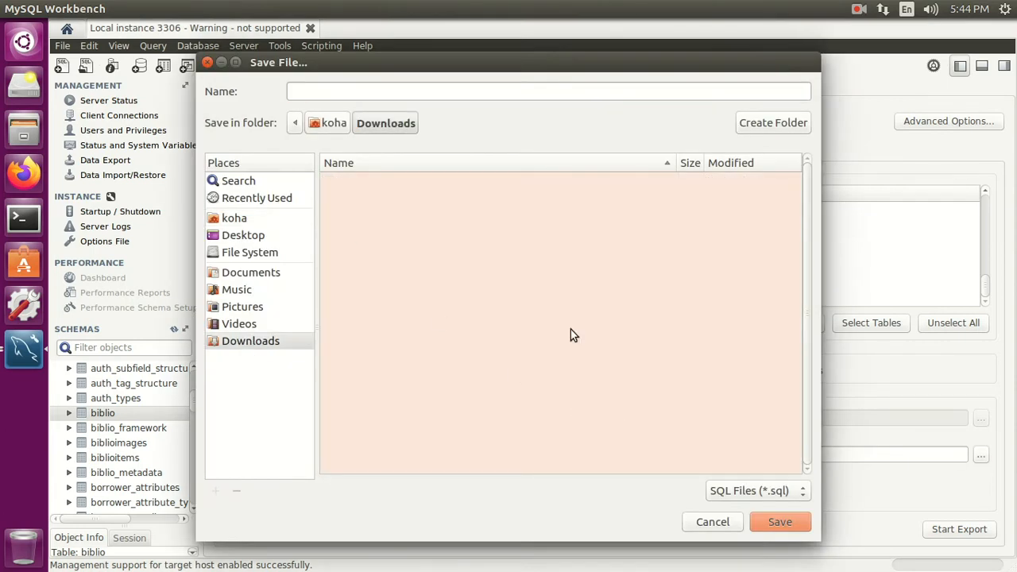
{"action": "left_click", "coordinate": [548, 91]}
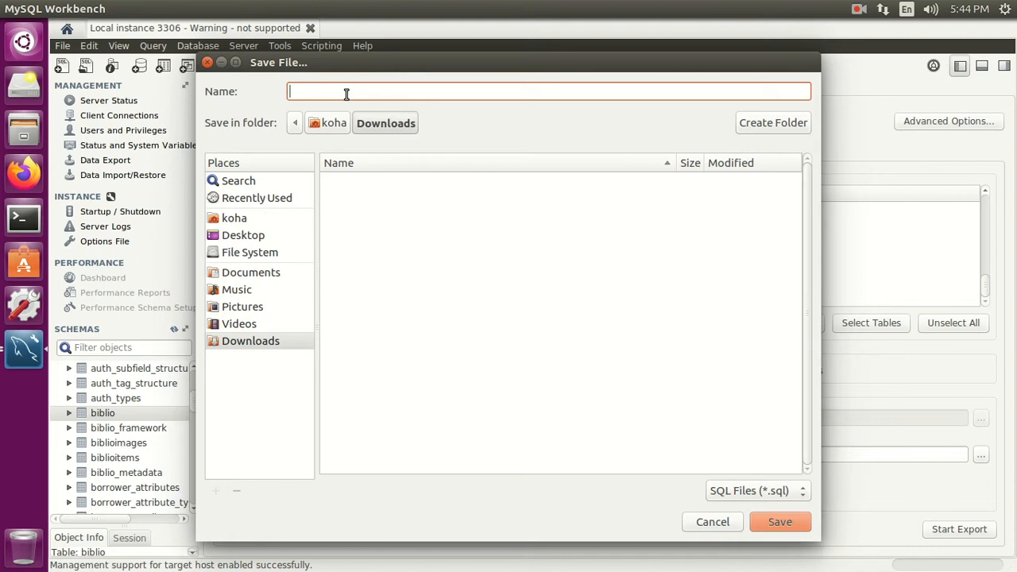
{"action": "type", "text": "Koha_lib"}
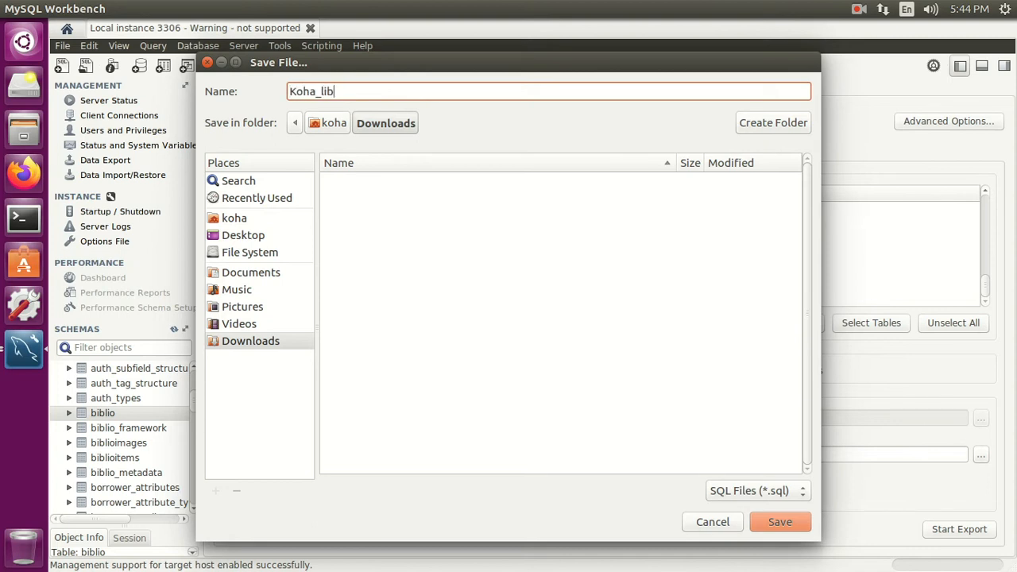
{"action": "type", "text": "rary_"}
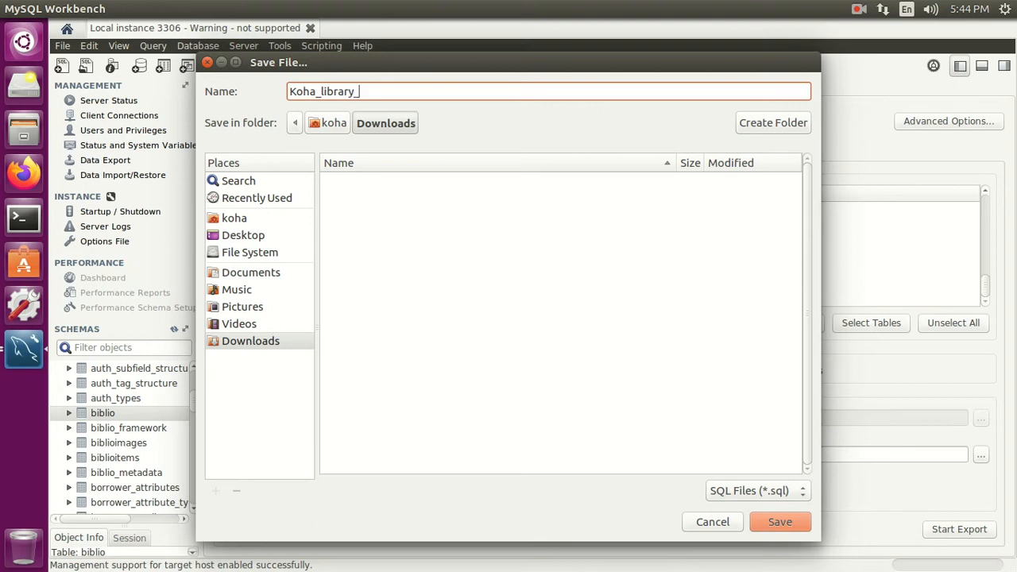
{"action": "type", "text": "workben"}
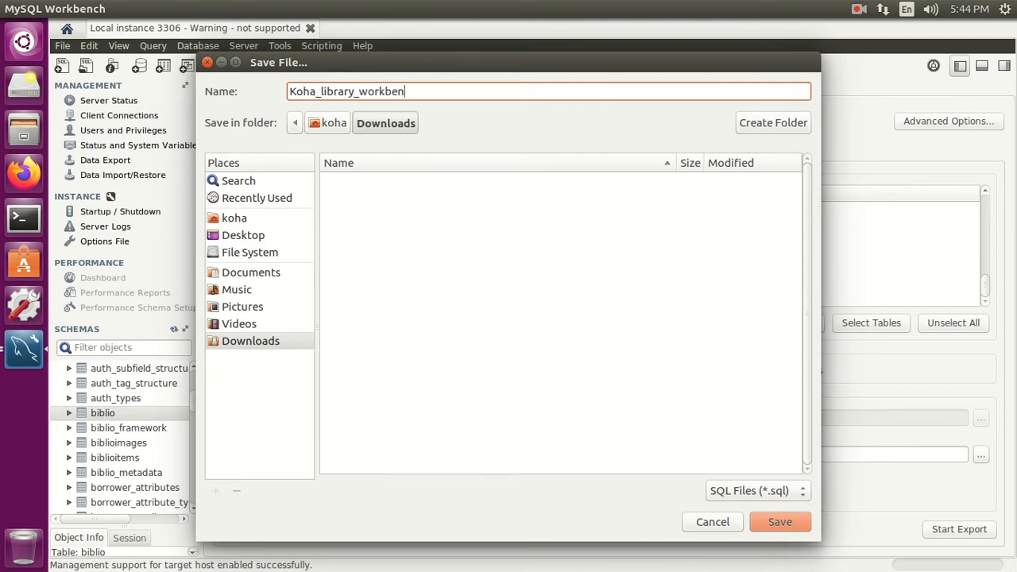
{"action": "type", "text": "ch"}
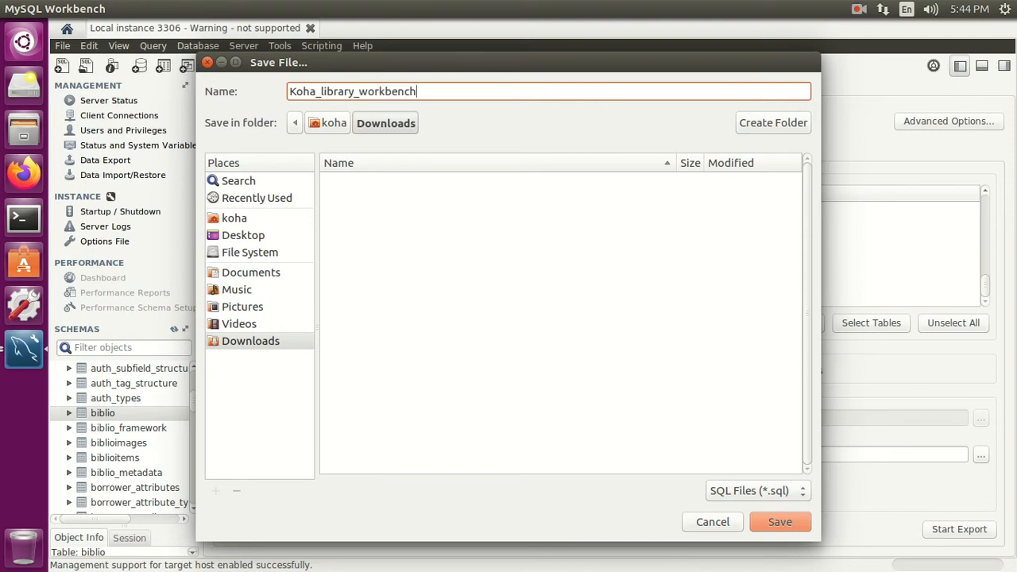
{"action": "type", "text": "_backup"}
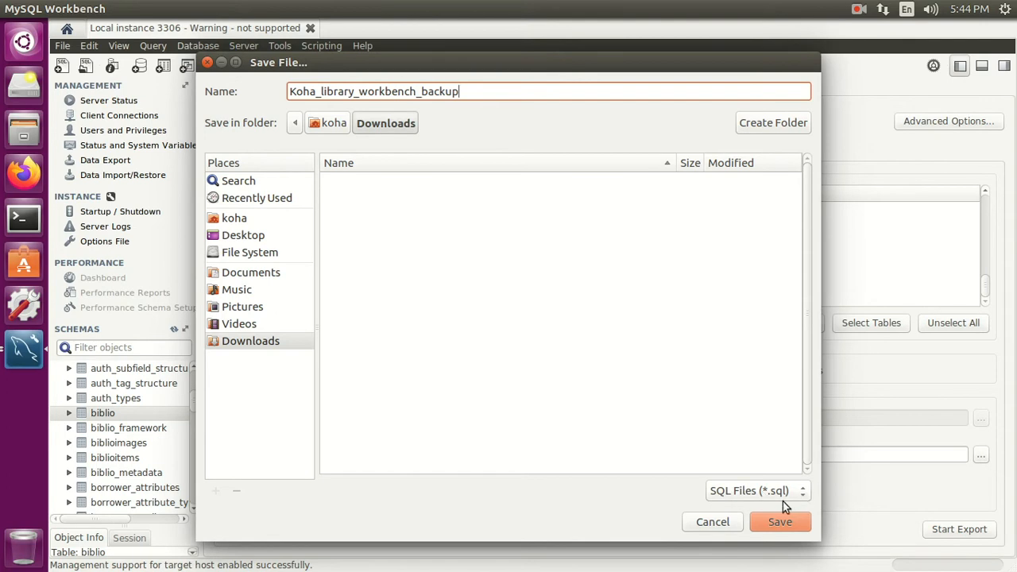
{"action": "left_click", "coordinate": [780, 522]}
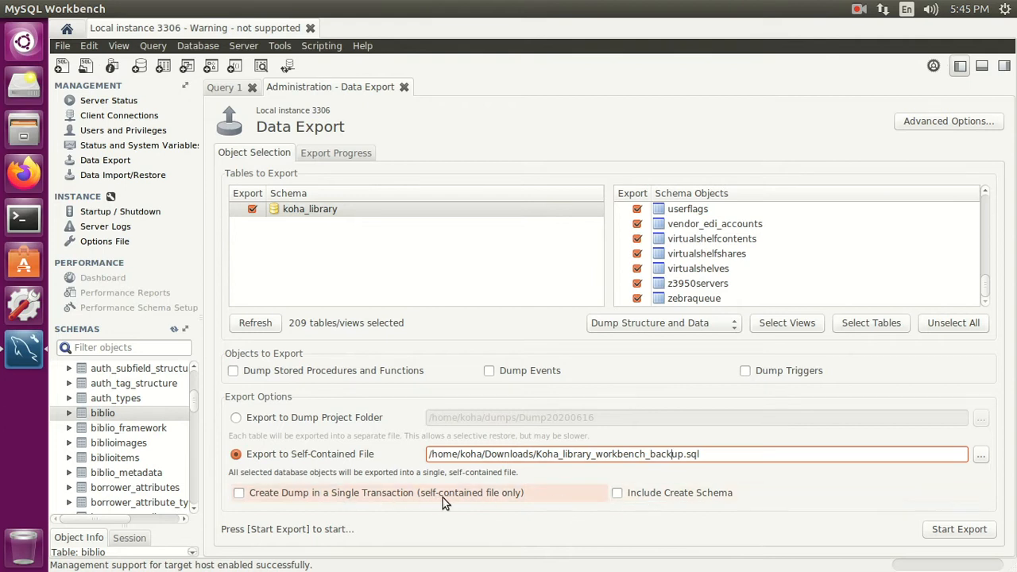
- Enable Create Dump in a Single Transaction and export all 209 tables to the backup file
{"action": "left_click", "coordinate": [240, 493]}
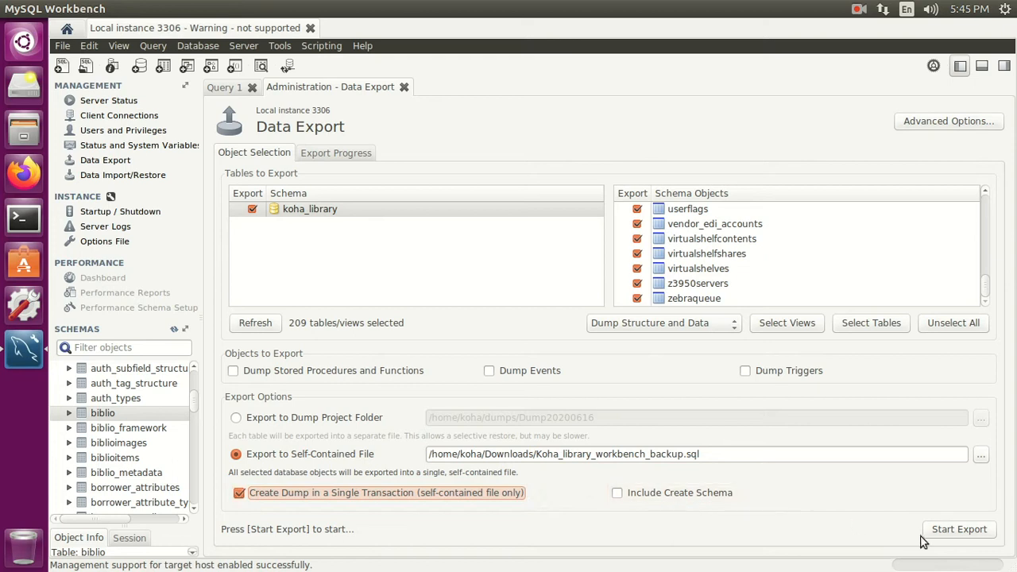
{"action": "left_click", "coordinate": [959, 529]}
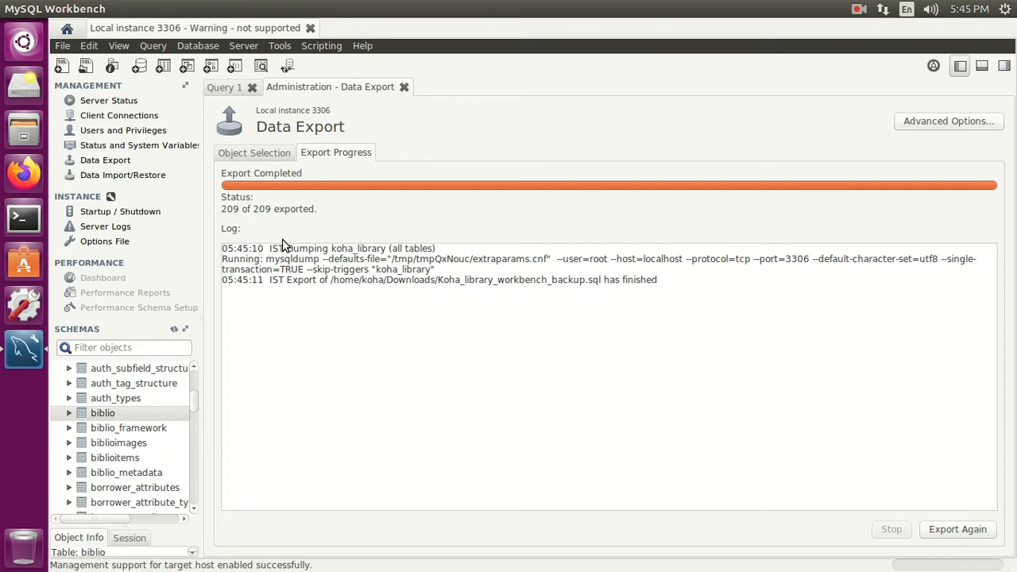
{"action": "left_click_drag", "start_coordinate": [292, 258], "coordinate": [608, 279]}
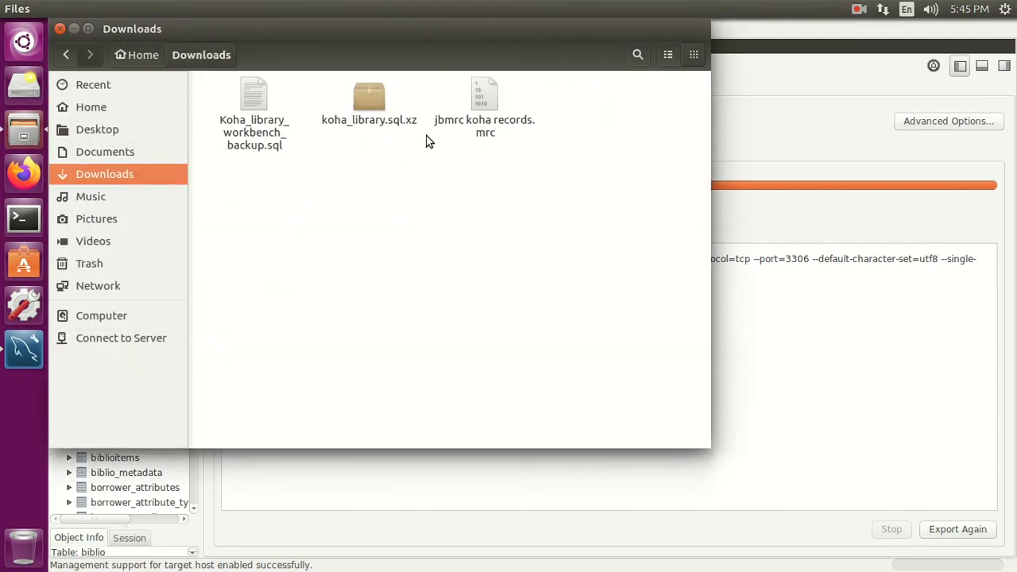
- Compare the 148.7 MB Workbench backup with the 7.2 MB koha_library.sql.xz archive via Properties
{"action": "left_click", "coordinate": [253, 95]}
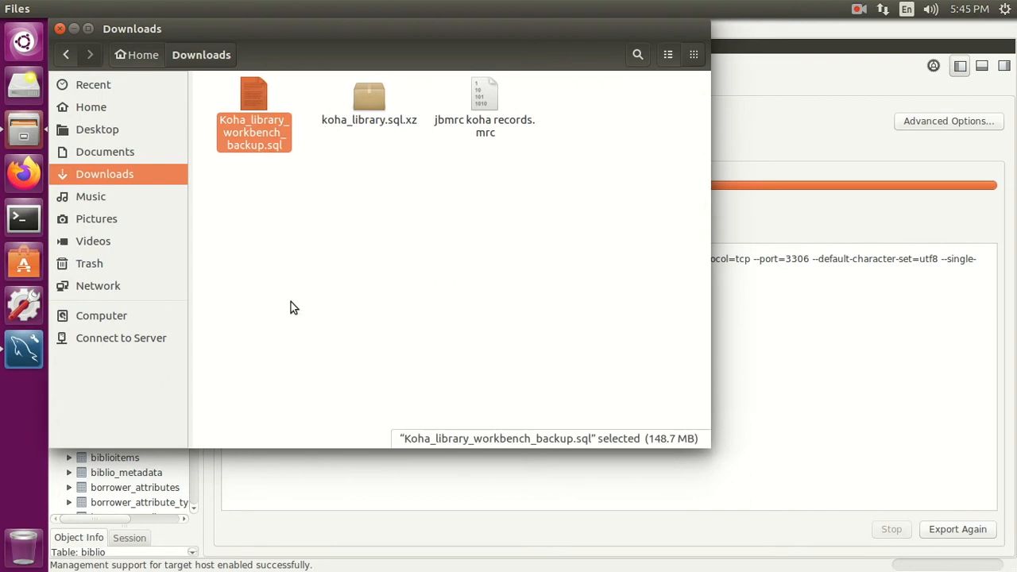
{"action": "mouse_move", "coordinate": [255, 135]}
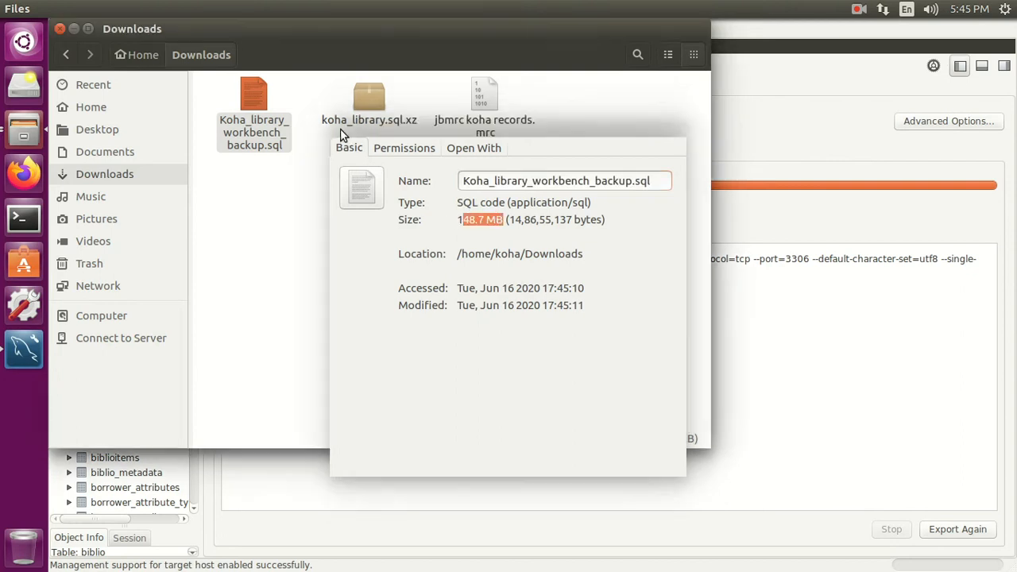
{"action": "left_click", "coordinate": [369, 97]}
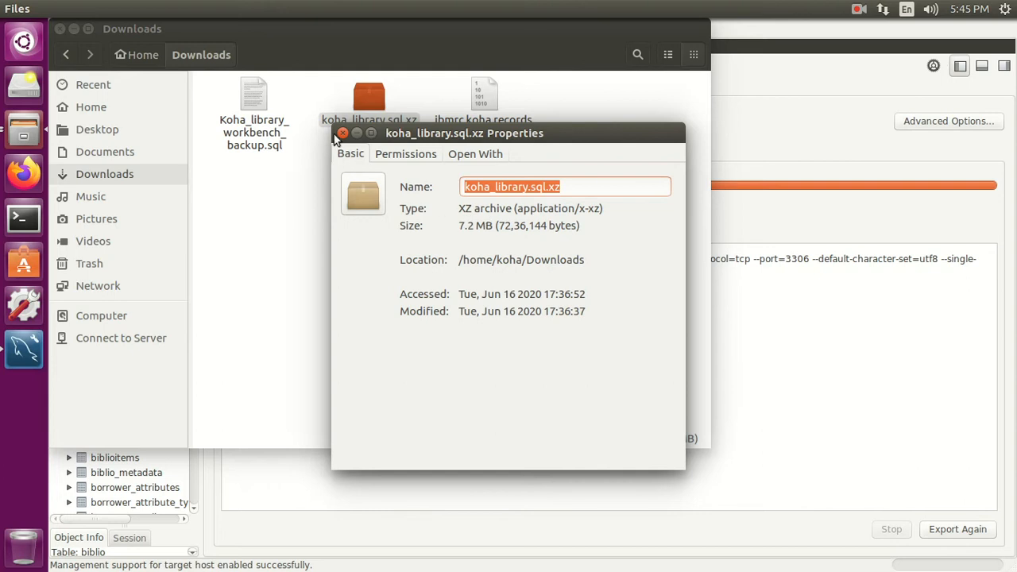
{"action": "left_click", "coordinate": [342, 133]}
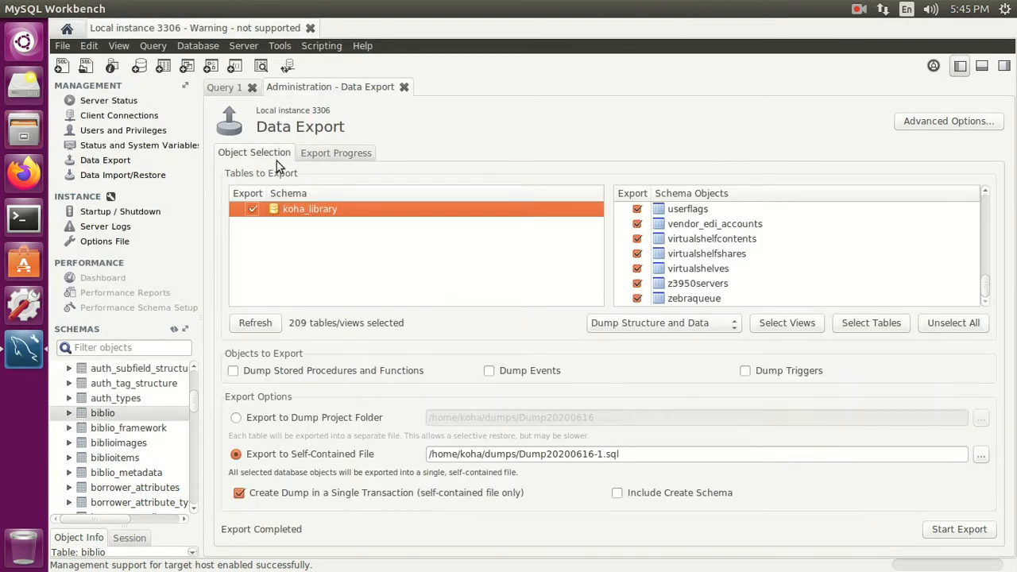
{"action": "mouse_move", "coordinate": [624, 445]}
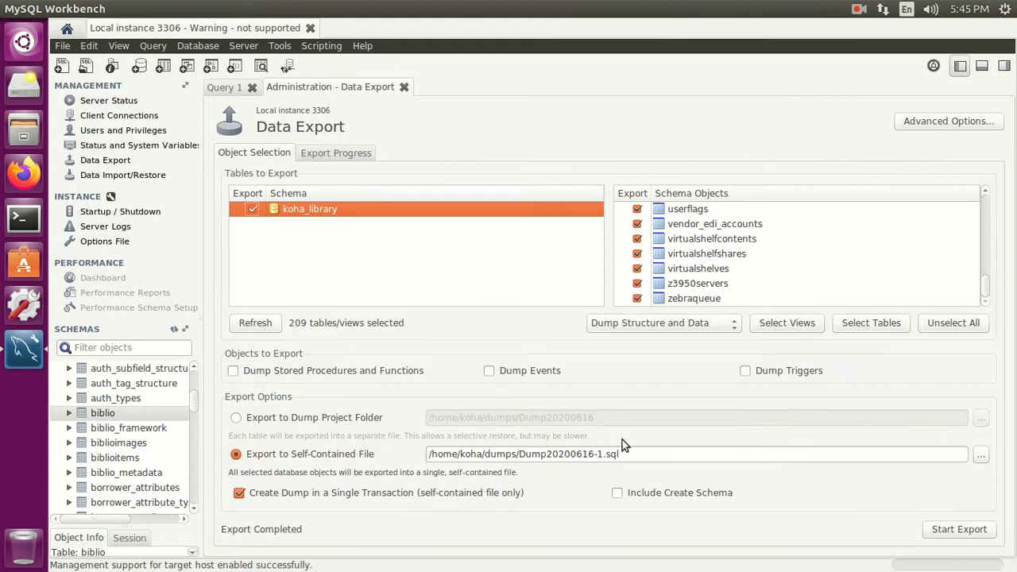
{"action": "mouse_move", "coordinate": [790, 520]}
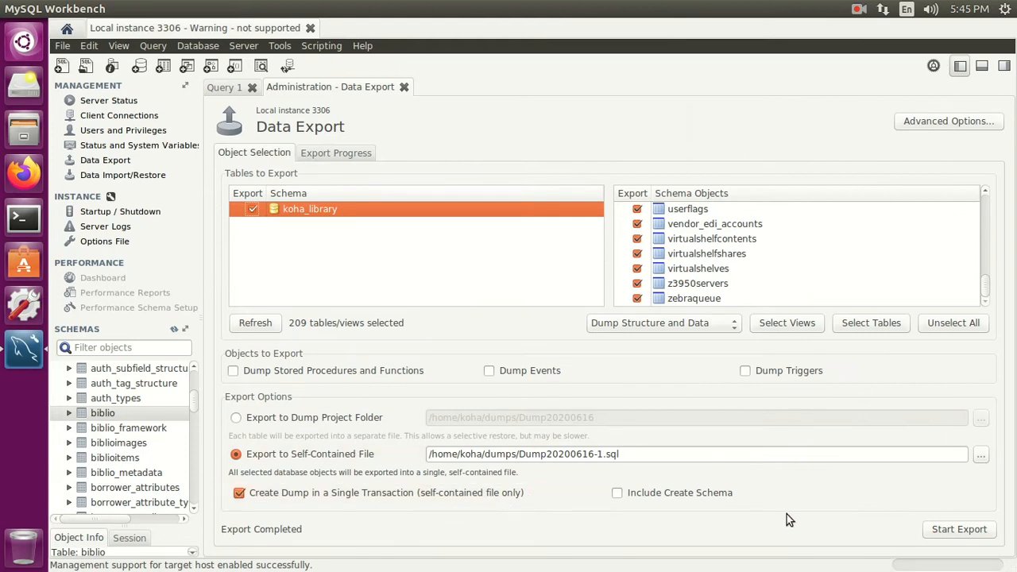
{"action": "mouse_move", "coordinate": [489, 509]}
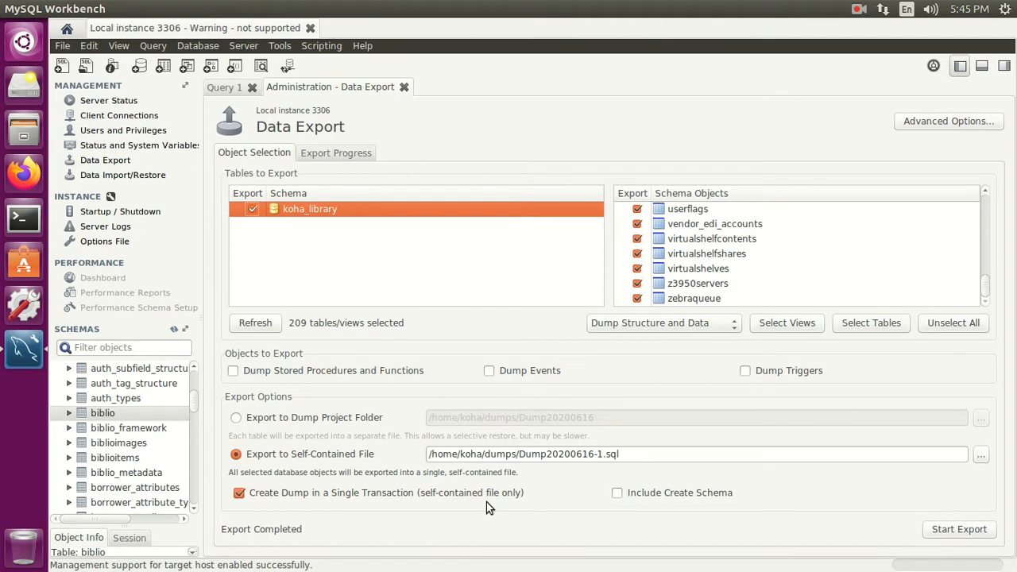
{"action": "mouse_move", "coordinate": [458, 432]}
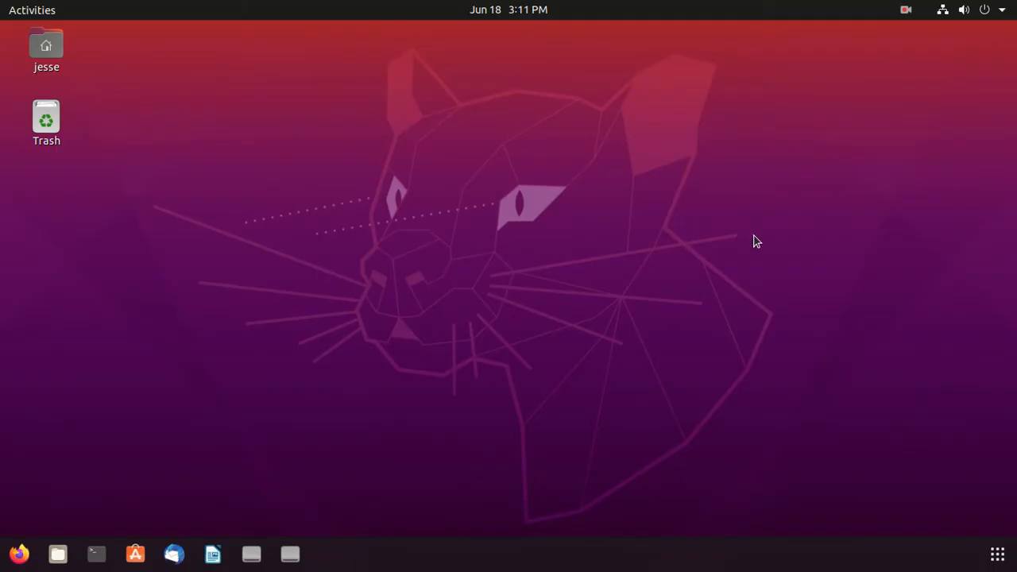
- Launch Firefox and search Google for 'mysql workbench'
{"action": "left_click", "coordinate": [19, 553]}
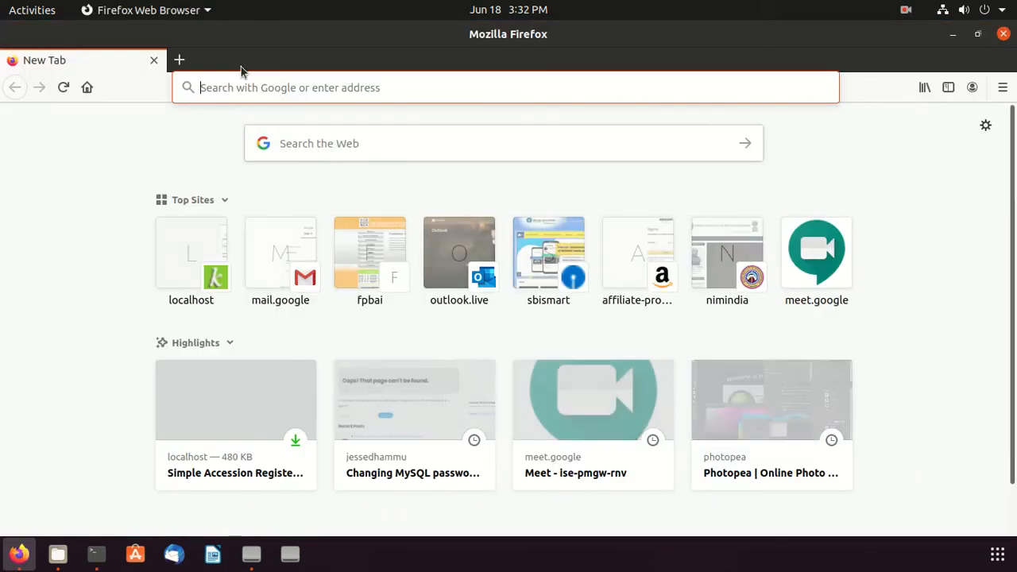
{"action": "type", "text": "my"}
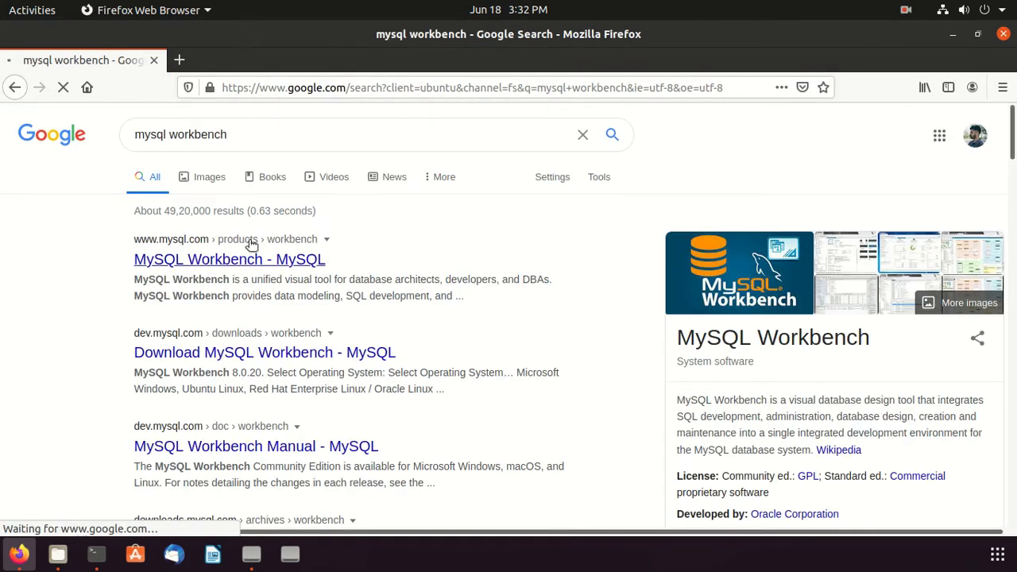
- Follow the 'MySQL Workbench - MySQL' result to the product page on mysql.com
{"action": "left_click", "coordinate": [229, 259]}
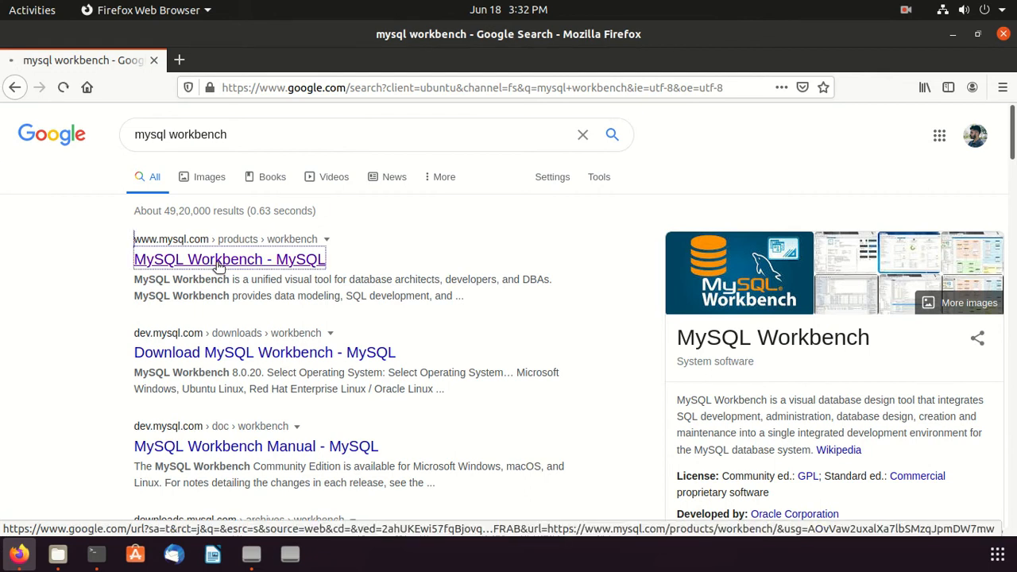
{"action": "left_click", "coordinate": [229, 259]}
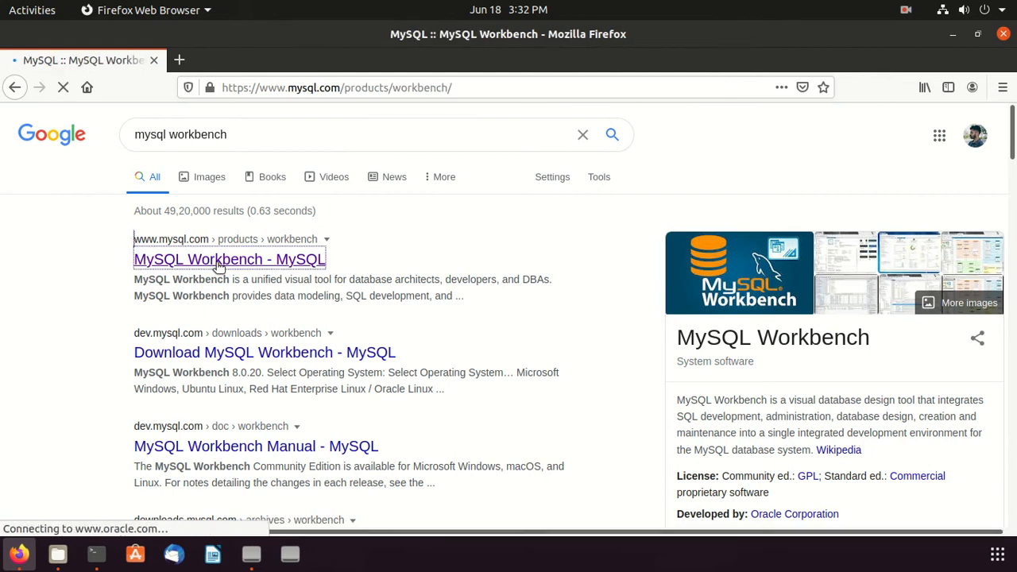
{"action": "left_click", "coordinate": [229, 259]}
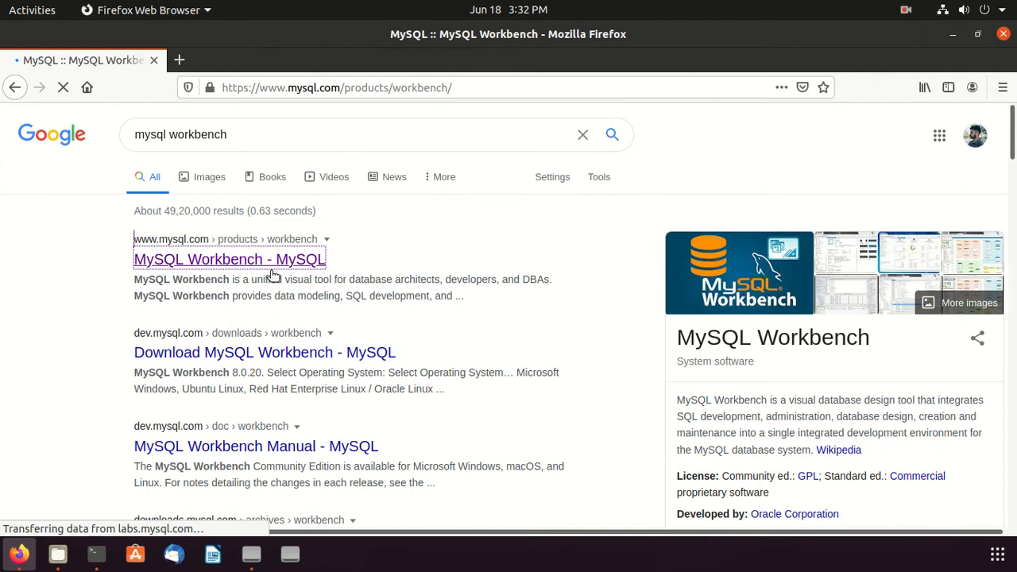
{"action": "left_click", "coordinate": [229, 259]}
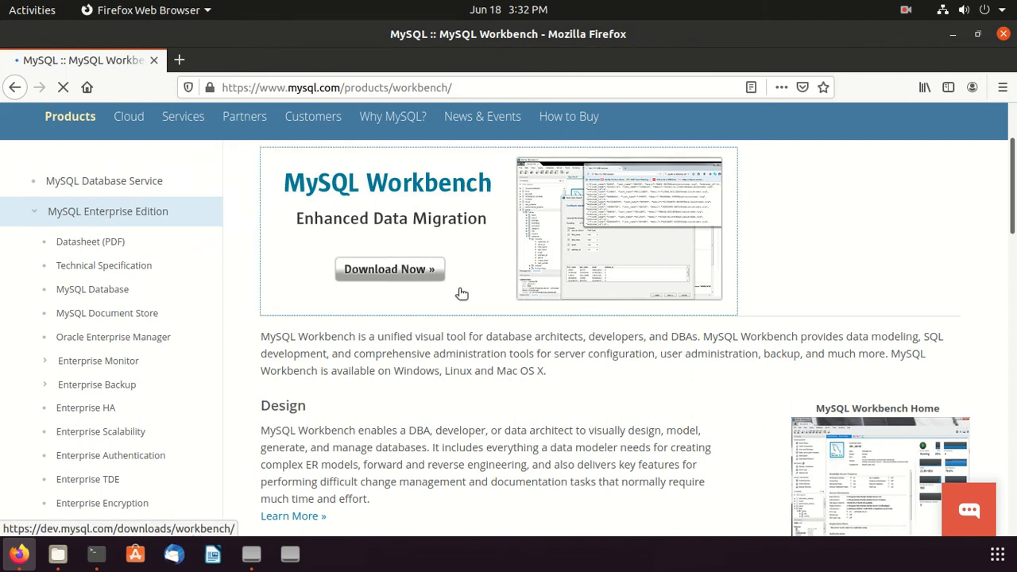
- On the download page choose Ubuntu Linux and download the Workbench 8.0.20 DEB for Ubuntu 20.04
{"action": "left_click", "coordinate": [389, 269]}
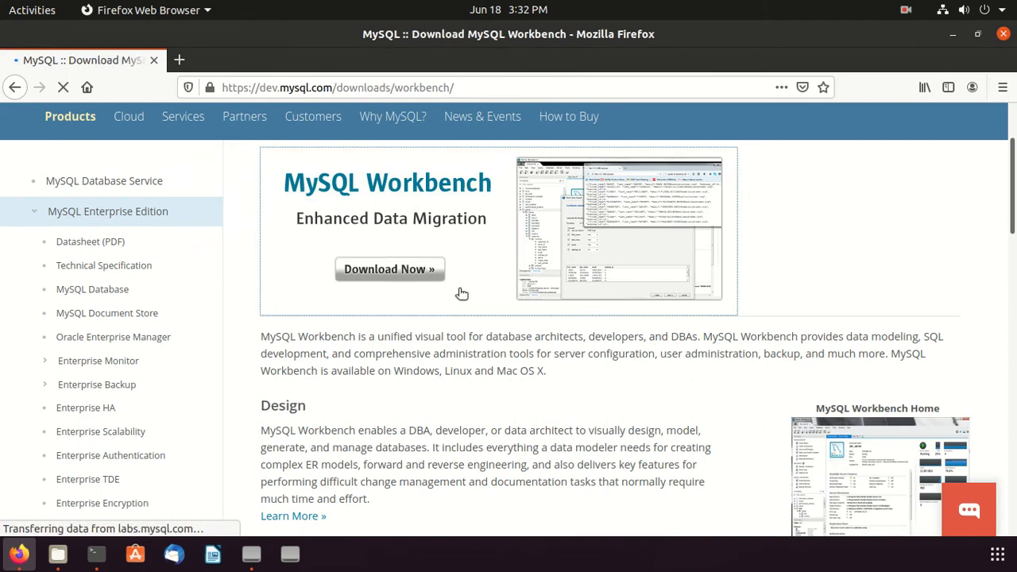
{"action": "left_click", "coordinate": [390, 269]}
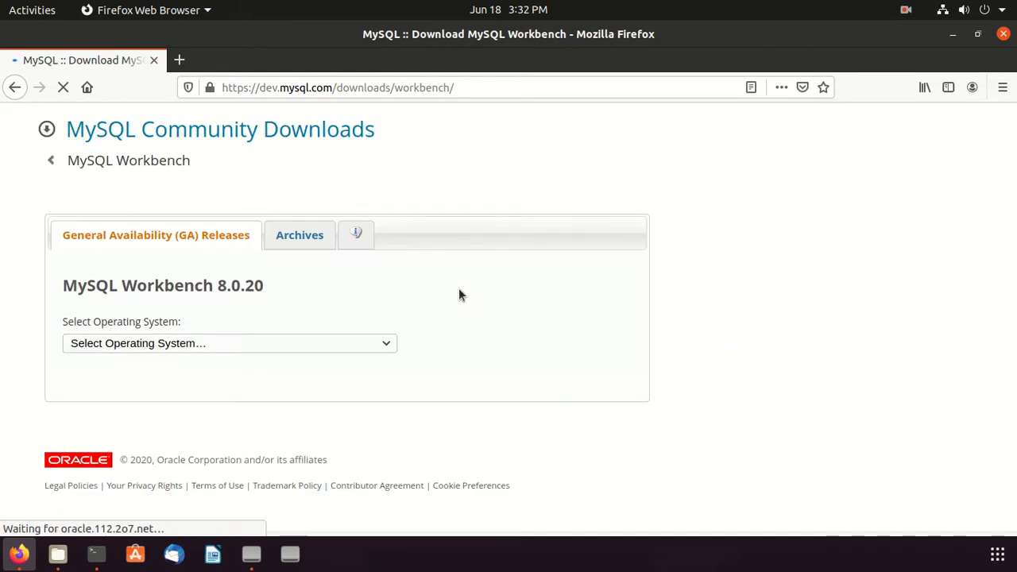
{"action": "left_click", "coordinate": [229, 342]}
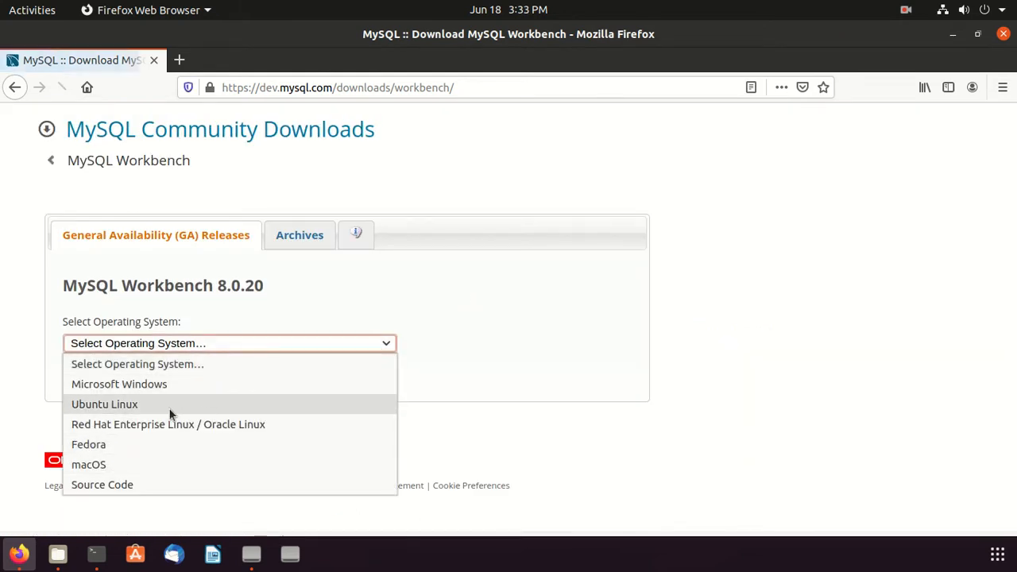
{"action": "left_click", "coordinate": [104, 404]}
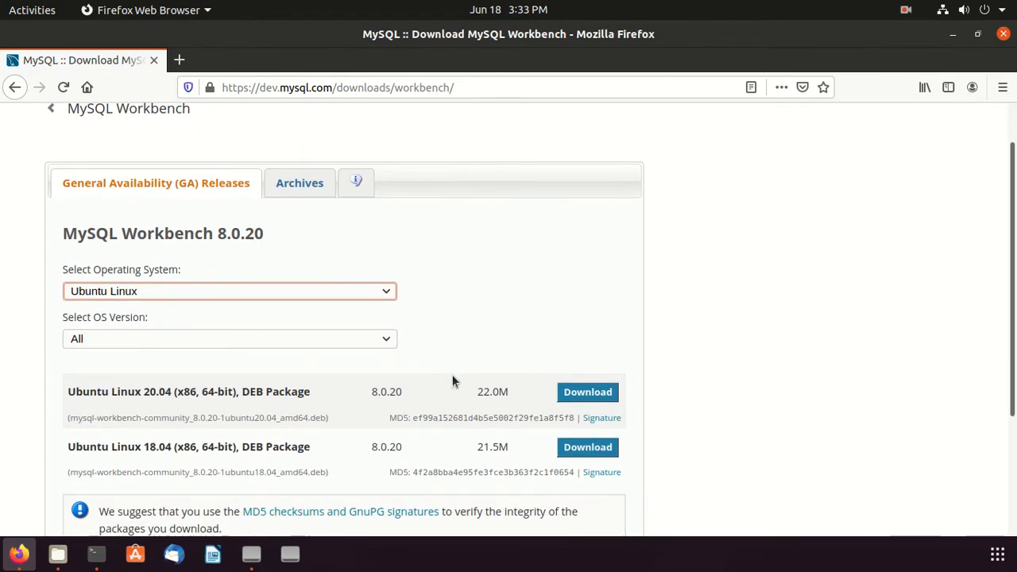
{"action": "scroll", "scroll_direction": "down", "scroll_amount": 3}
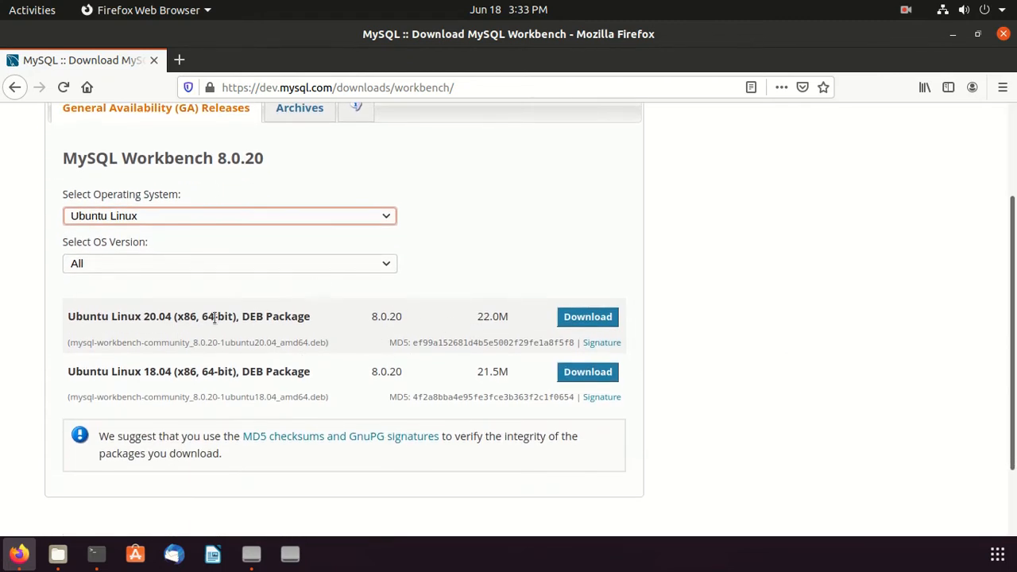
{"action": "left_click", "coordinate": [587, 317]}
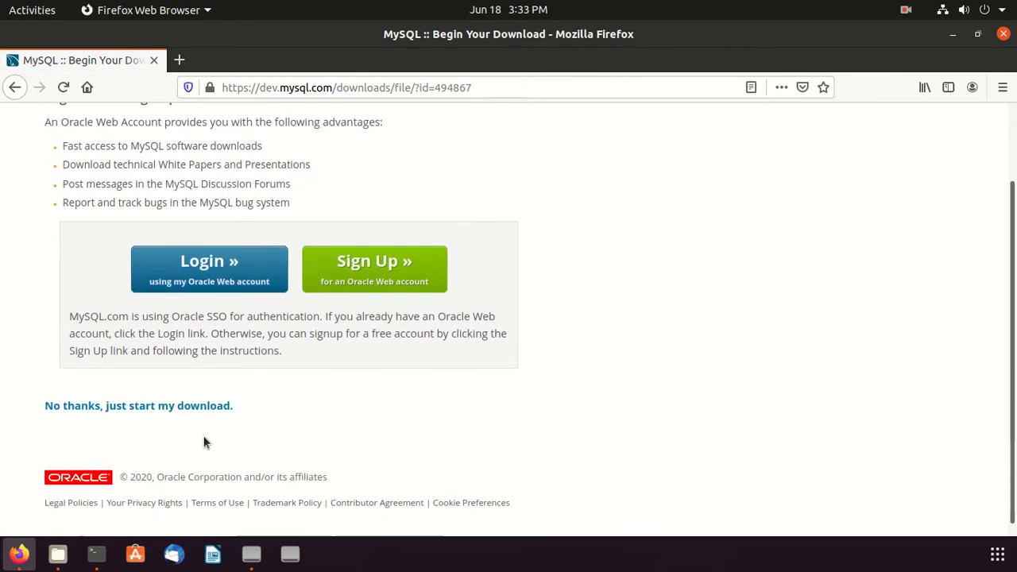
- Skip the Oracle login and save the package file to disk
{"action": "left_click", "coordinate": [139, 405]}
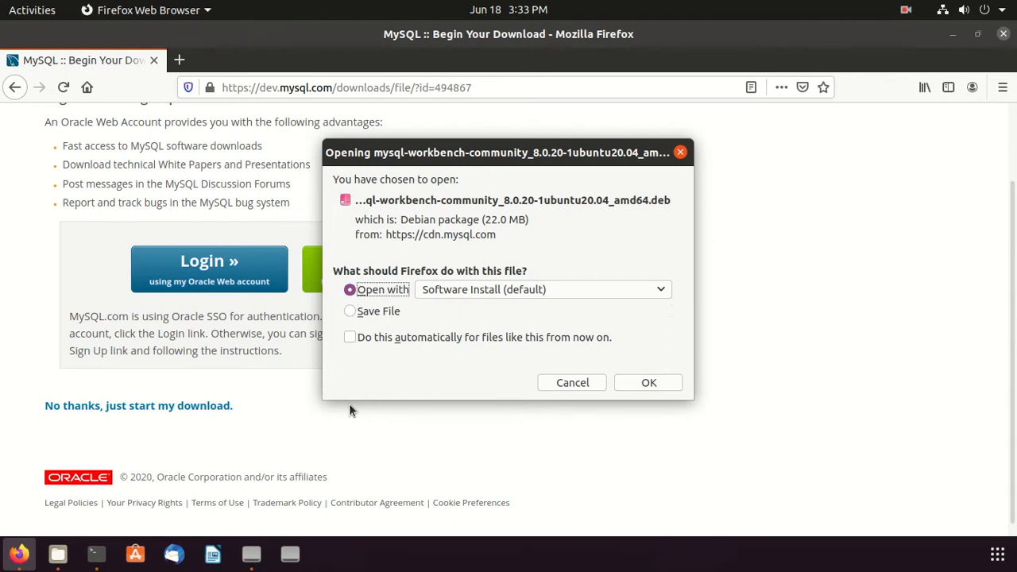
{"action": "left_click", "coordinate": [350, 310]}
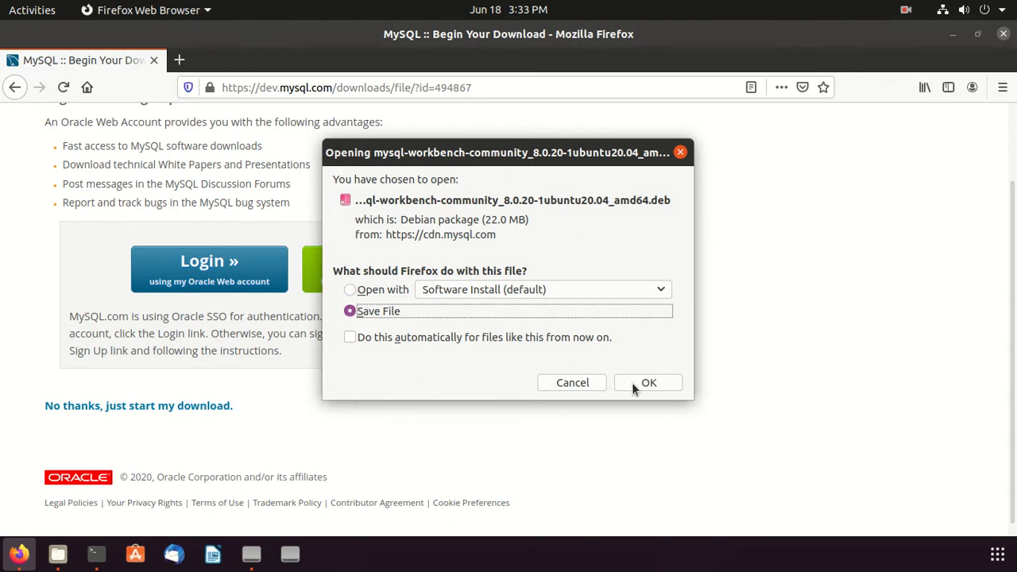
{"action": "left_click", "coordinate": [649, 382]}
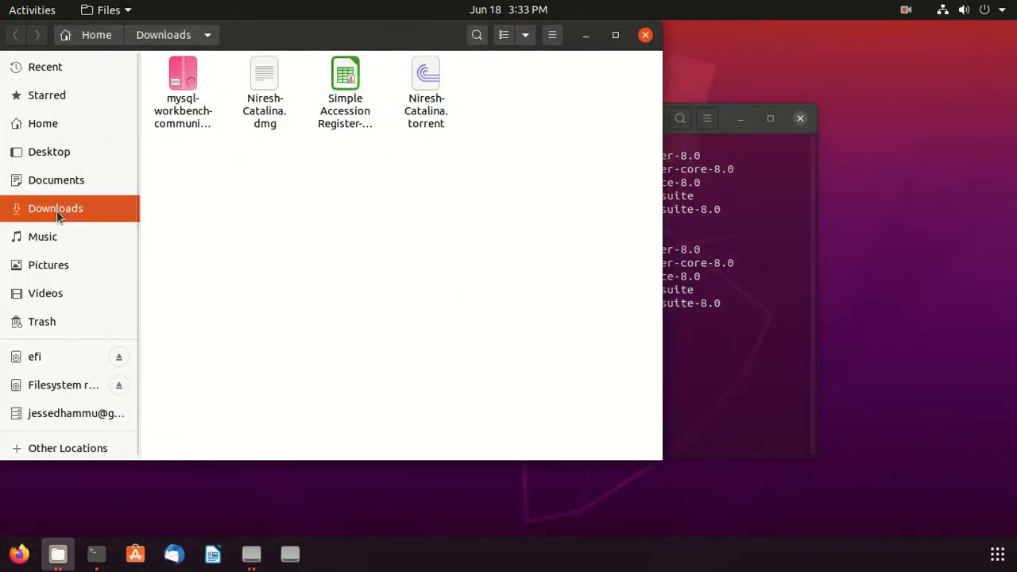
- From Downloads, open the mysql-workbench-community .deb in Ubuntu Software
{"action": "left_click", "coordinate": [182, 79]}
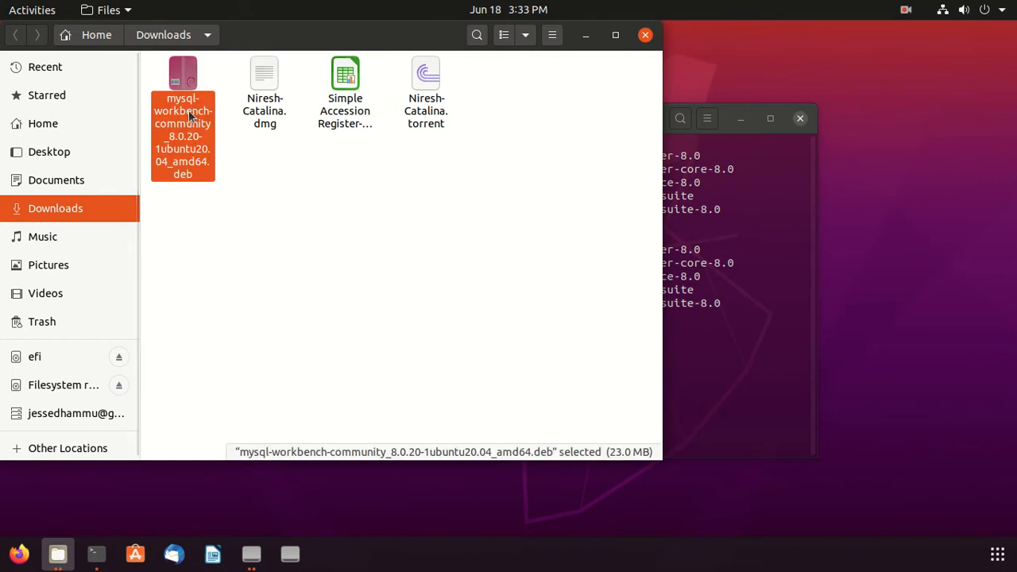
{"action": "double_click", "coordinate": [182, 76]}
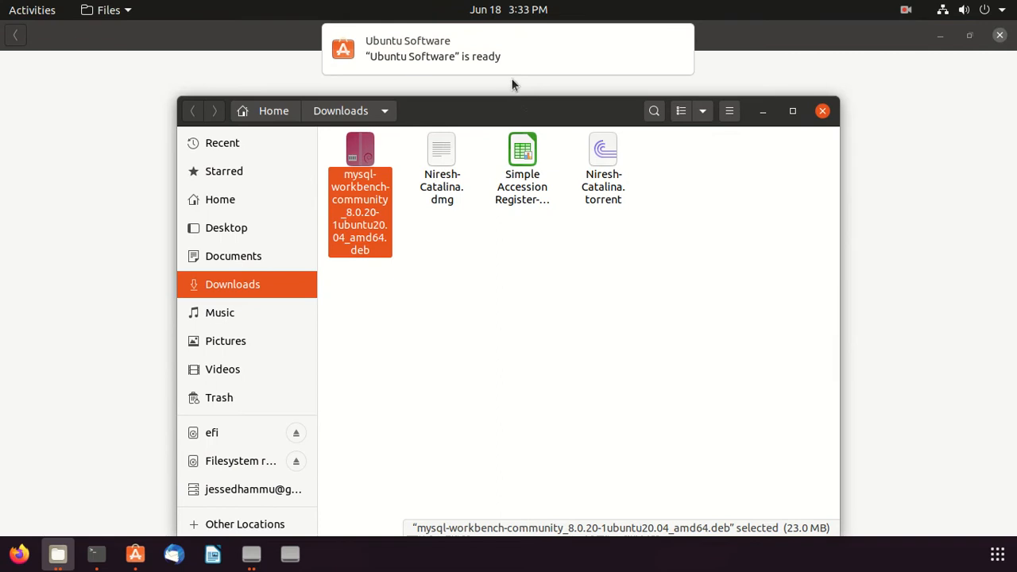
{"action": "double_click", "coordinate": [359, 150]}
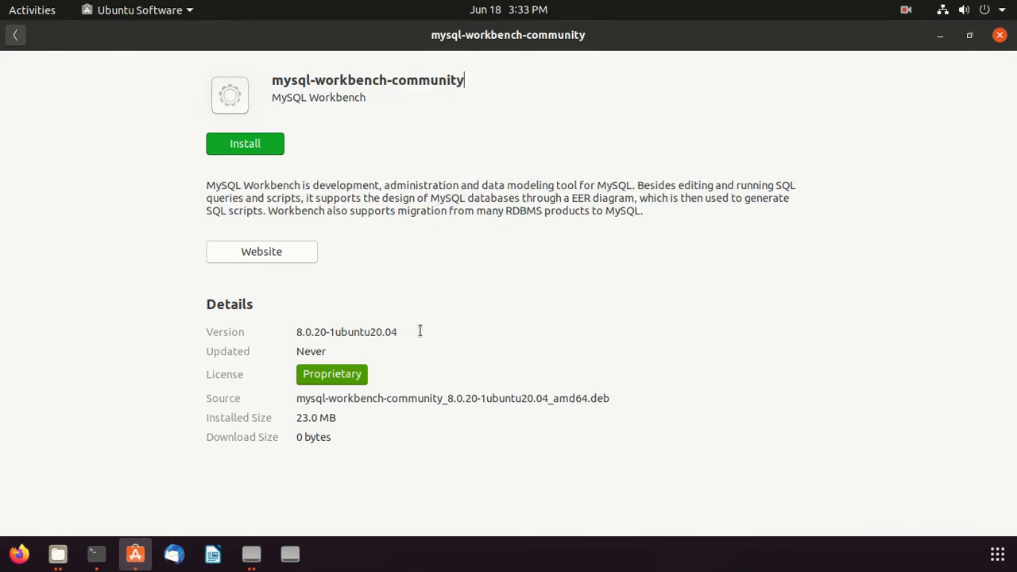
- Install the package, authenticating with the account password
{"action": "left_click", "coordinate": [245, 143]}
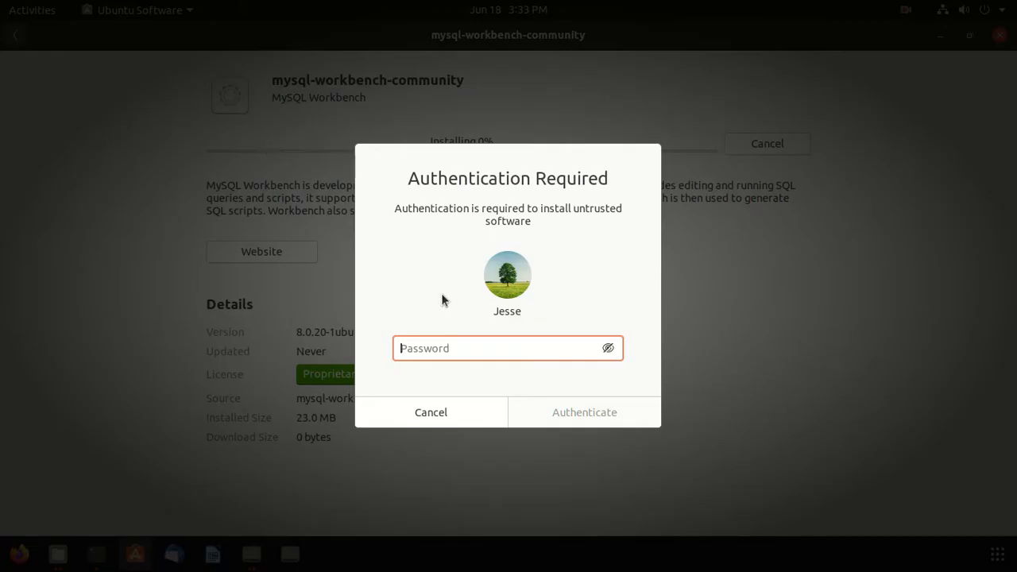
{"action": "type", "text": "●"}
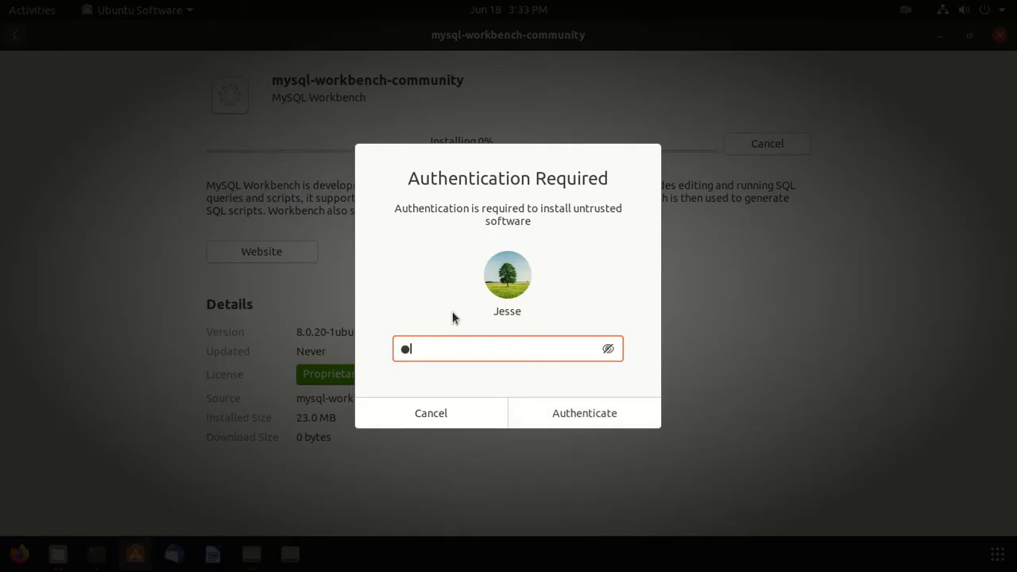
{"action": "type", "text": "password"}
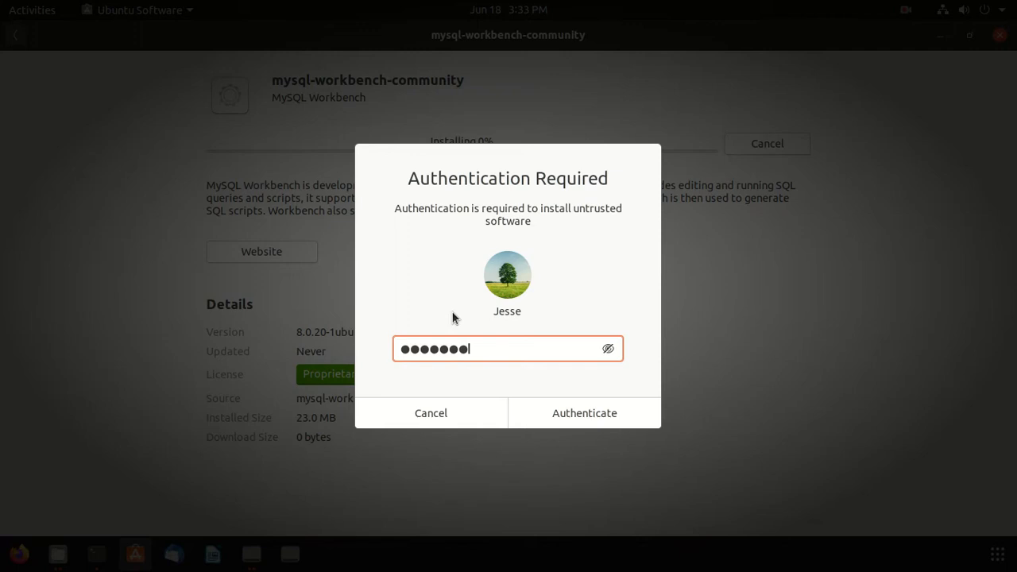
{"action": "left_click", "coordinate": [583, 413]}
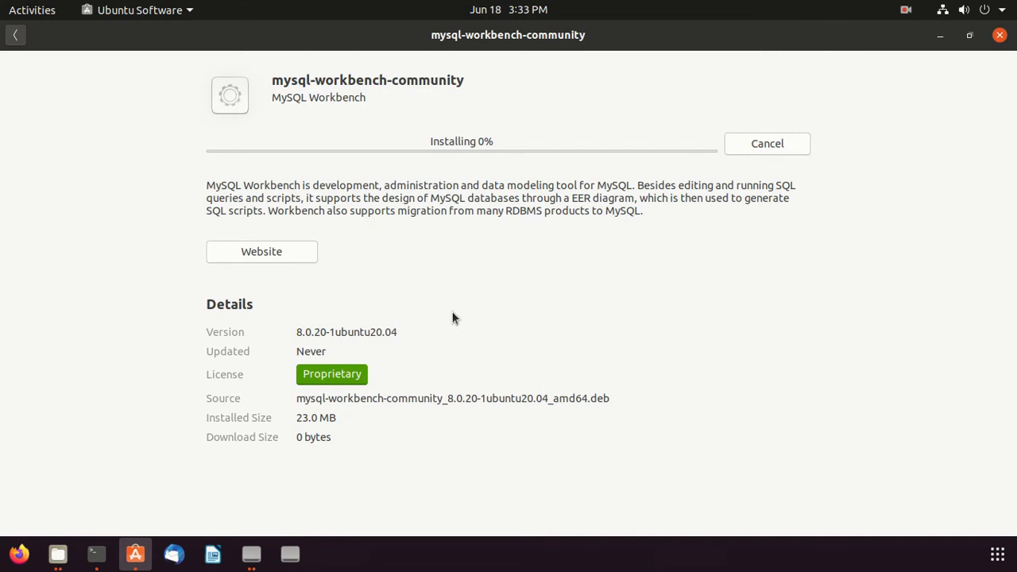
{"action": "mouse_move", "coordinate": [418, 348]}
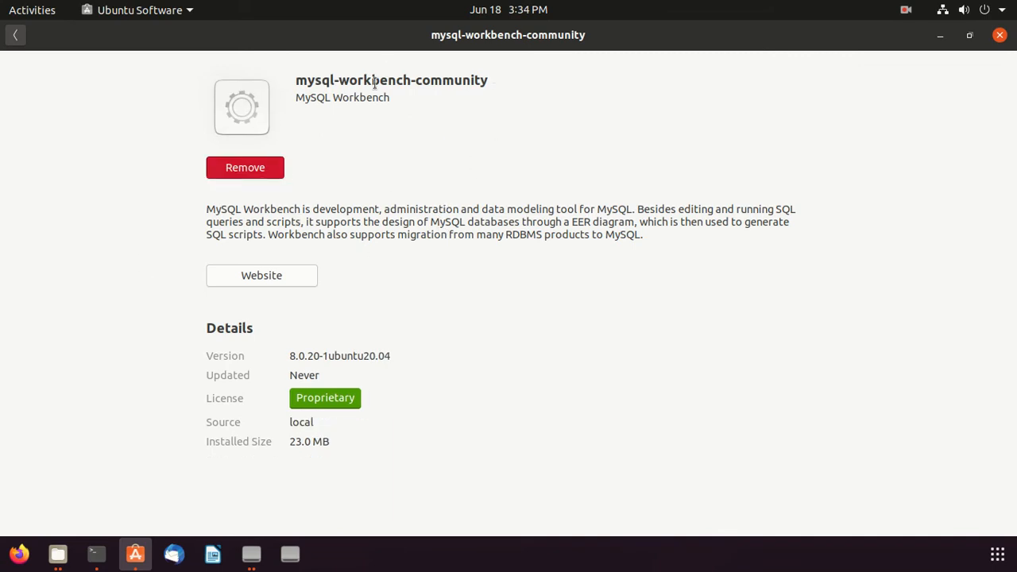
- Close Ubuntu Software and launch MySQL Workbench from the applications launcher
{"action": "left_click", "coordinate": [999, 35]}
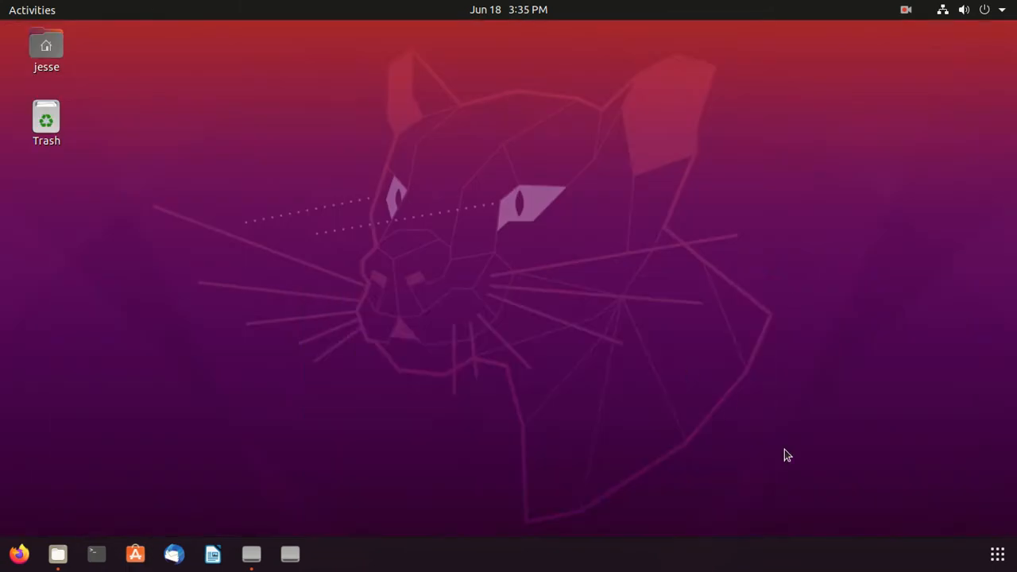
{"action": "left_click", "coordinate": [996, 554]}
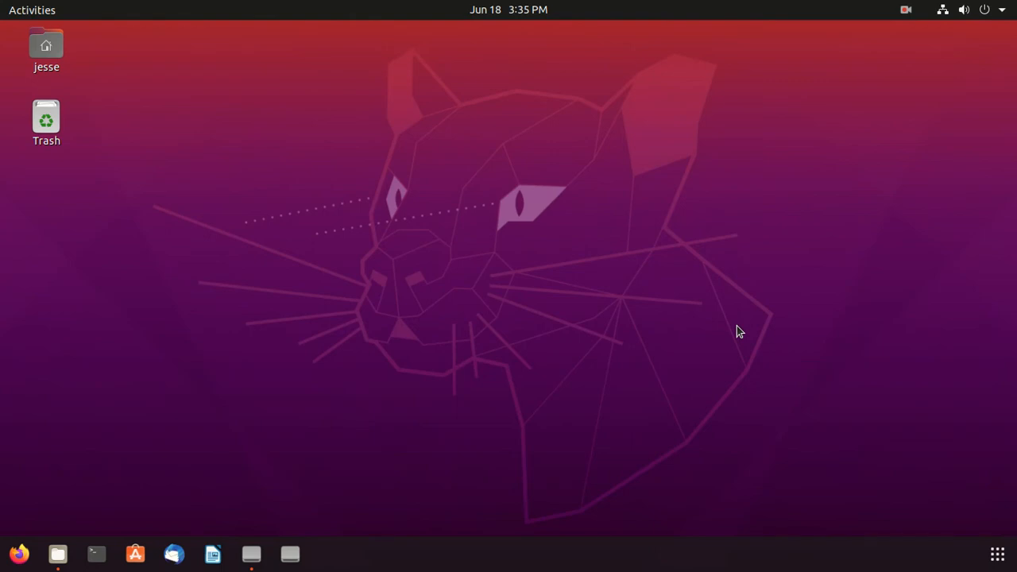
{"action": "left_click", "coordinate": [251, 554]}
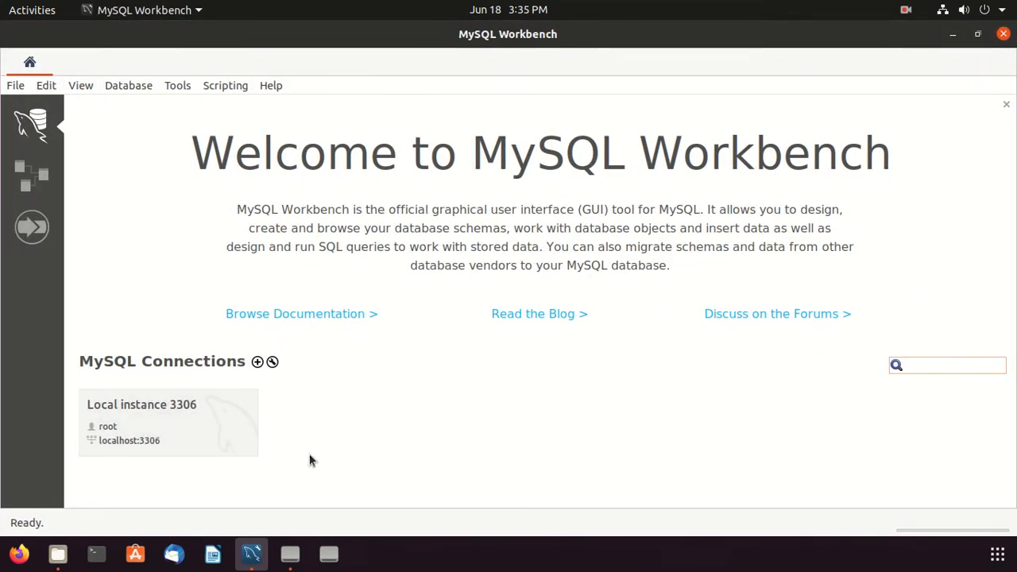
- Edit Local instance 3306 and test the connection as root, continuing past the server version warning
{"action": "right_click", "coordinate": [169, 422]}
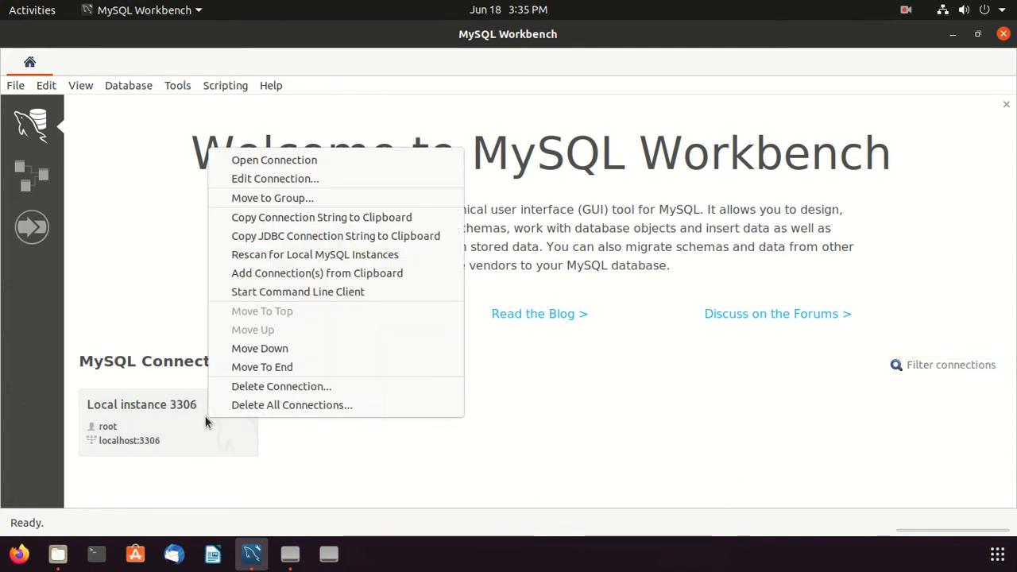
{"action": "left_click", "coordinate": [275, 178]}
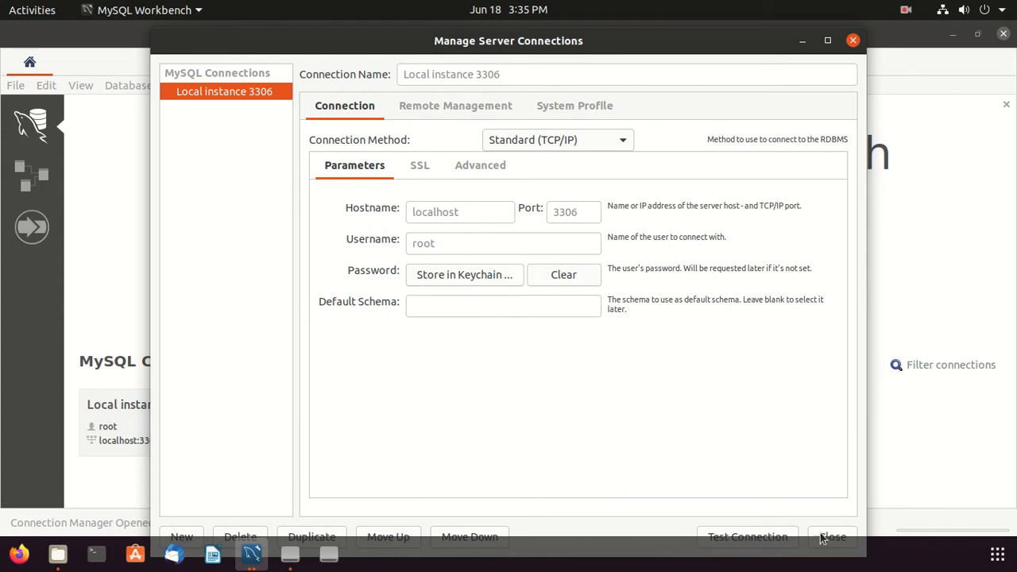
{"action": "left_click", "coordinate": [747, 536]}
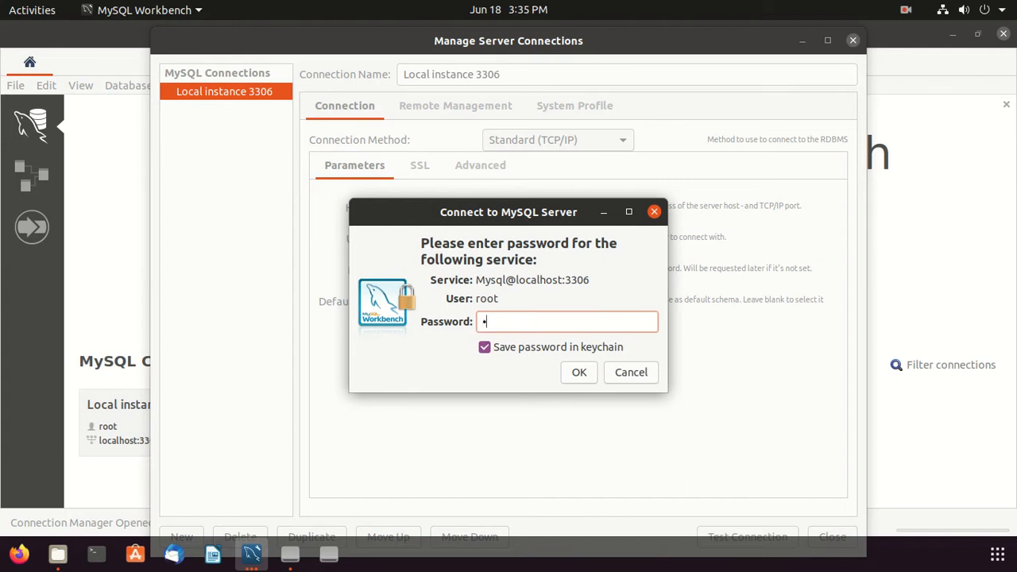
{"action": "type", "text": "password"}
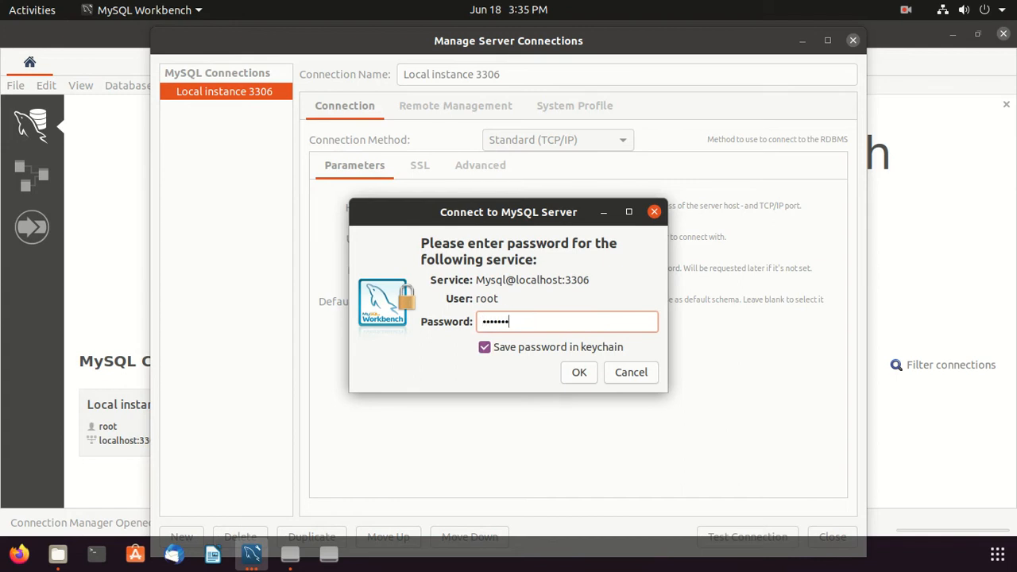
{"action": "left_click", "coordinate": [579, 372]}
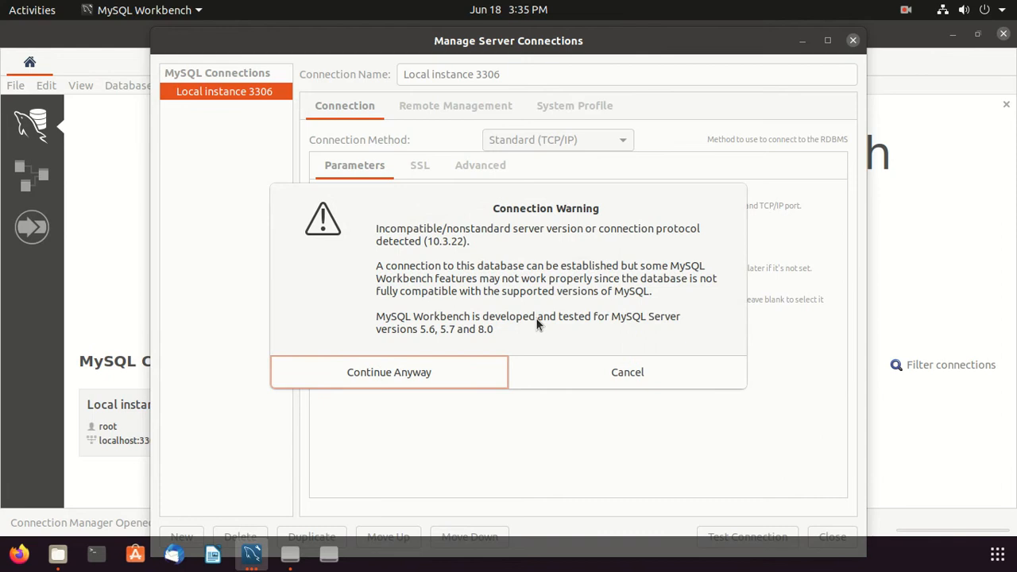
{"action": "mouse_move", "coordinate": [426, 286]}
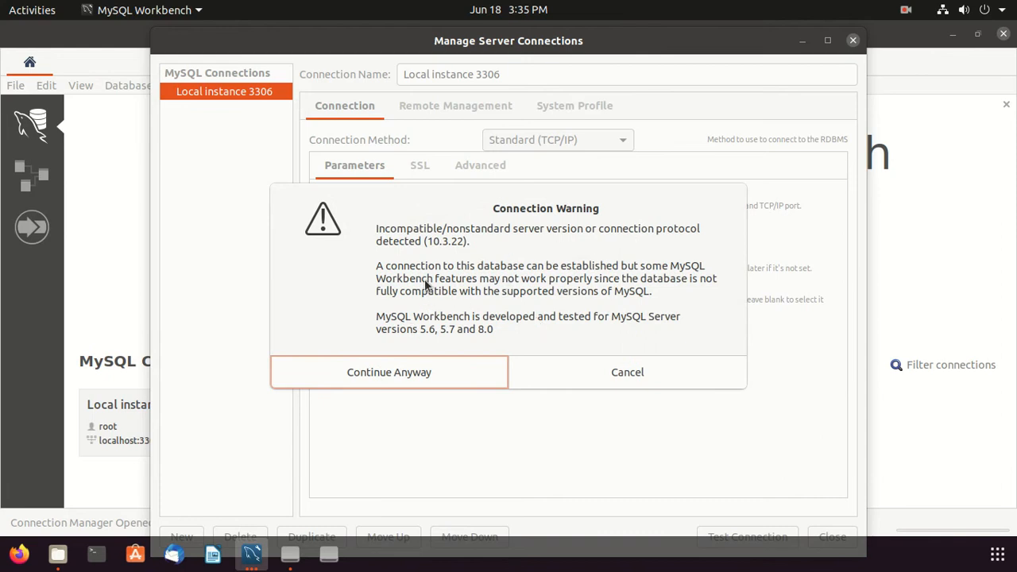
{"action": "mouse_move", "coordinate": [700, 289]}
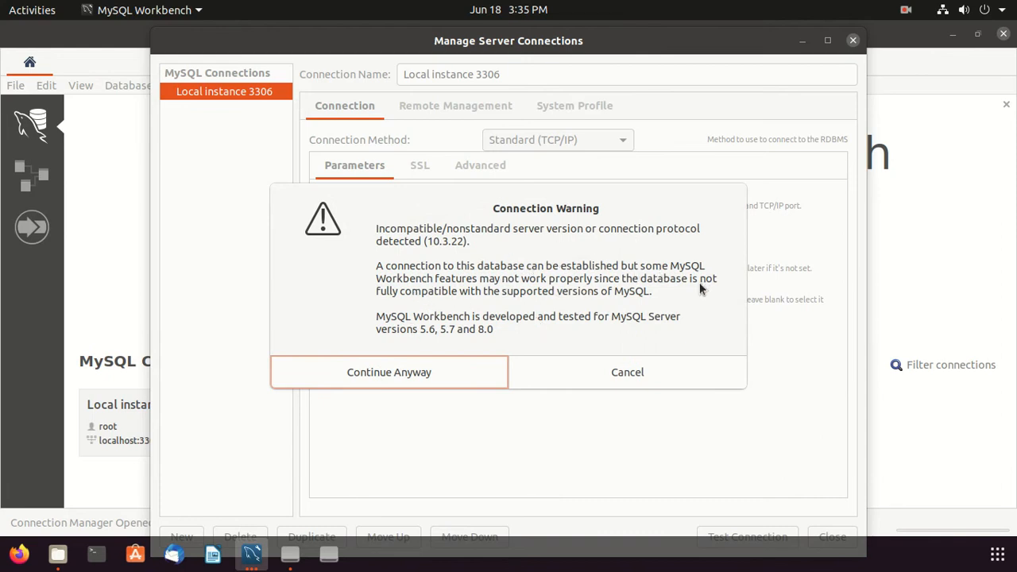
{"action": "mouse_move", "coordinate": [449, 332]}
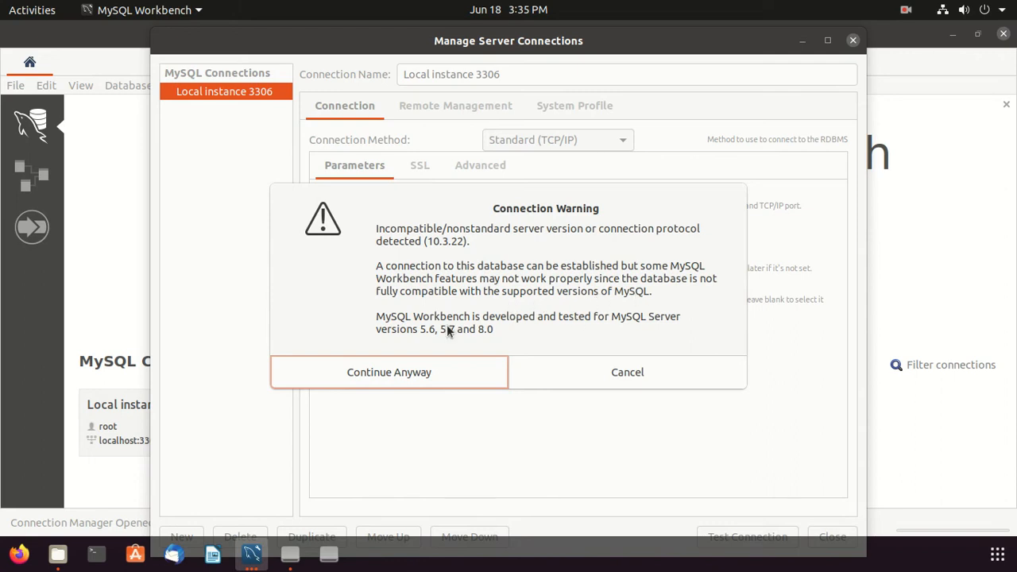
{"action": "left_click", "coordinate": [389, 371]}
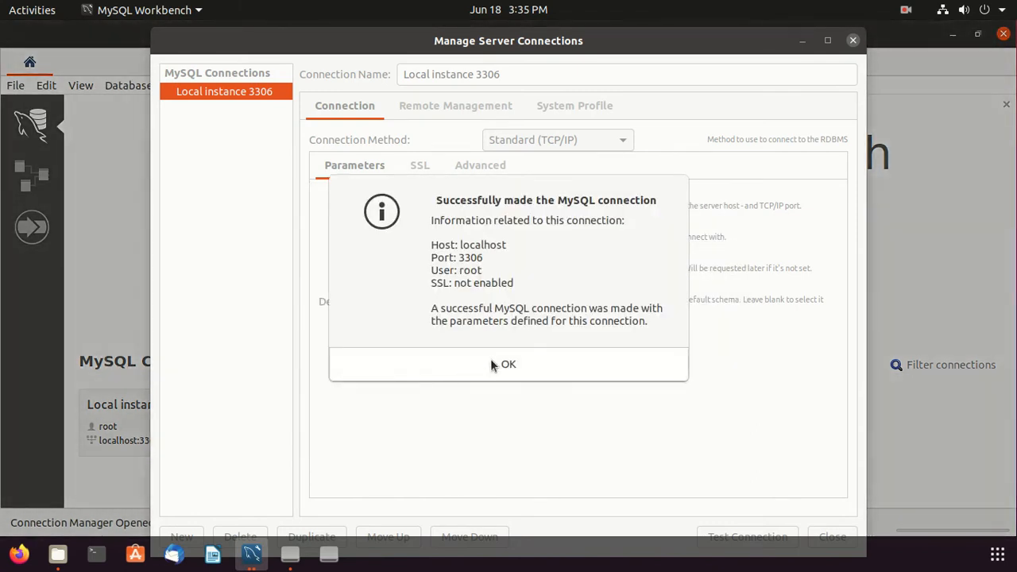
{"action": "mouse_move", "coordinate": [491, 377]}
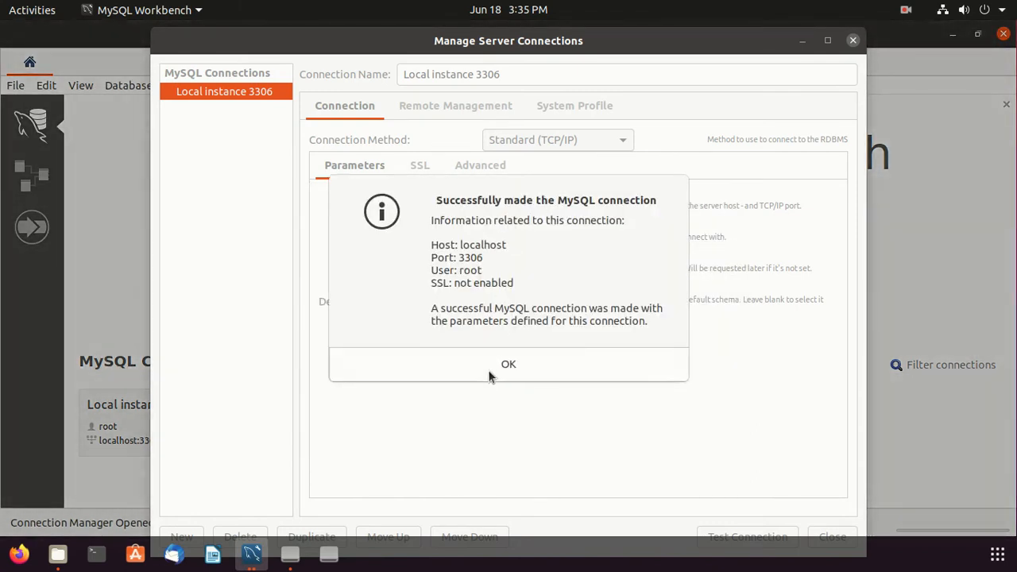
{"action": "left_click", "coordinate": [509, 364]}
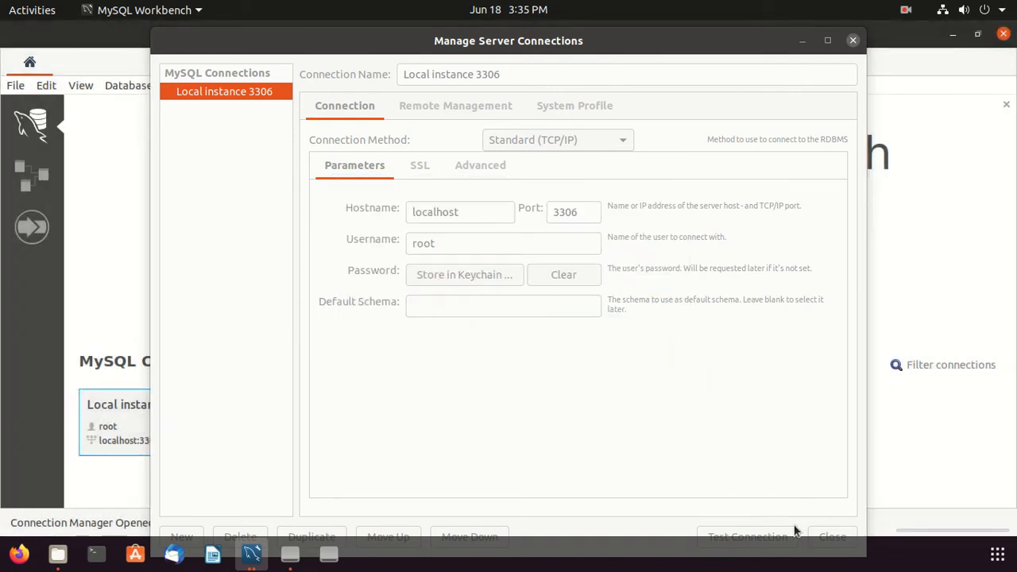
{"action": "mouse_move", "coordinate": [871, 54]}
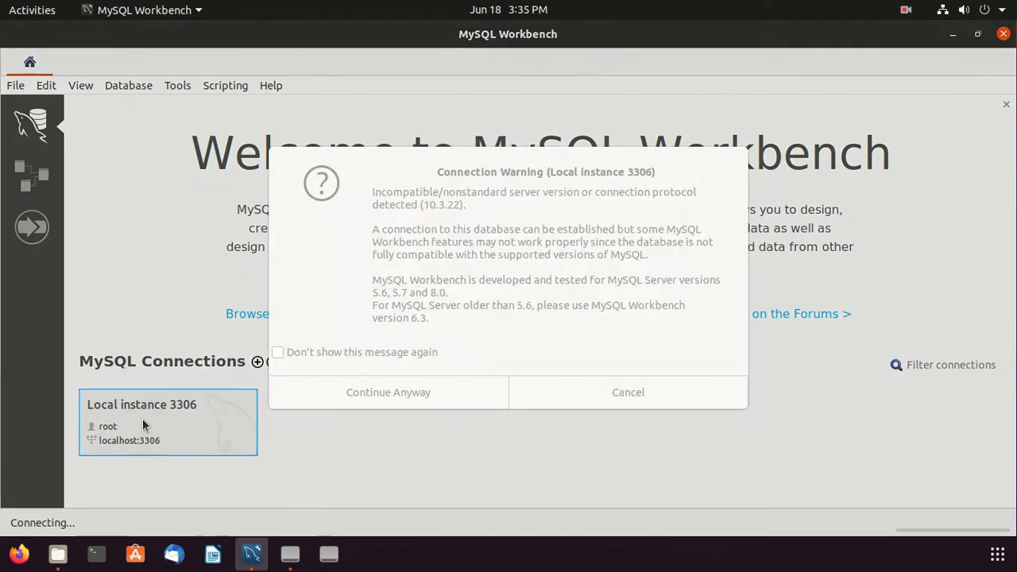
- Connect to Local instance 3306, suppressing the compatibility warning, and review Server Status
{"action": "left_click", "coordinate": [277, 352]}
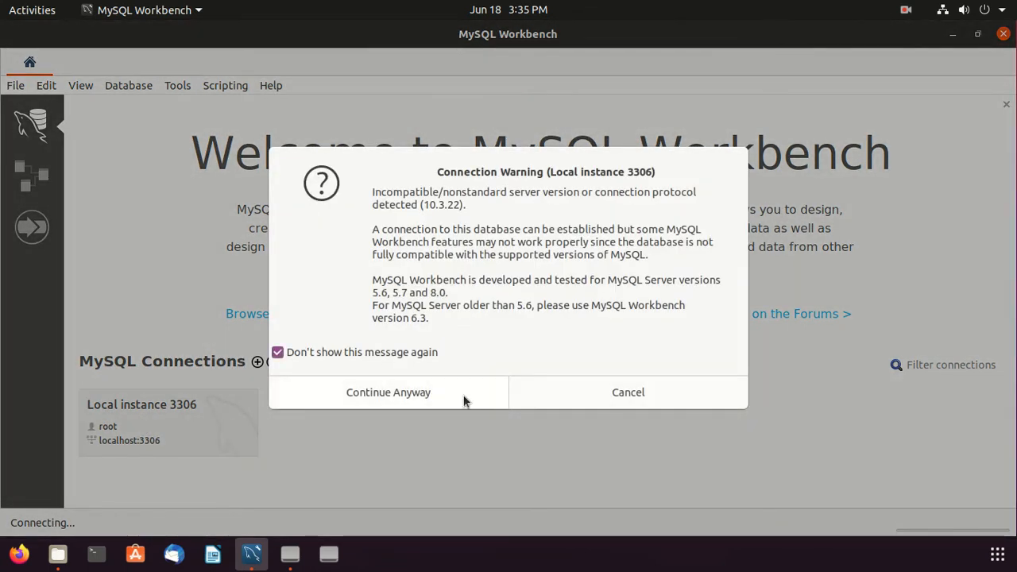
{"action": "left_click", "coordinate": [387, 392]}
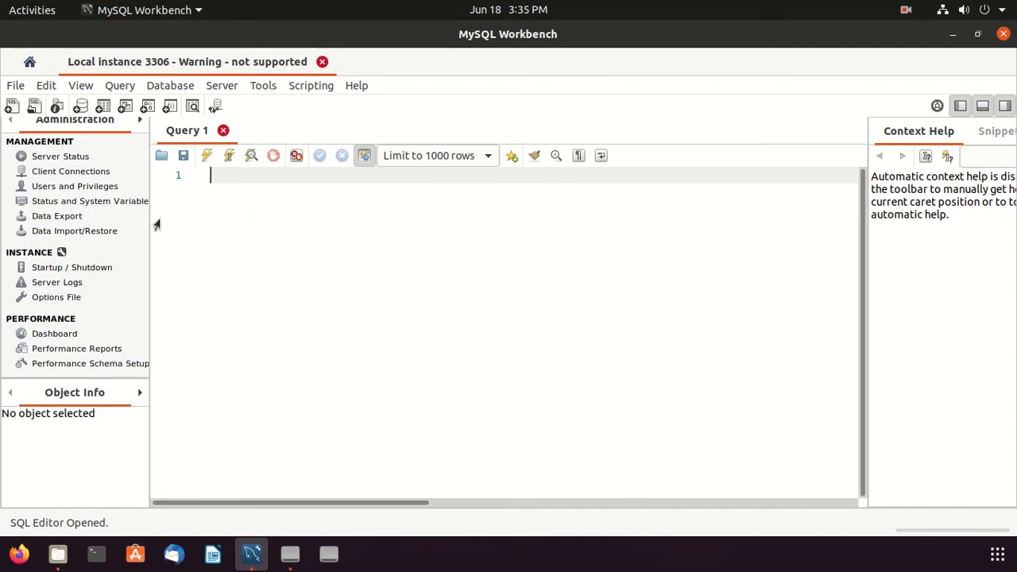
{"action": "left_click", "coordinate": [60, 156]}
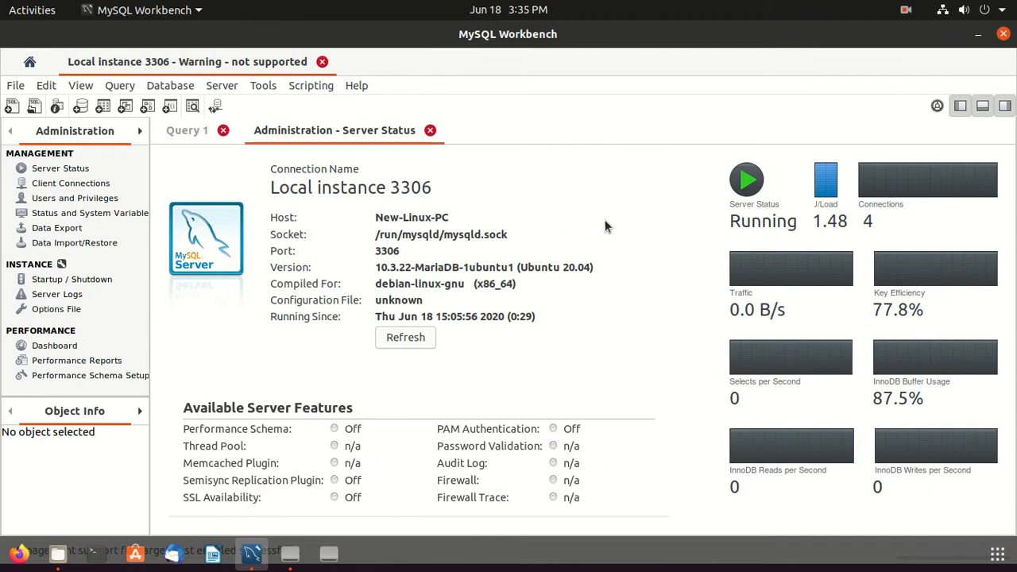
{"action": "scroll", "scroll_direction": "down", "scroll_amount": 3}
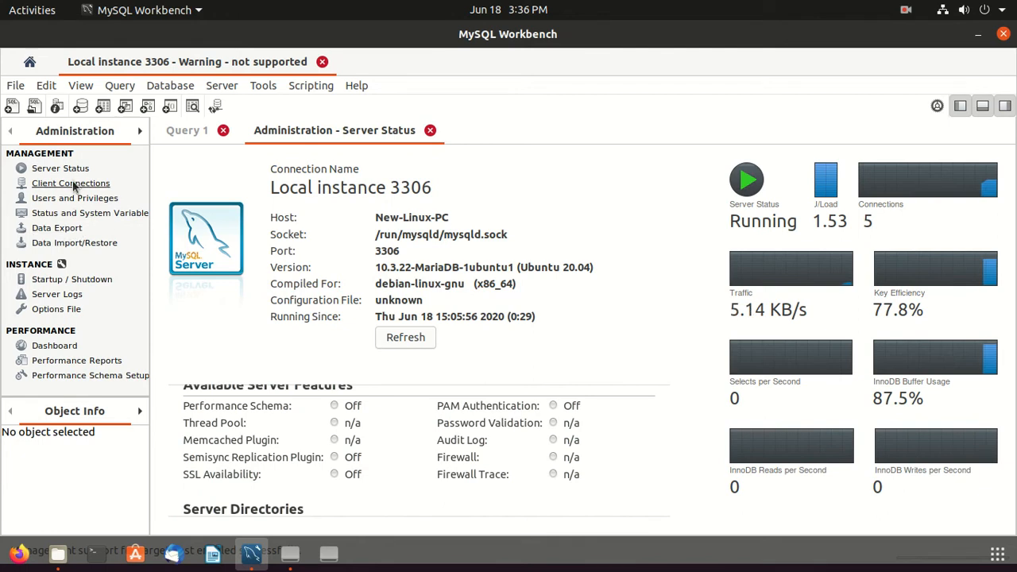
- Review Client Connections, Users and Privileges, Startup/Shutdown, Server Logs and Options File
{"action": "left_click", "coordinate": [69, 183]}
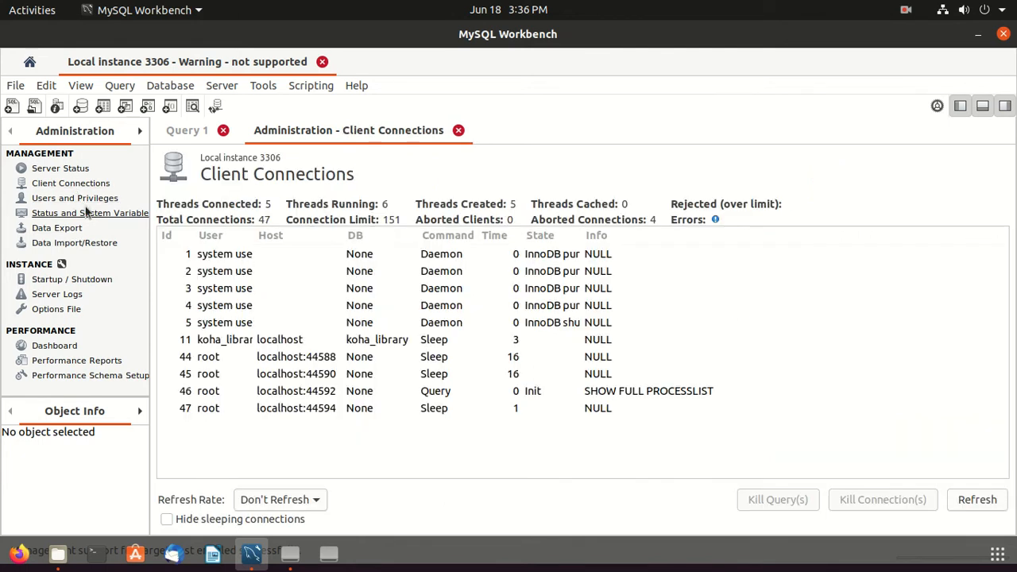
{"action": "left_click", "coordinate": [75, 198]}
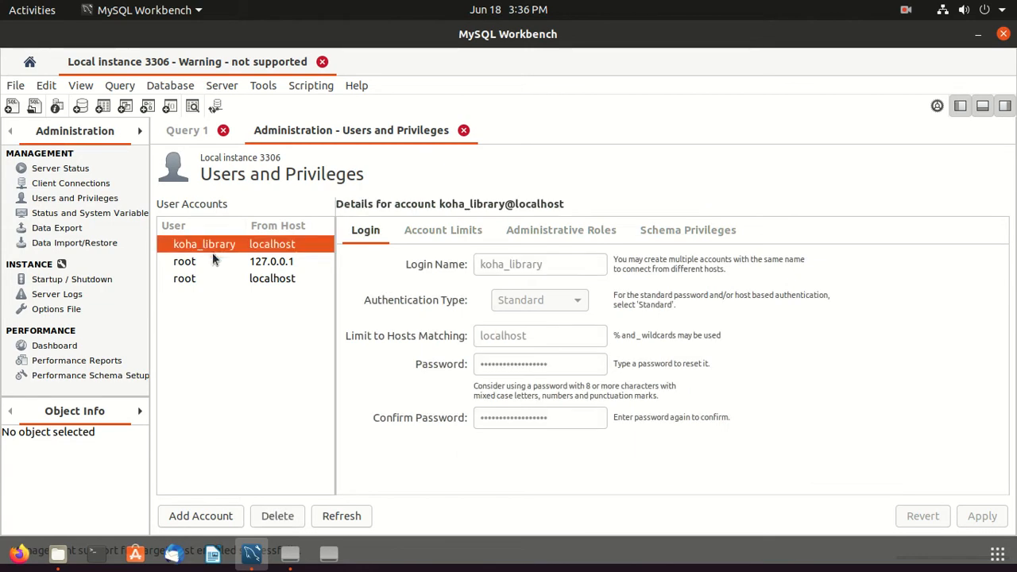
{"action": "left_click", "coordinate": [72, 279]}
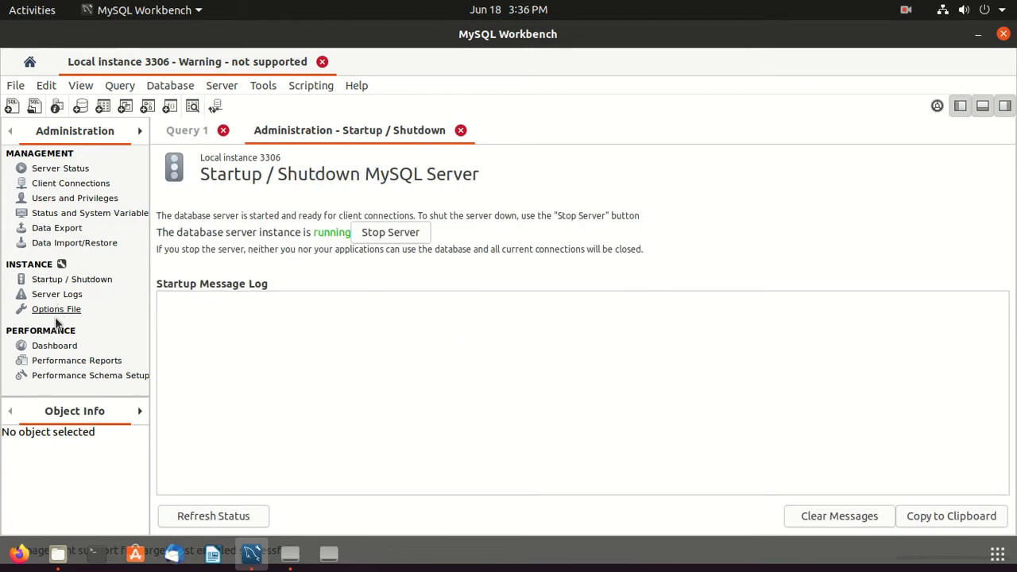
{"action": "left_click", "coordinate": [56, 294]}
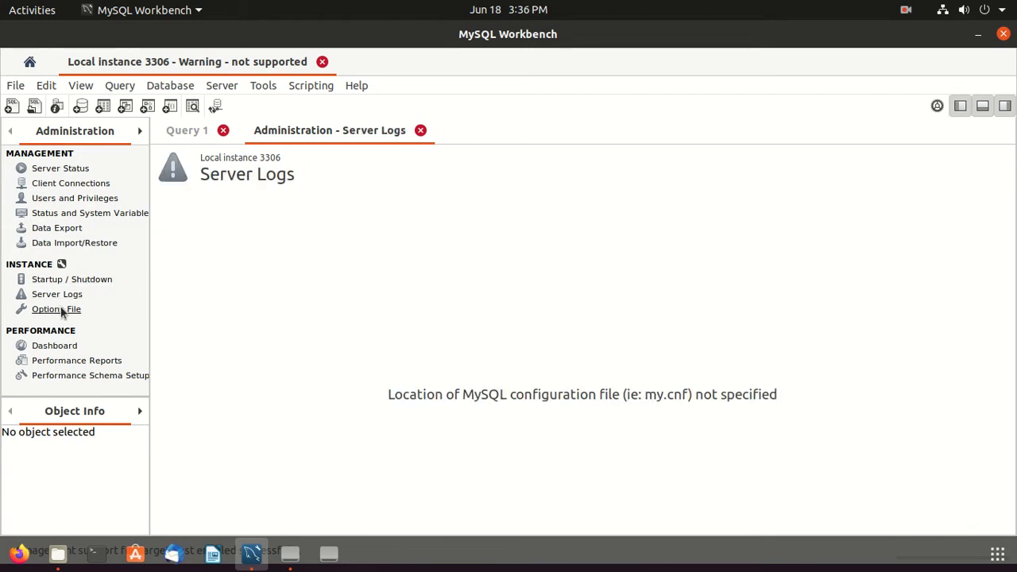
{"action": "left_click", "coordinate": [54, 345]}
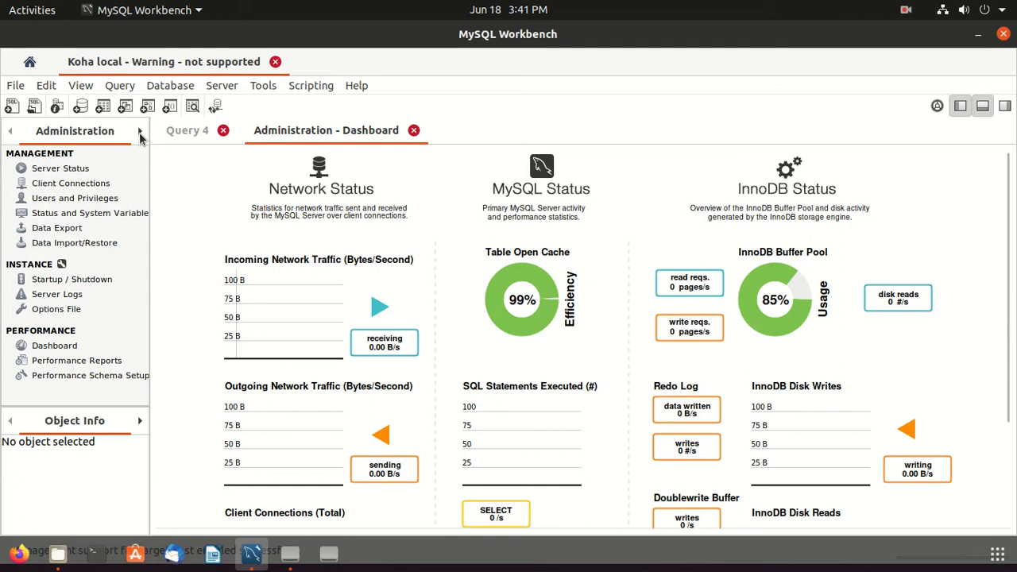
- Create a new schema named koha_library keeping the default character set
{"action": "left_click", "coordinate": [139, 130]}
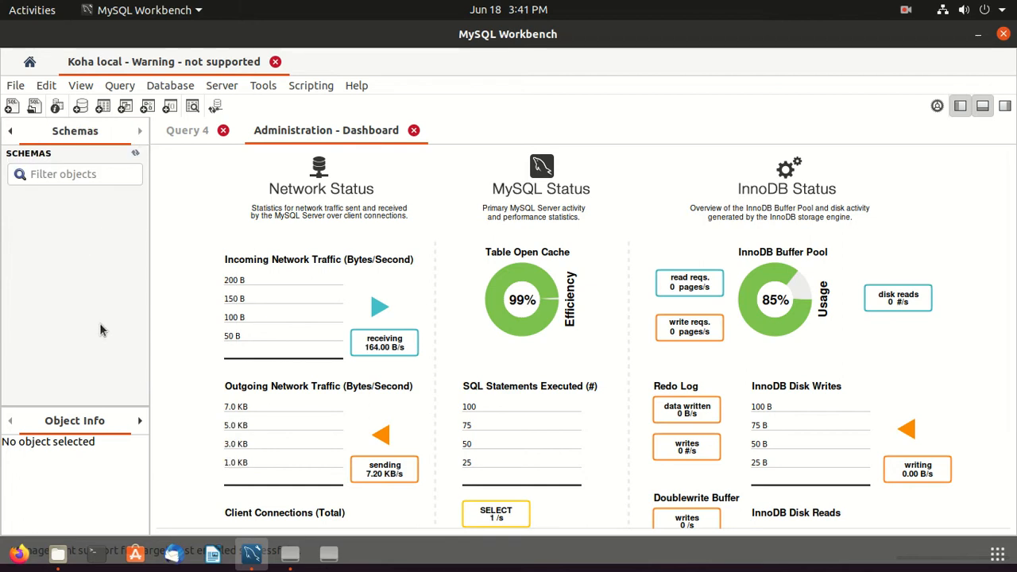
{"action": "right_click", "coordinate": [102, 330]}
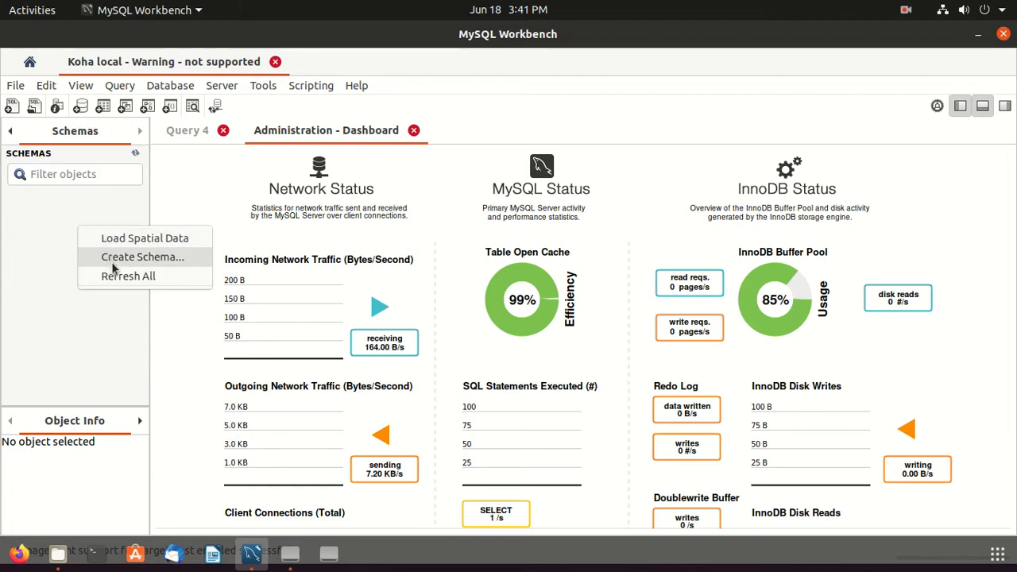
{"action": "left_click", "coordinate": [143, 256]}
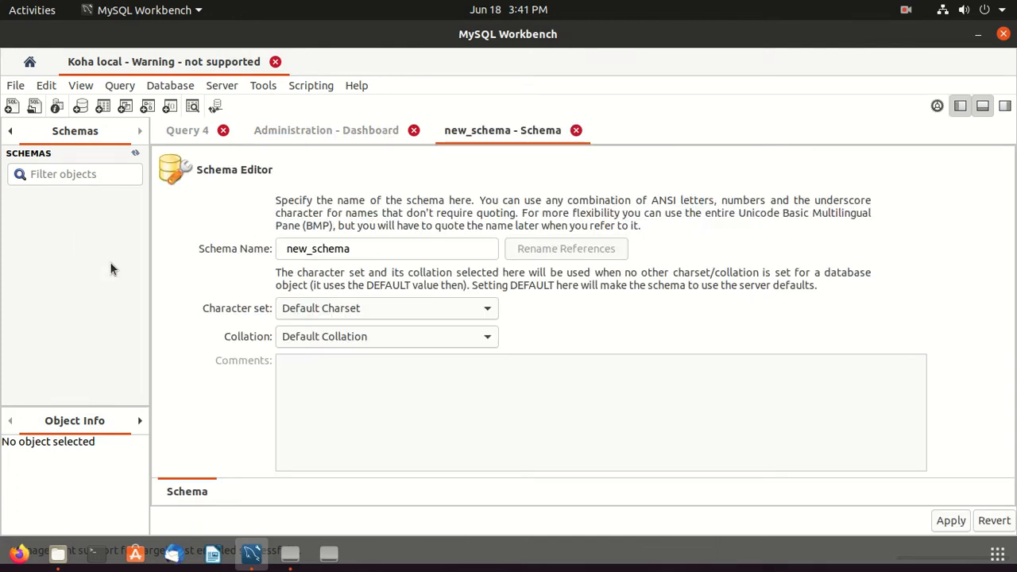
{"action": "left_click", "coordinate": [387, 249]}
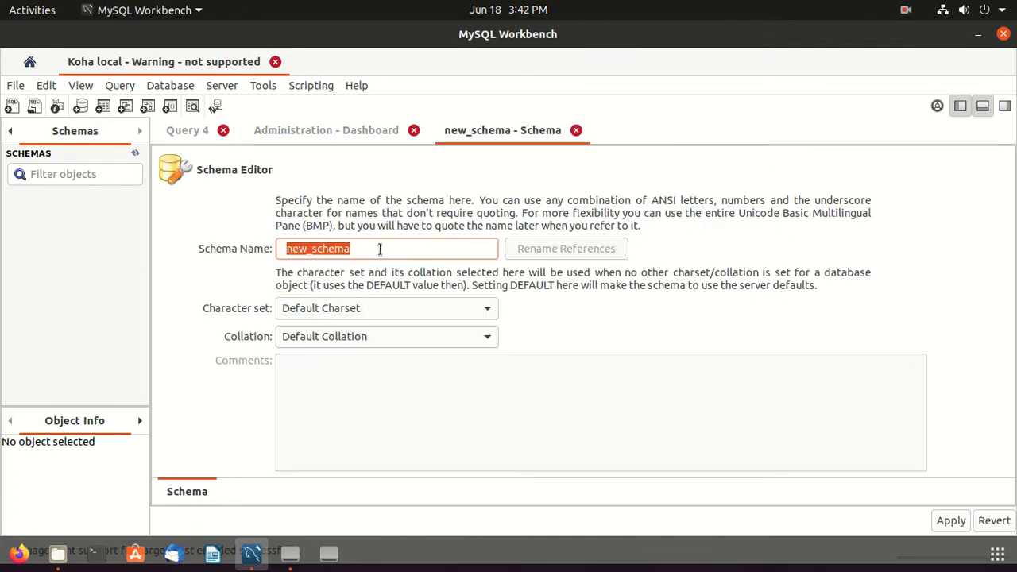
{"action": "type", "text": "koha_"}
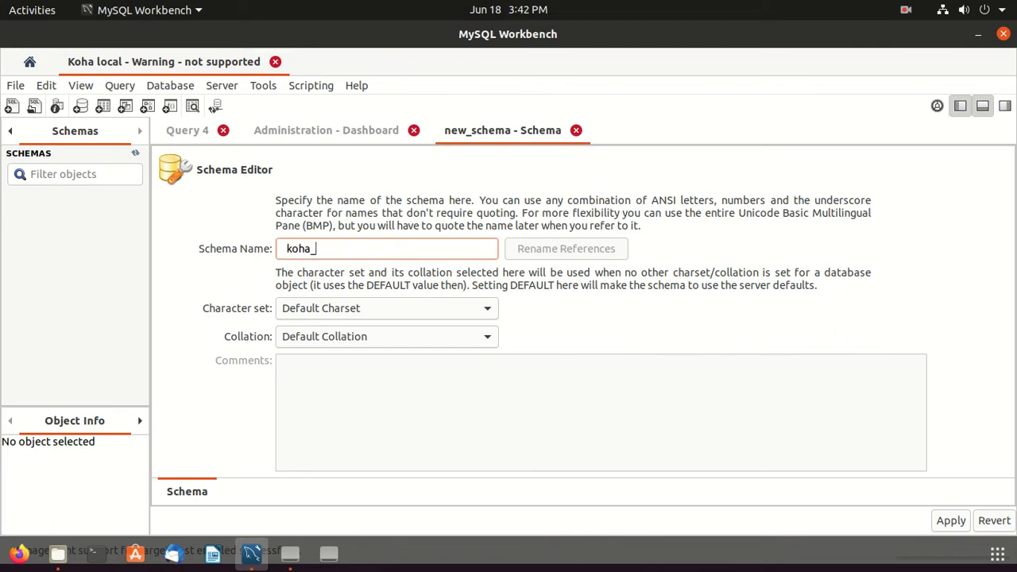
{"action": "type", "text": "library"}
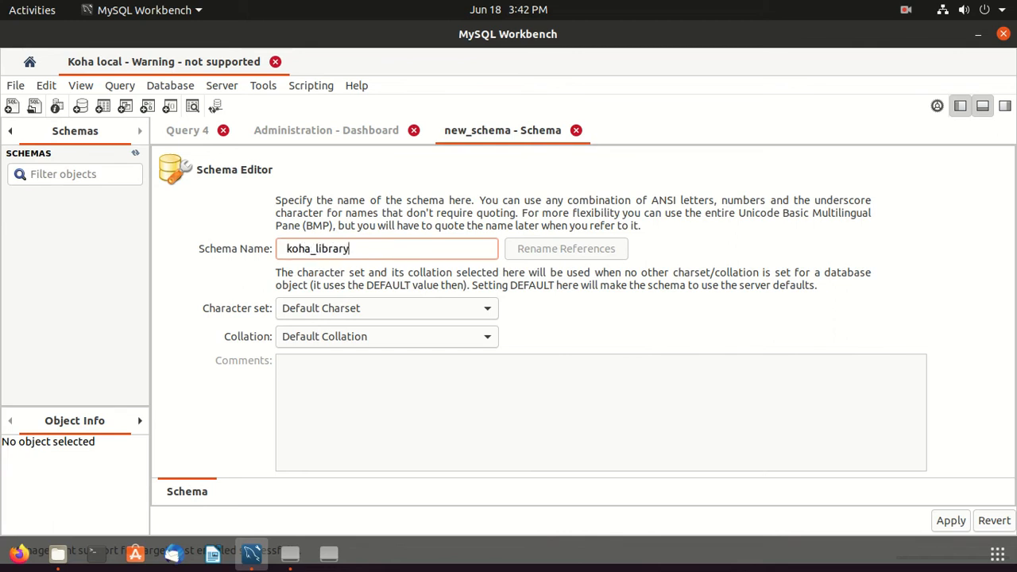
{"action": "left_click", "coordinate": [386, 308]}
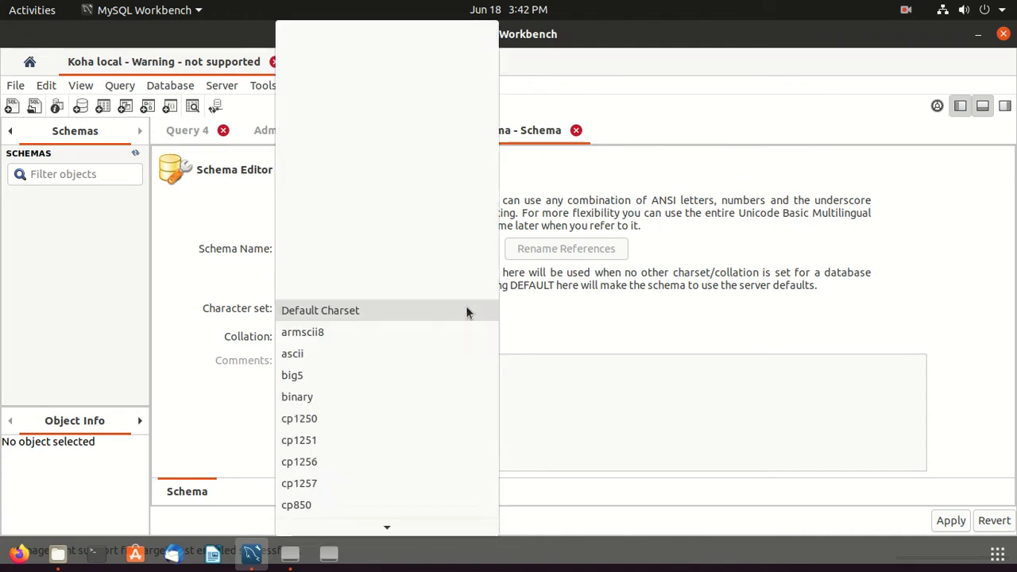
{"action": "left_click", "coordinate": [319, 310]}
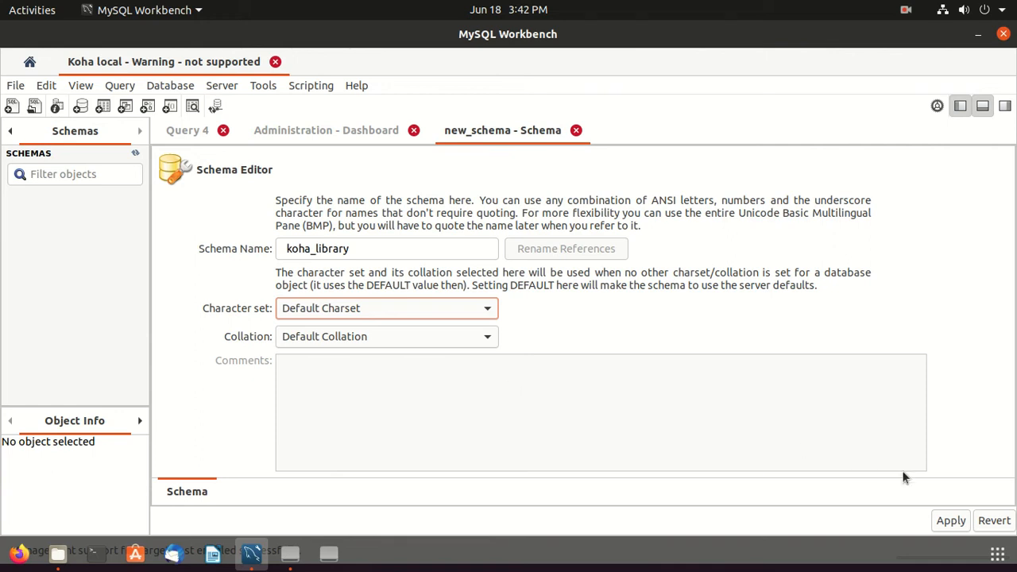
{"action": "mouse_move", "coordinate": [931, 545]}
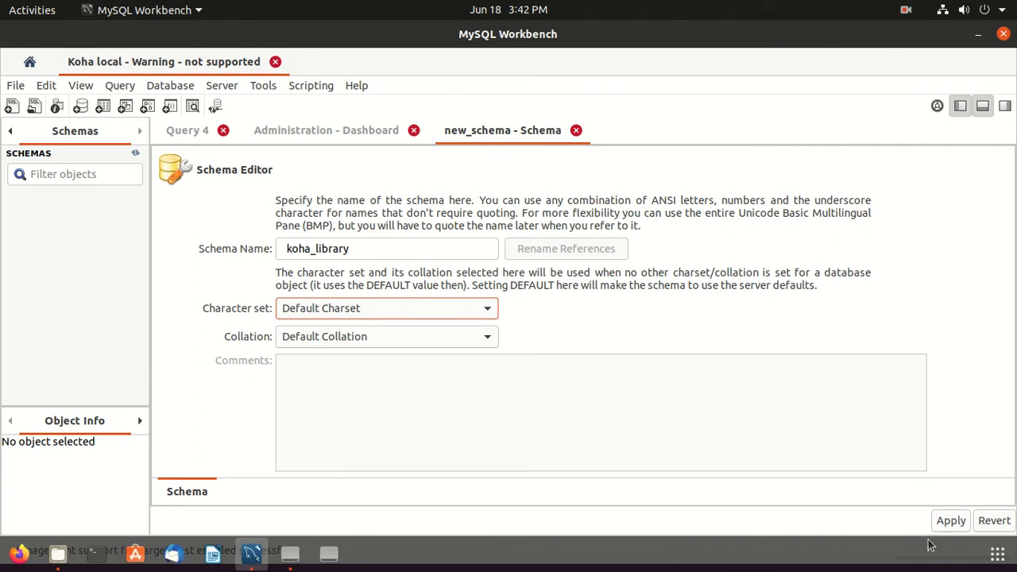
- Apply the CREATE SCHEMA script and close the finished summary
{"action": "left_click", "coordinate": [950, 520]}
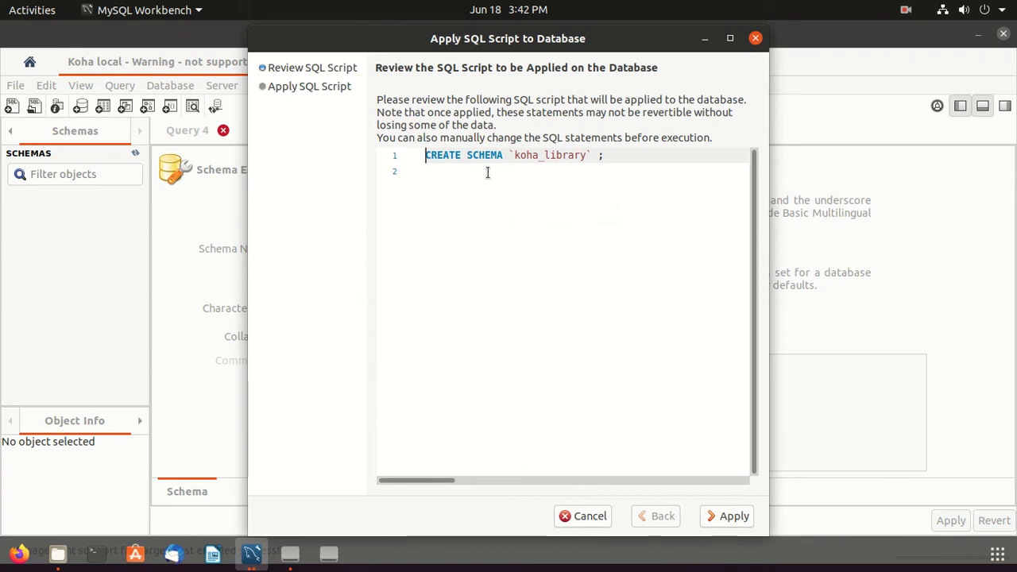
{"action": "left_click", "coordinate": [733, 516]}
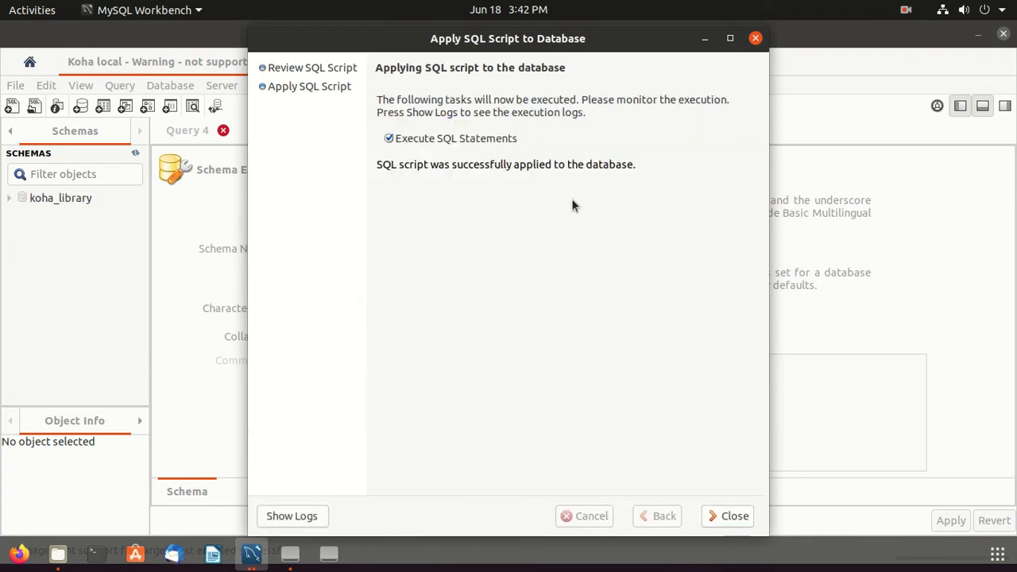
{"action": "left_click", "coordinate": [726, 515]}
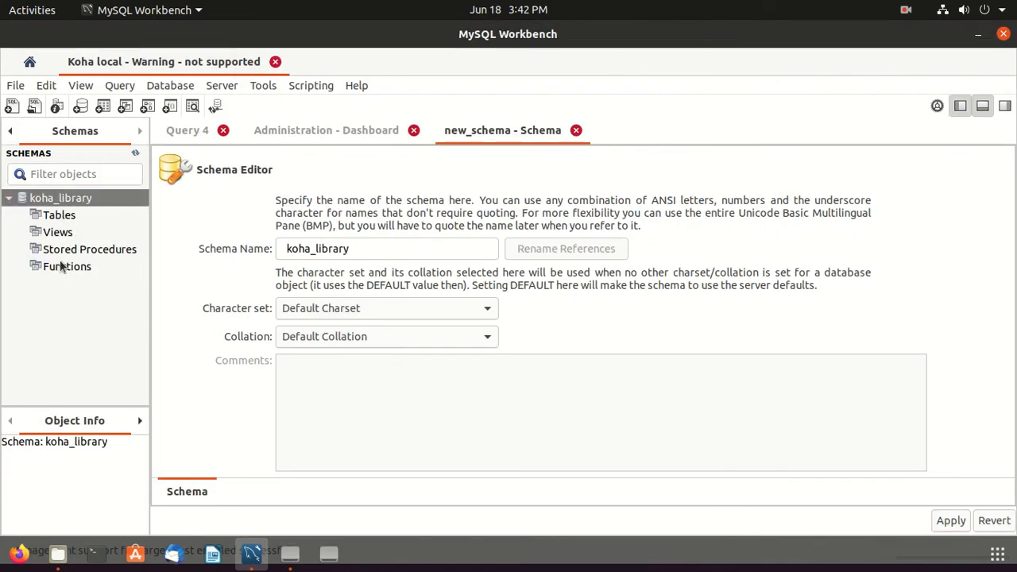
- Refresh the schemas and go to the Data Import/Restore page under server administration
{"action": "right_click", "coordinate": [59, 214]}
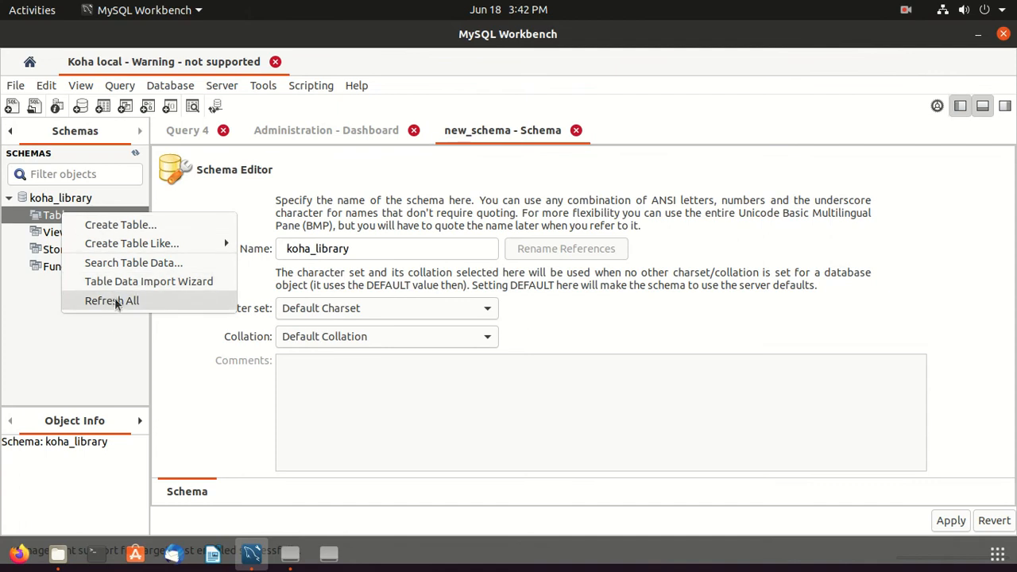
{"action": "left_click", "coordinate": [112, 301]}
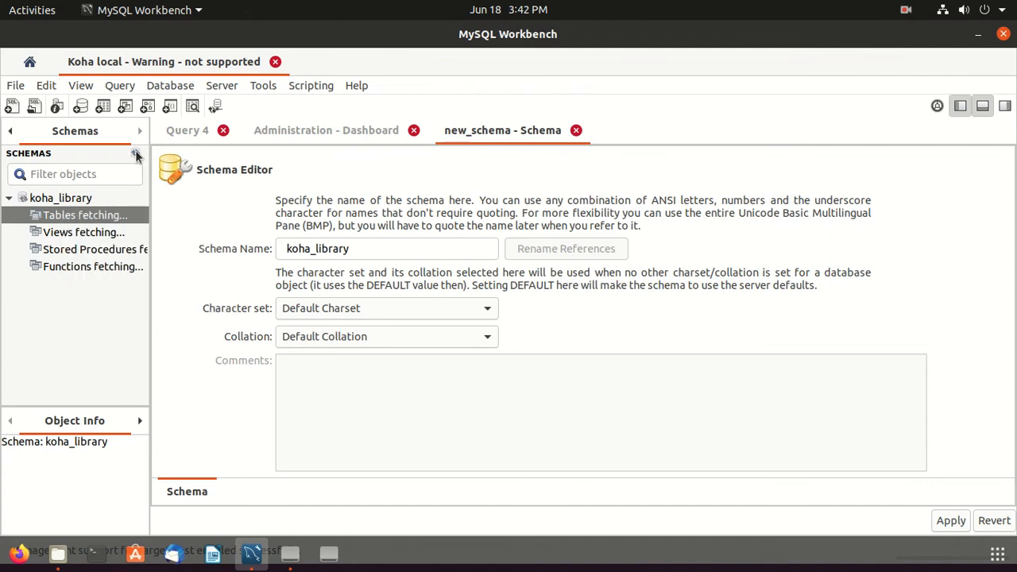
{"action": "left_click", "coordinate": [325, 129]}
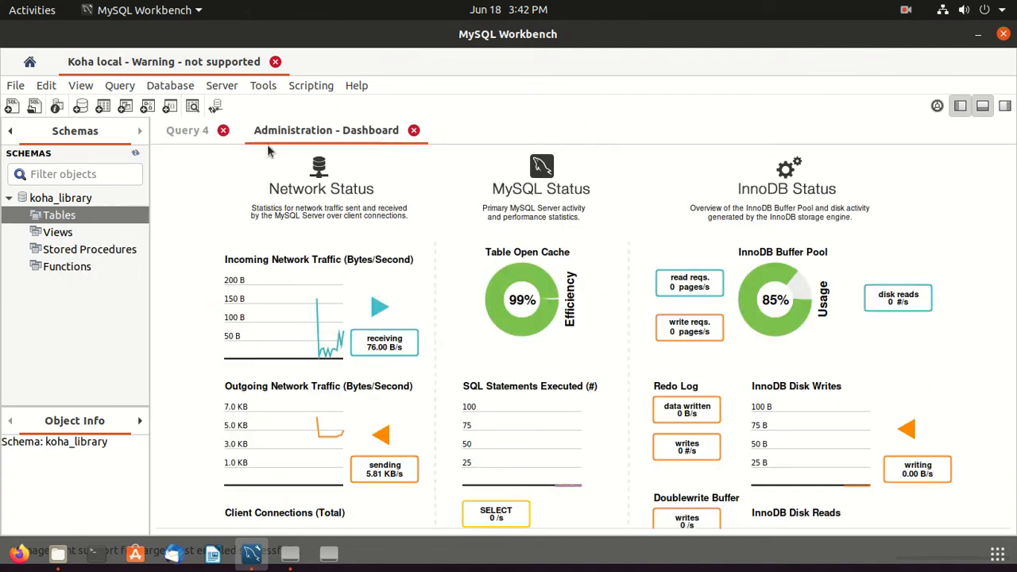
{"action": "left_click", "coordinate": [75, 130]}
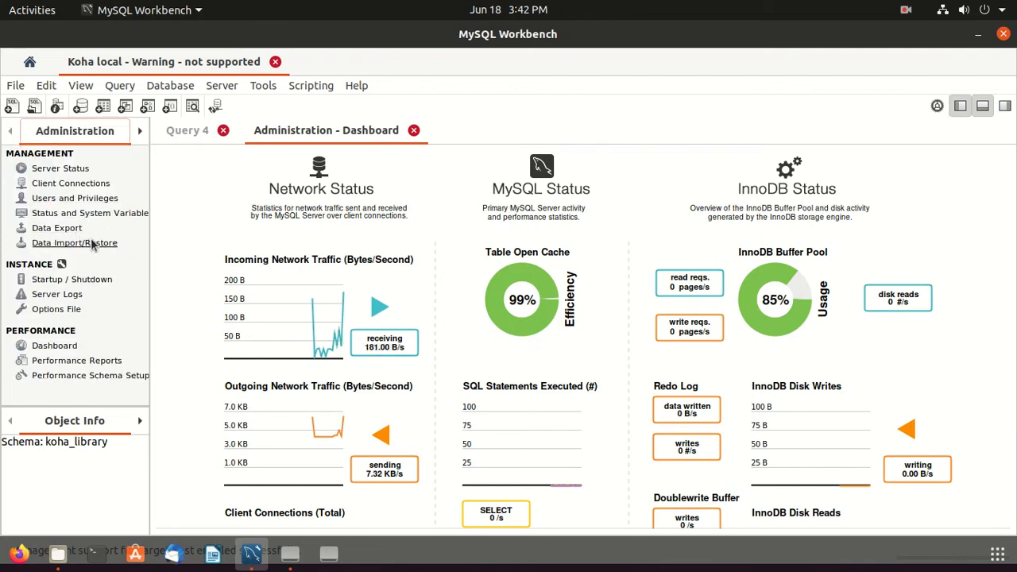
{"action": "left_click", "coordinate": [74, 242]}
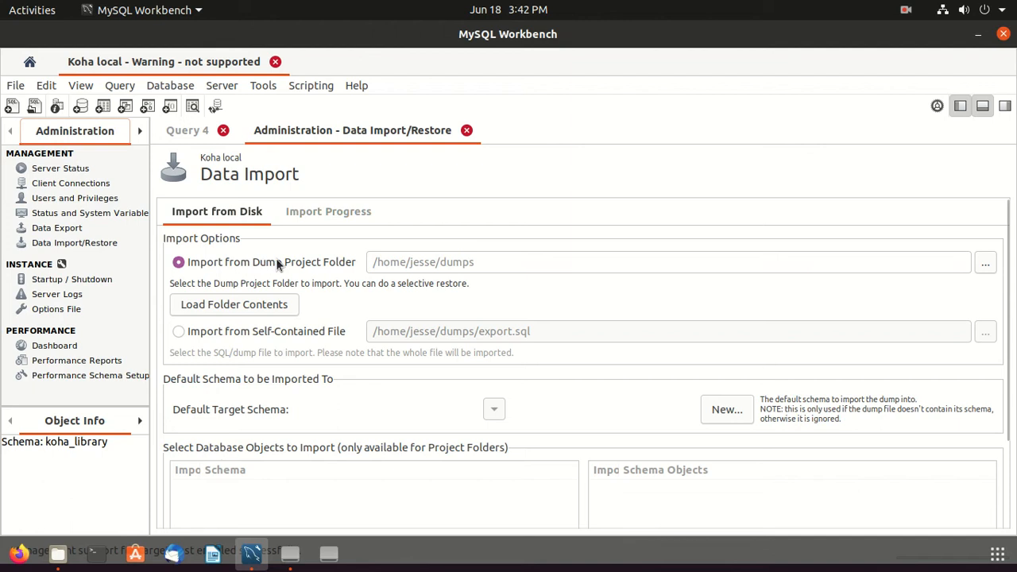
{"action": "left_click", "coordinate": [667, 261]}
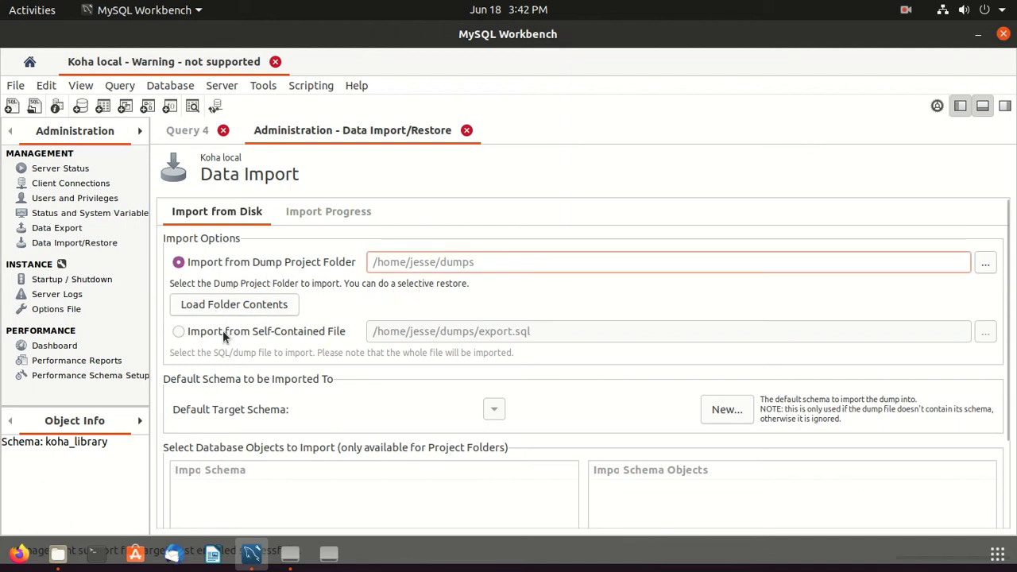
- Choose Import from Self-Contained File Documents/Koha_library_workbench_backup.sql with koha_library as default target schema
{"action": "left_click", "coordinate": [178, 332]}
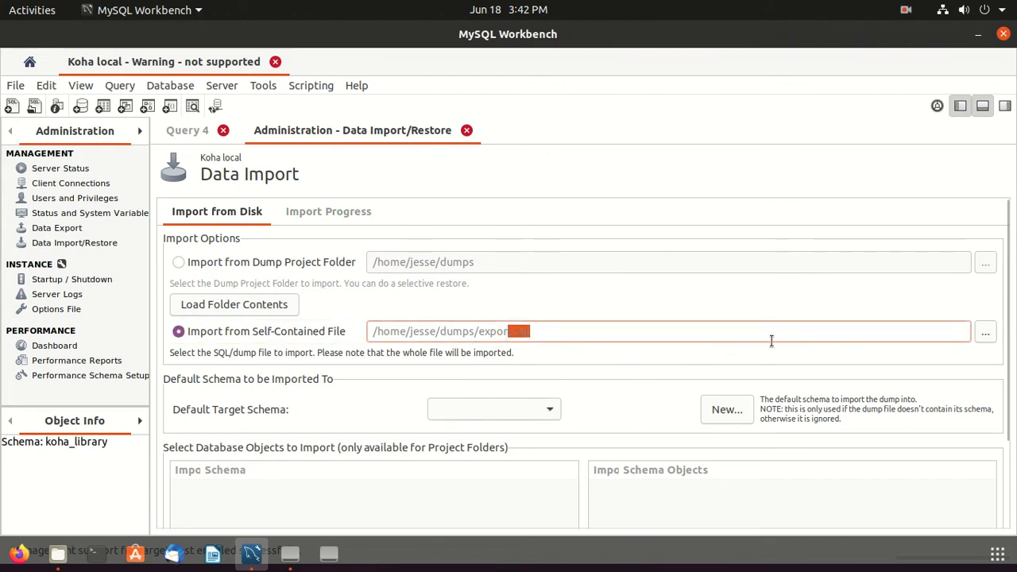
{"action": "left_click", "coordinate": [986, 331]}
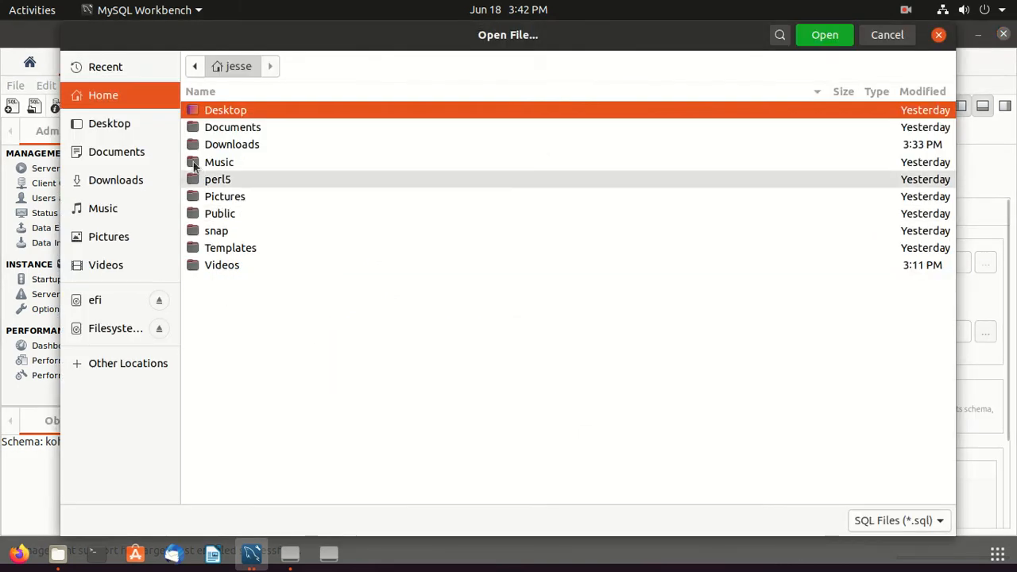
{"action": "left_click", "coordinate": [116, 151]}
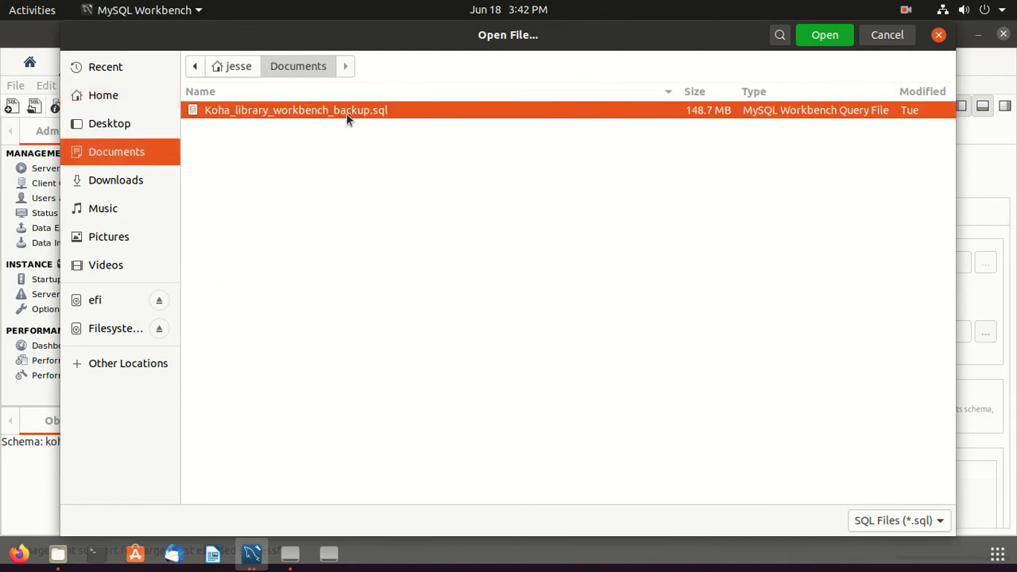
{"action": "left_click", "coordinate": [824, 34]}
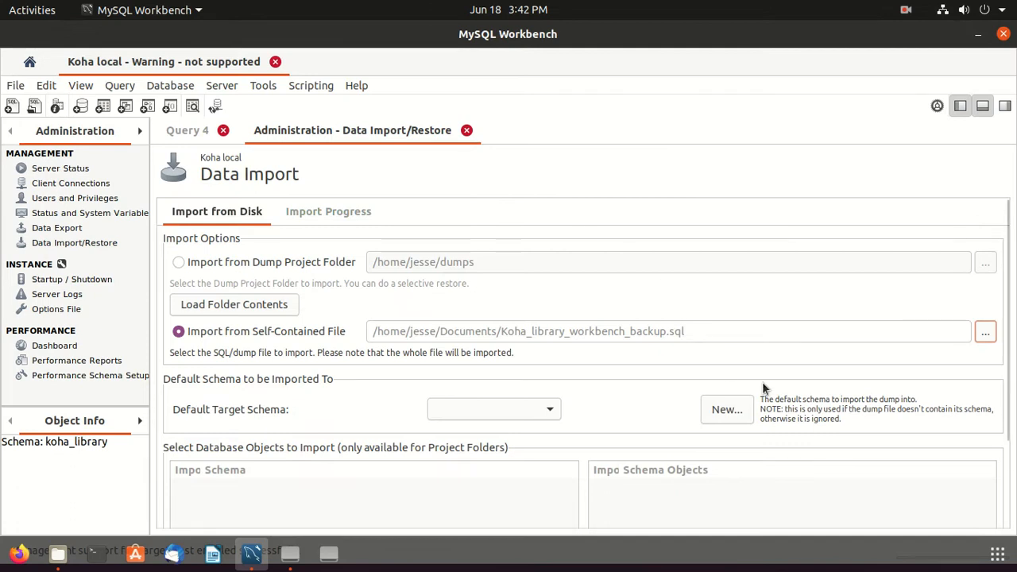
{"action": "left_click", "coordinate": [492, 409]}
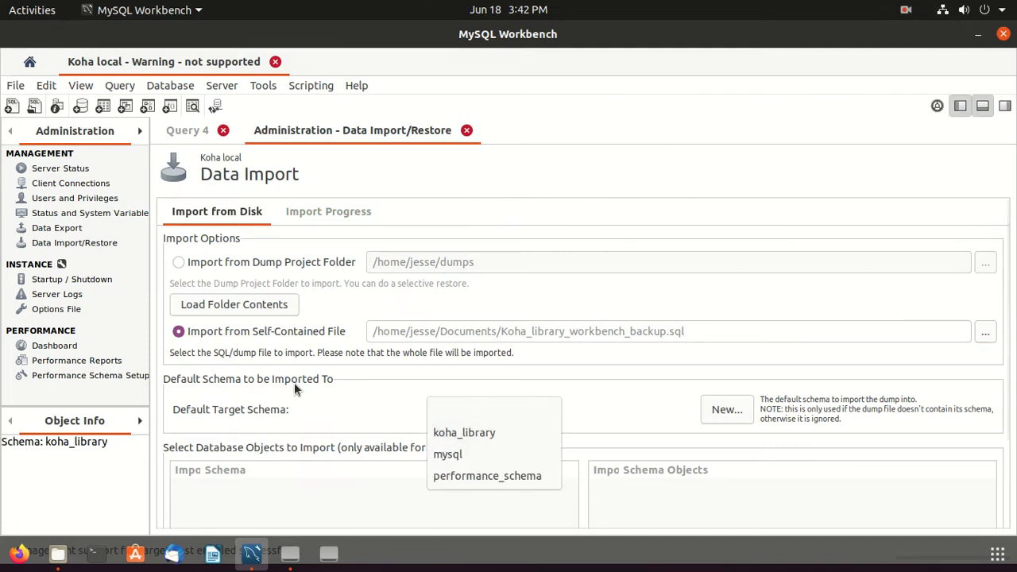
{"action": "left_click", "coordinate": [464, 432]}
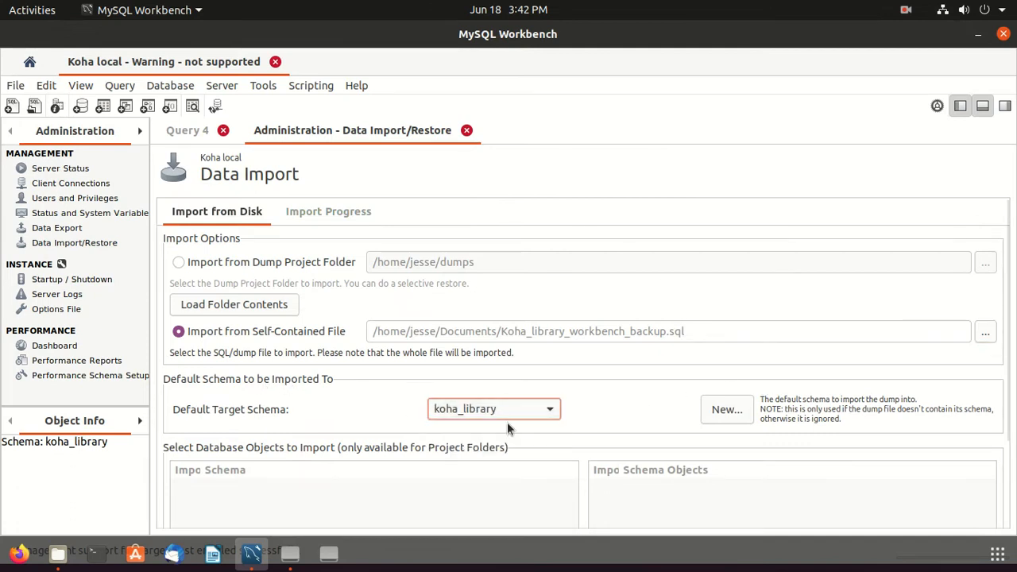
{"action": "mouse_move", "coordinate": [670, 409]}
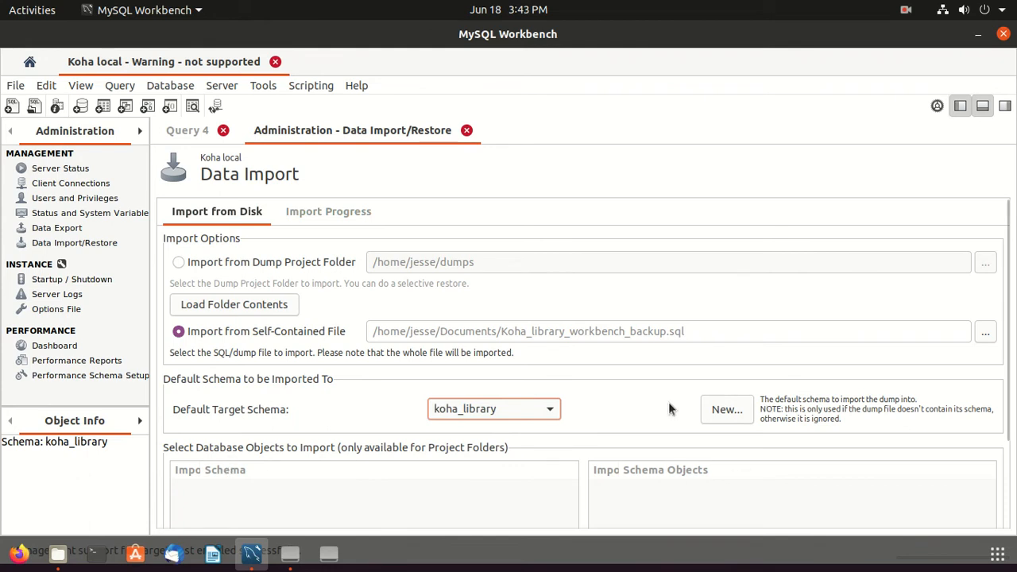
{"action": "scroll", "scroll_direction": "down", "scroll_amount": 3}
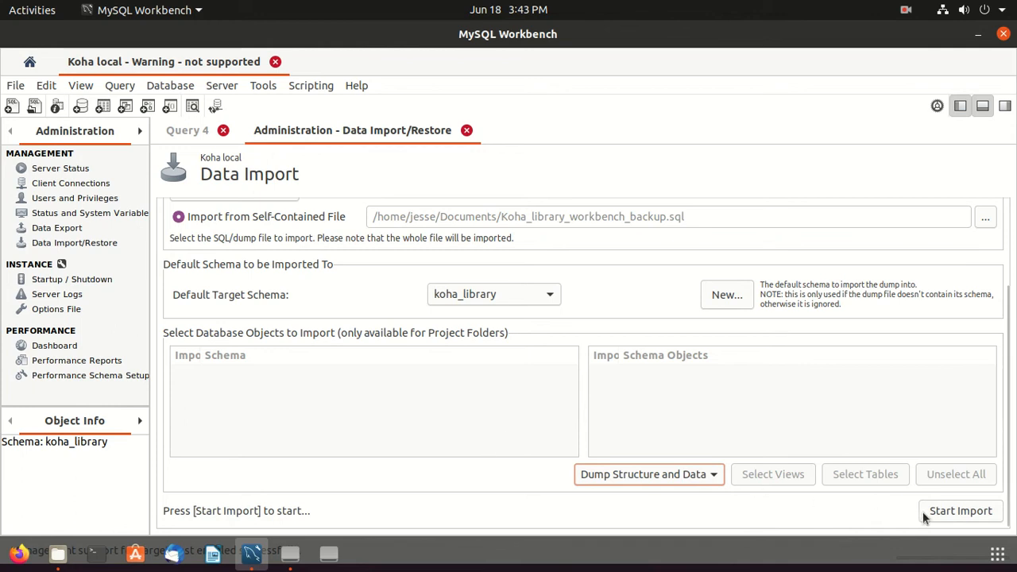
- Run the import into koha_library until it reports 1 of 1 imported, then return to the Schemas navigator
{"action": "left_click", "coordinate": [960, 510]}
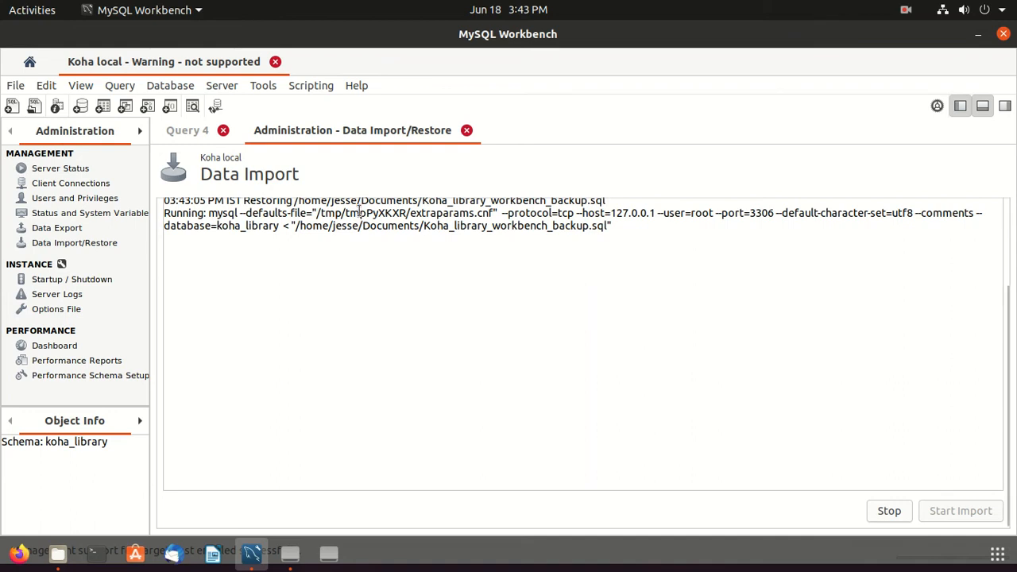
{"action": "mouse_move", "coordinate": [509, 253]}
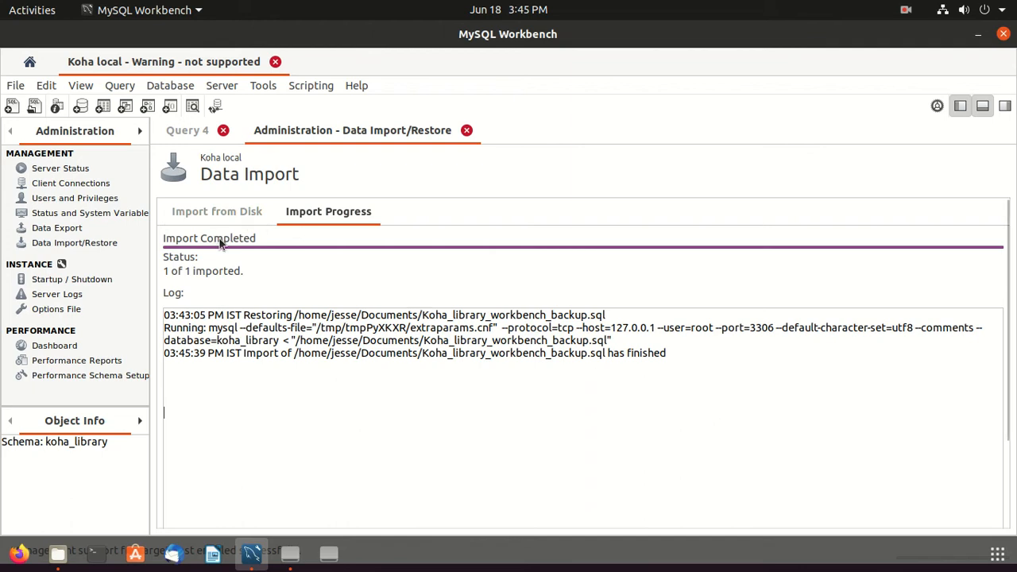
{"action": "mouse_move", "coordinate": [283, 367]}
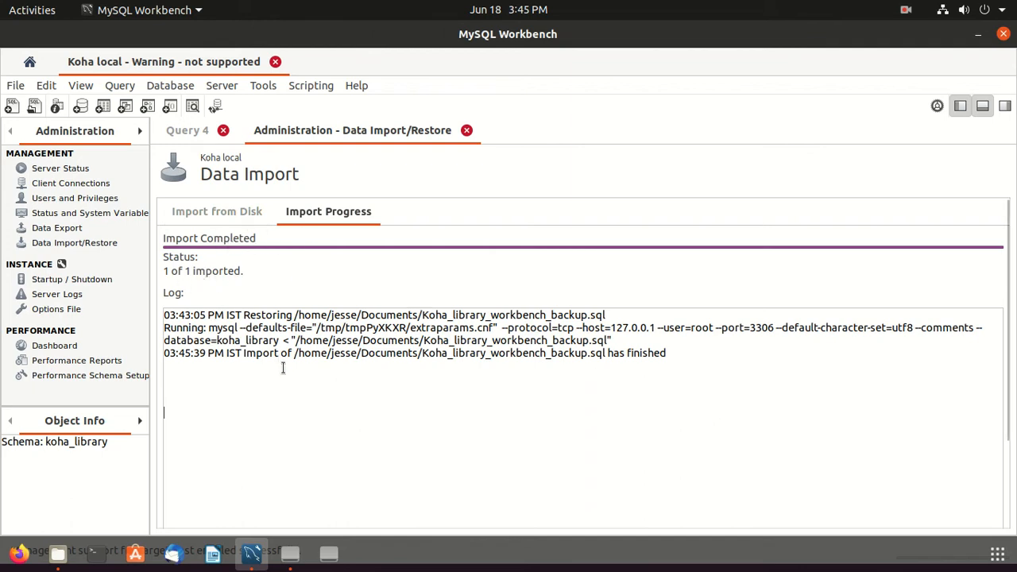
{"action": "left_click_drag", "start_coordinate": [392, 353], "coordinate": [666, 352]}
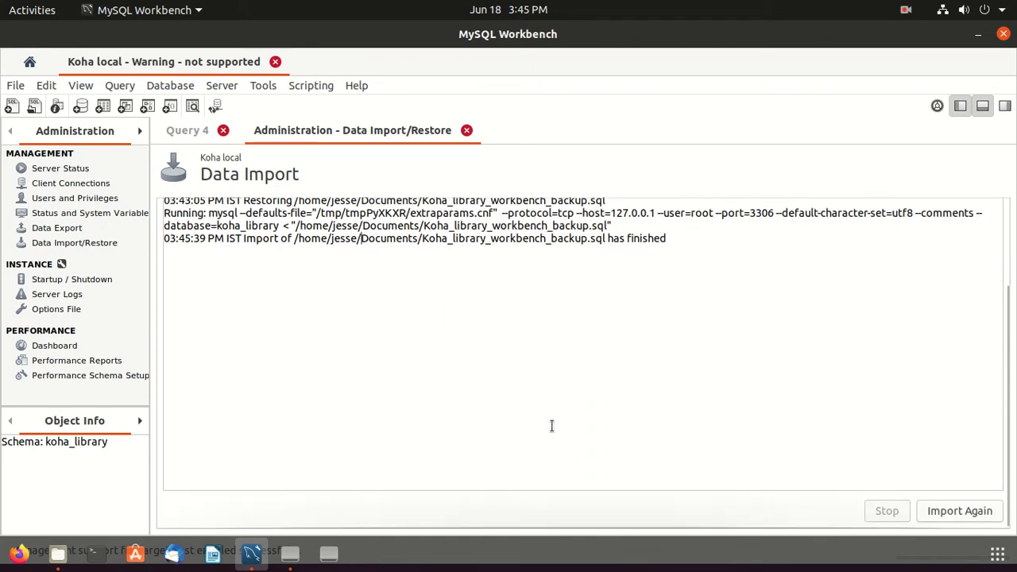
{"action": "left_click", "coordinate": [54, 345]}
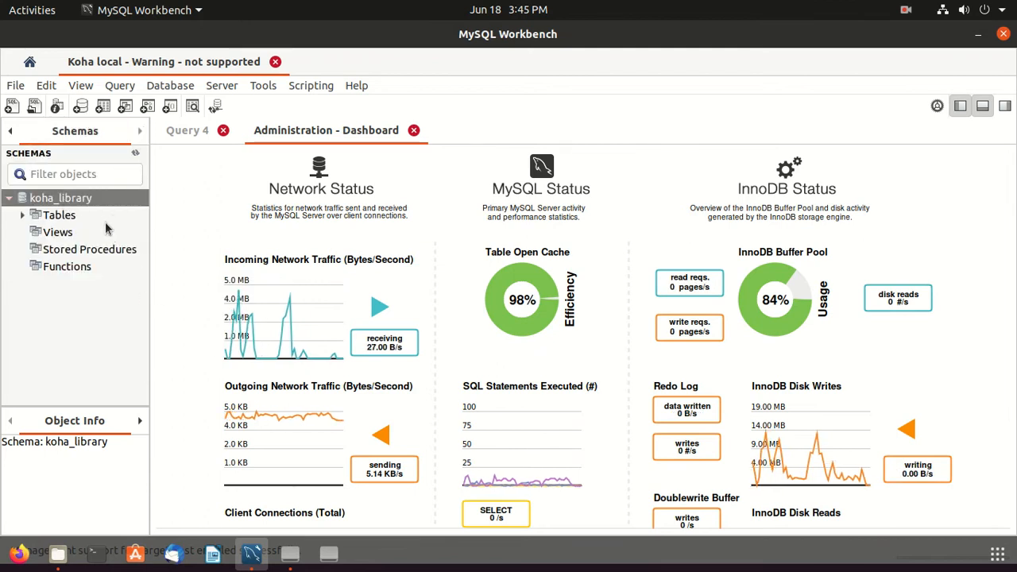
- Expand koha_library's tables, view the biblio table's records, then minimize Workbench to the desktop
{"action": "left_click", "coordinate": [21, 215]}
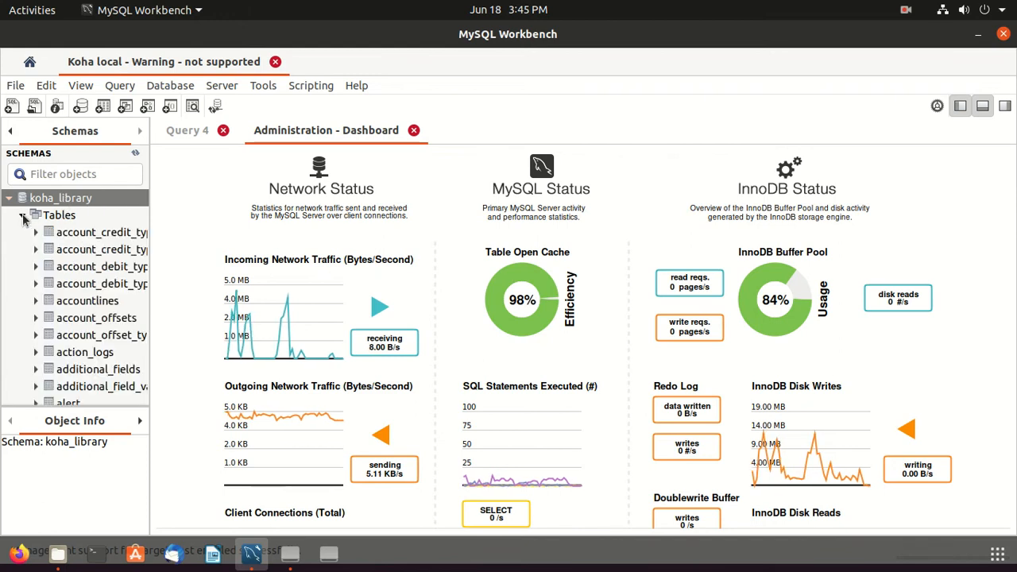
{"action": "scroll", "scroll_direction": "down", "scroll_amount": 3}
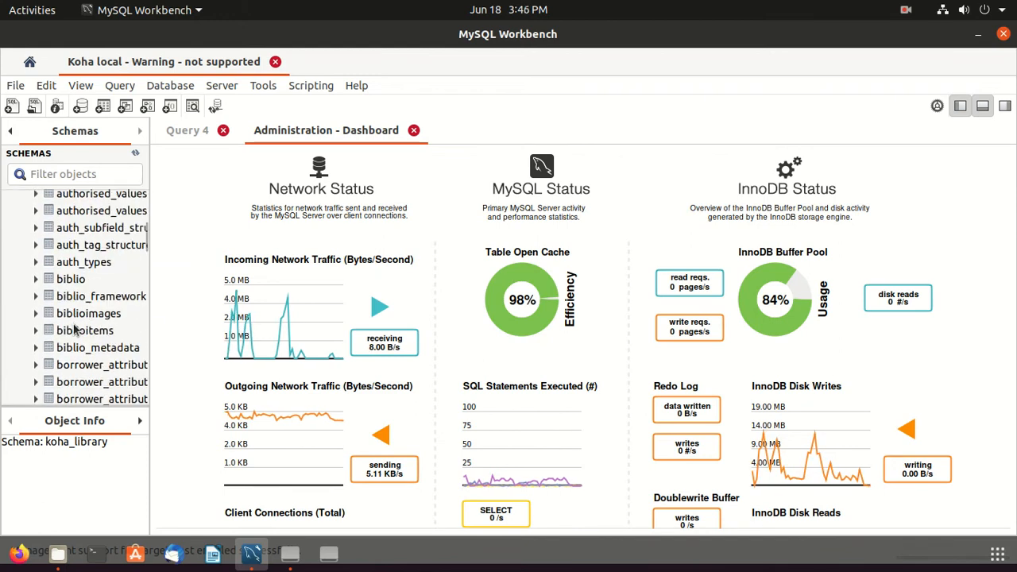
{"action": "double_click", "coordinate": [71, 278]}
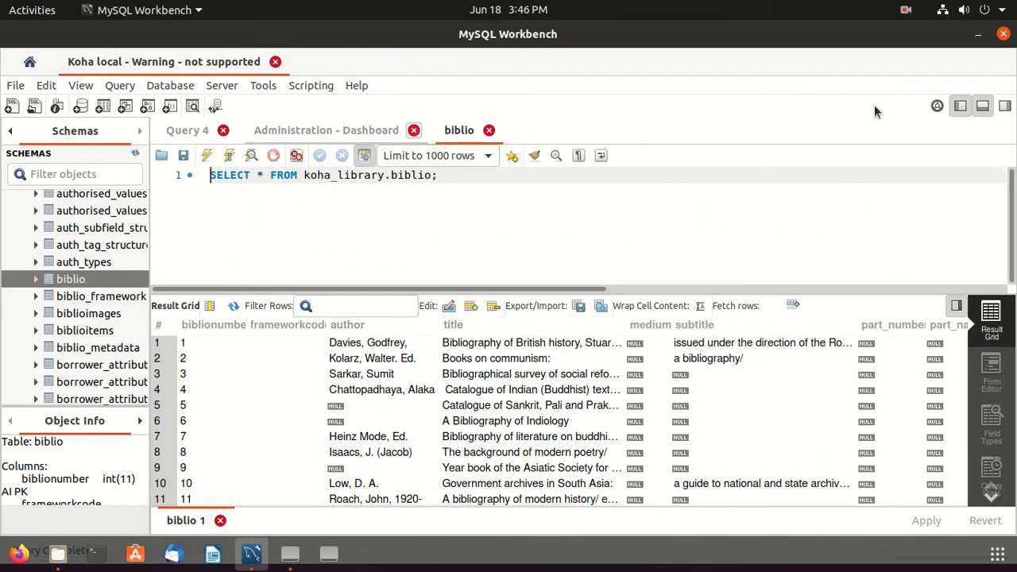
{"action": "left_click", "coordinate": [413, 130]}
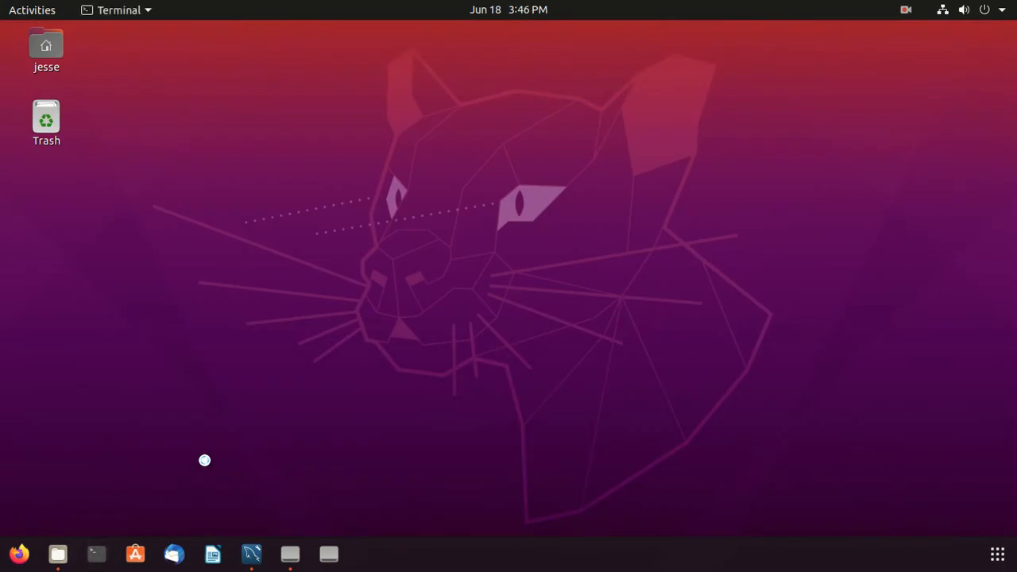
- In a new Terminal, run 'sudo service memcached restart'
{"action": "left_click", "coordinate": [95, 554]}
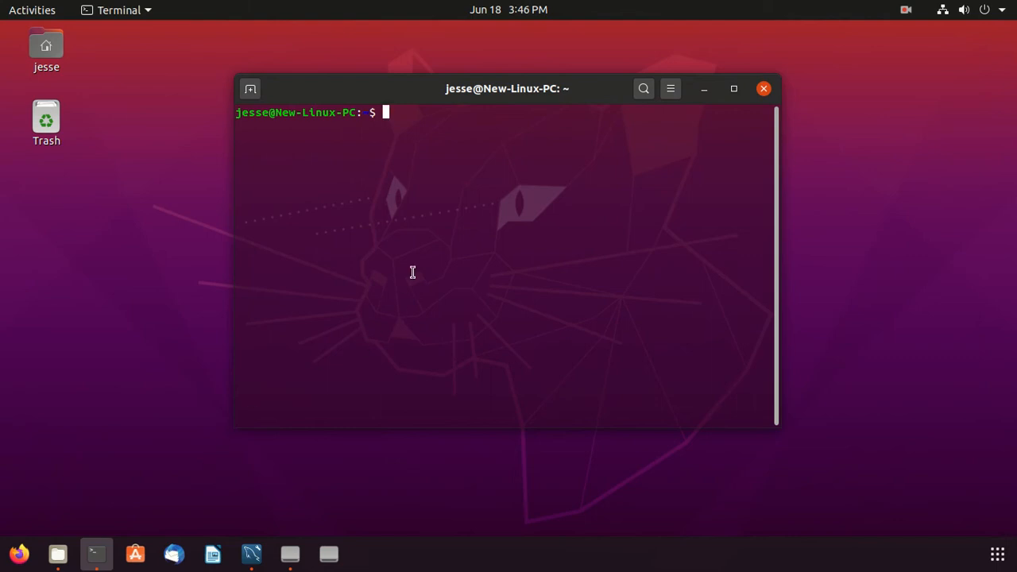
{"action": "type", "text": "sudo serv"}
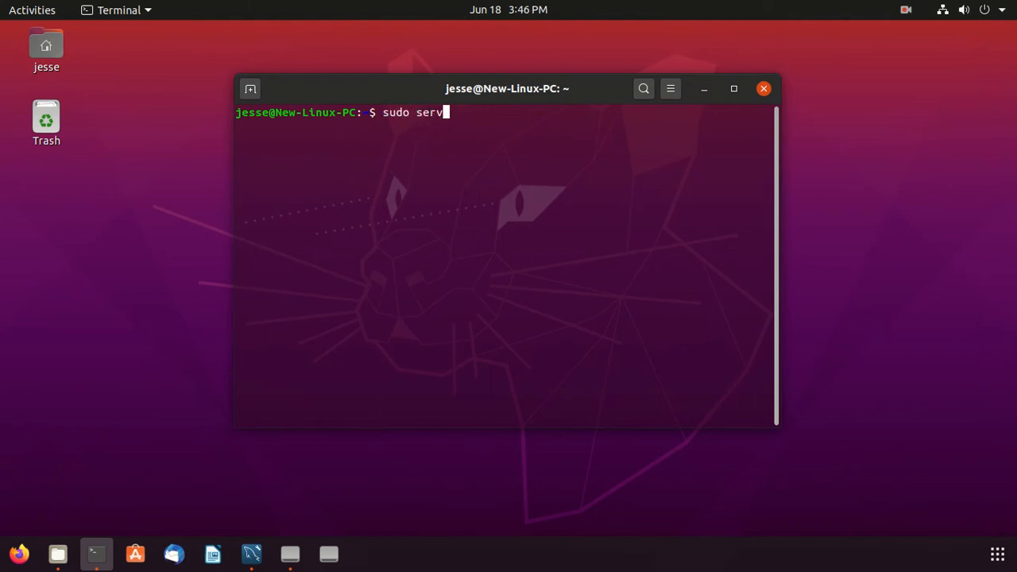
{"action": "type", "text": "ice mem"}
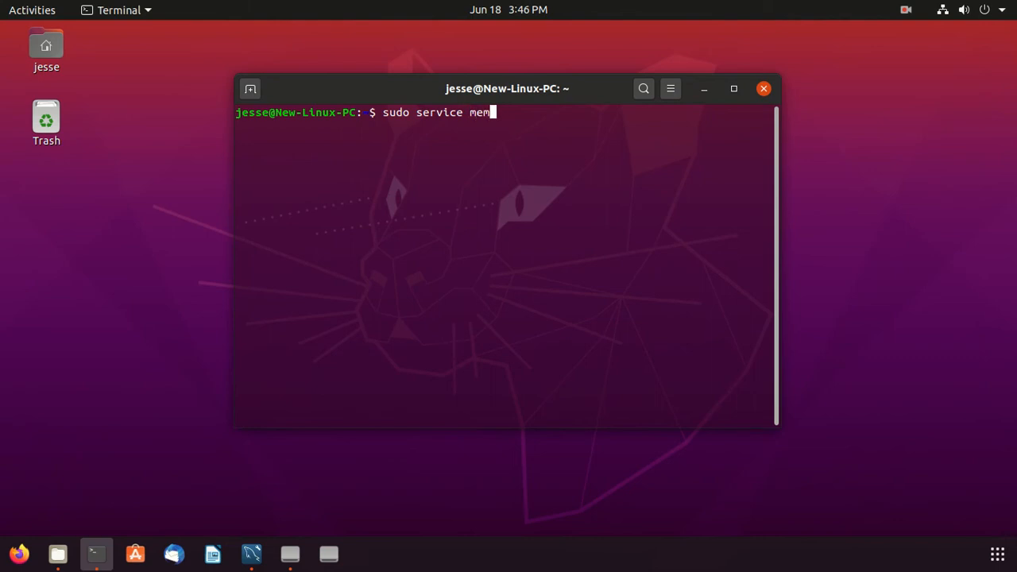
{"action": "type", "text": "cached restart"}
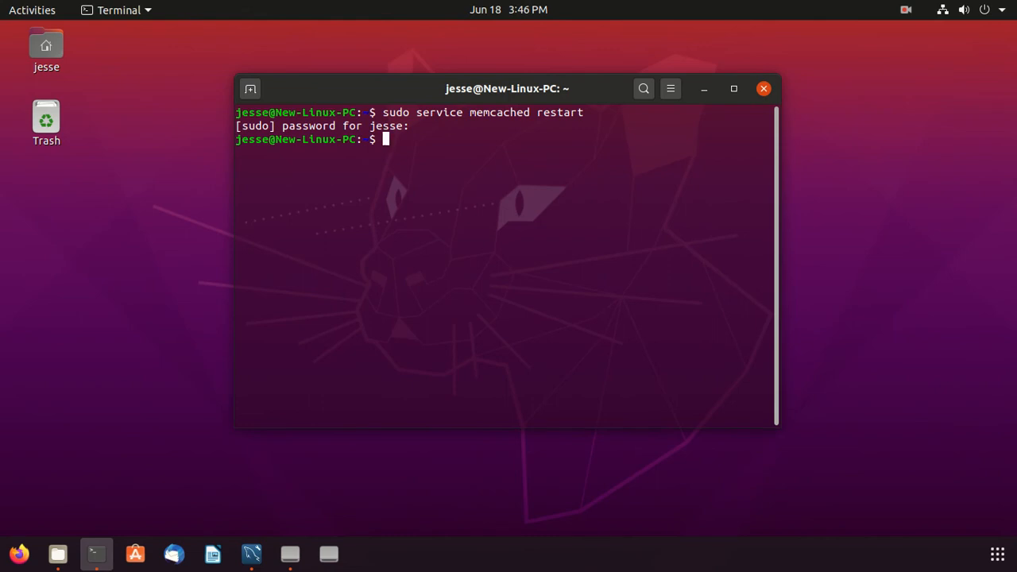
- Run 'sudo koha-upgrade-schema library' and follow it through to version 20.05.00
{"action": "type", "text": "sudo koha"}
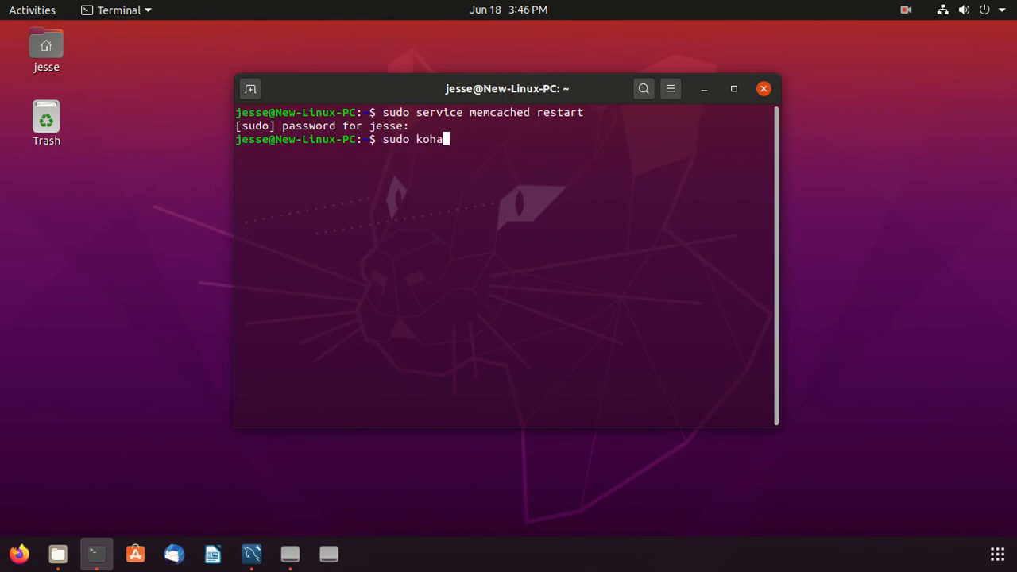
{"action": "type", "text": "-"}
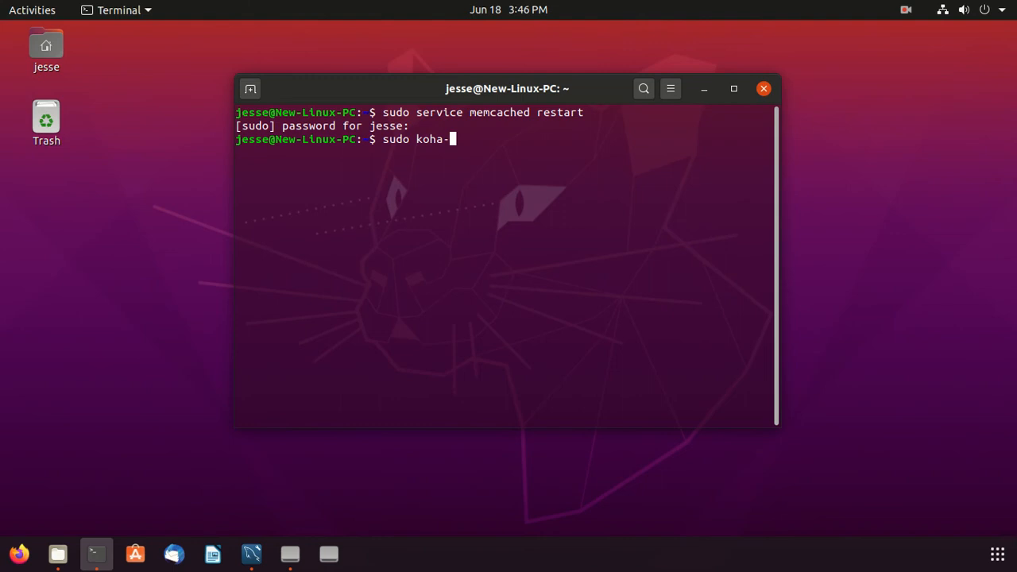
{"action": "type", "text": "up"}
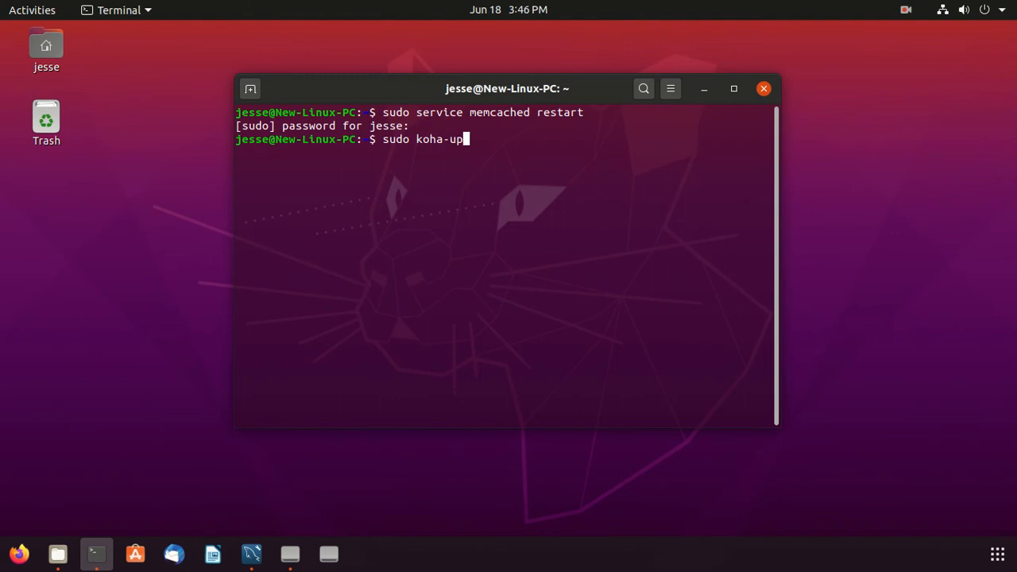
{"action": "type", "text": "rade-"}
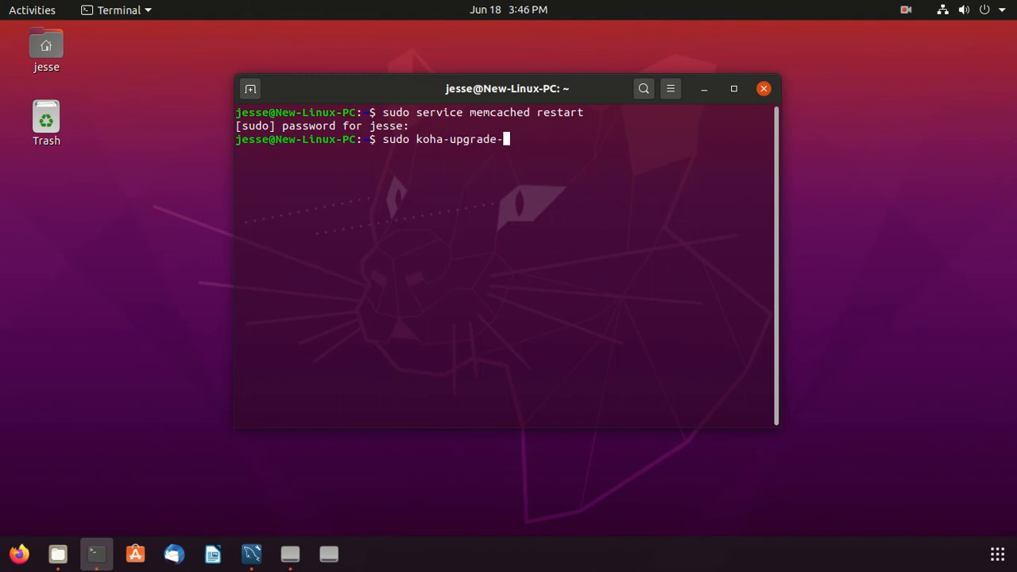
{"action": "type", "text": "schema"}
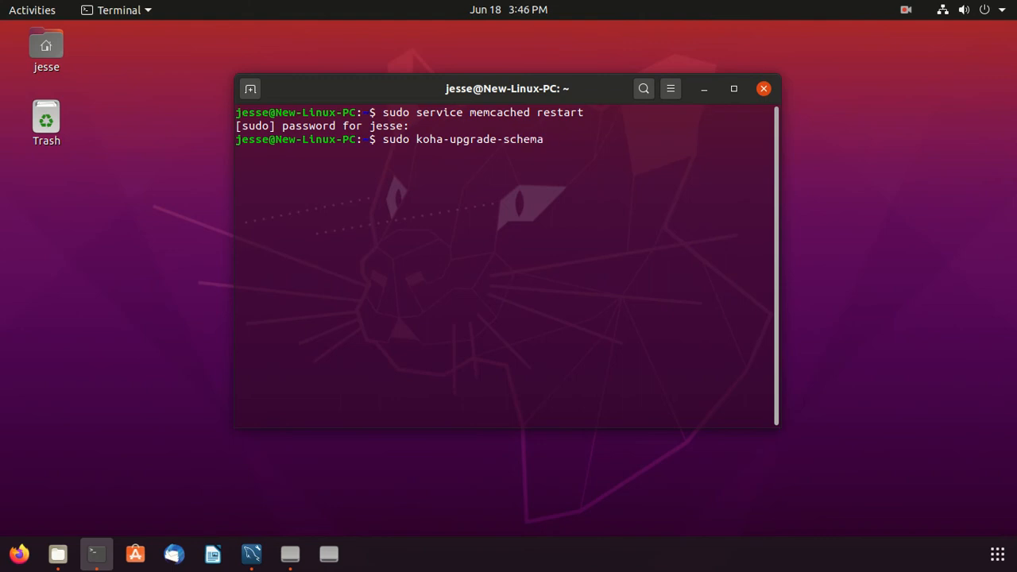
{"action": "type", "text": "library"}
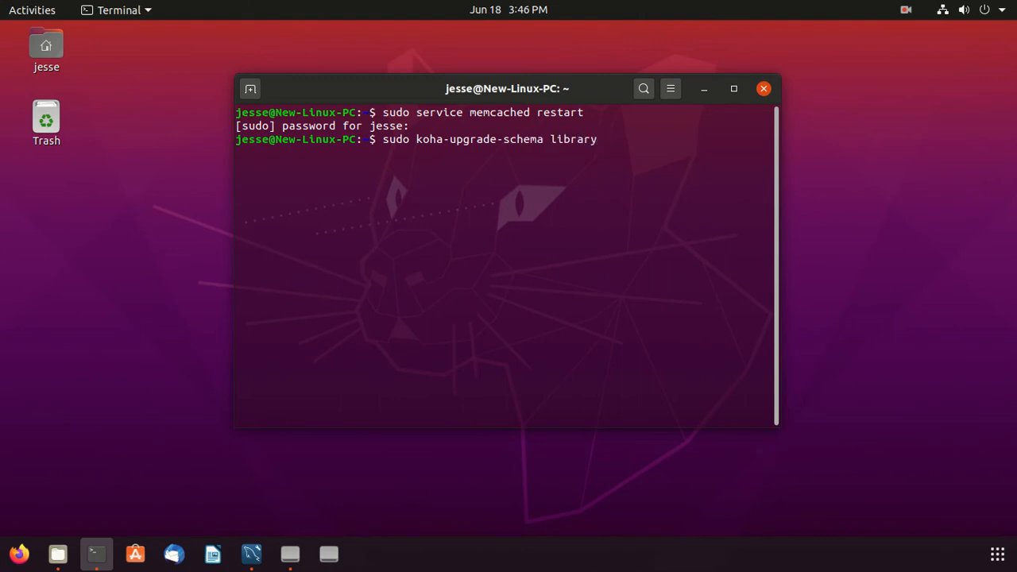
{"action": "key", "text": "Return"}
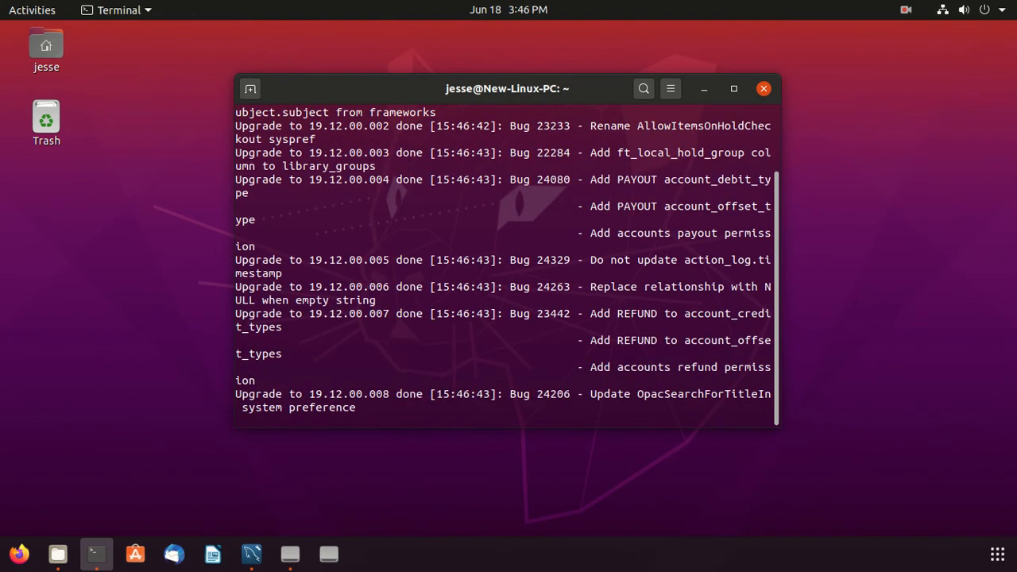
{"action": "scroll", "scroll_direction": "down", "scroll_amount": 3}
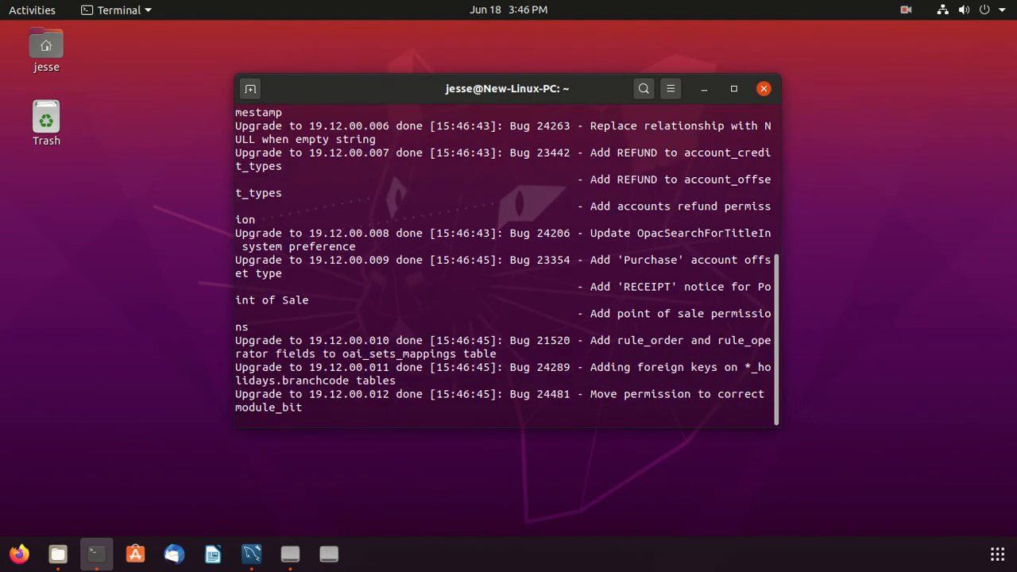
{"action": "scroll", "scroll_direction": "down", "scroll_amount": 3}
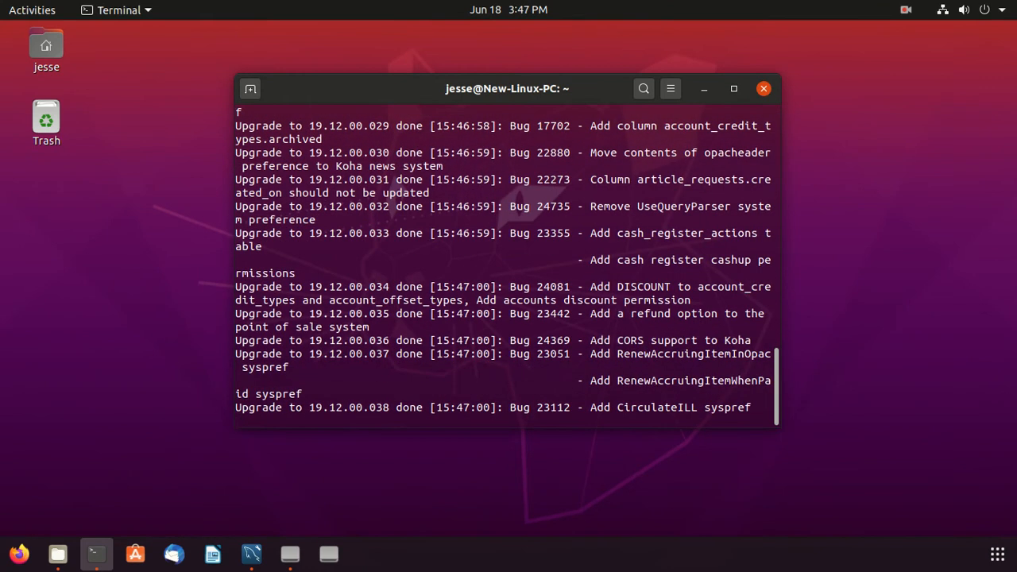
{"action": "scroll", "scroll_direction": "down", "scroll_amount": 3}
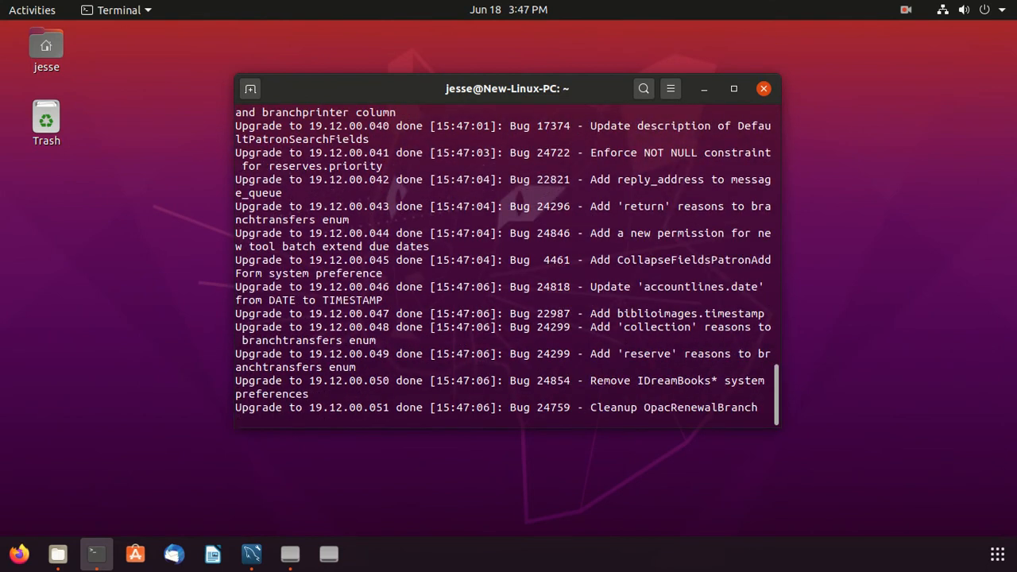
{"action": "scroll", "scroll_direction": "down", "scroll_amount": 3}
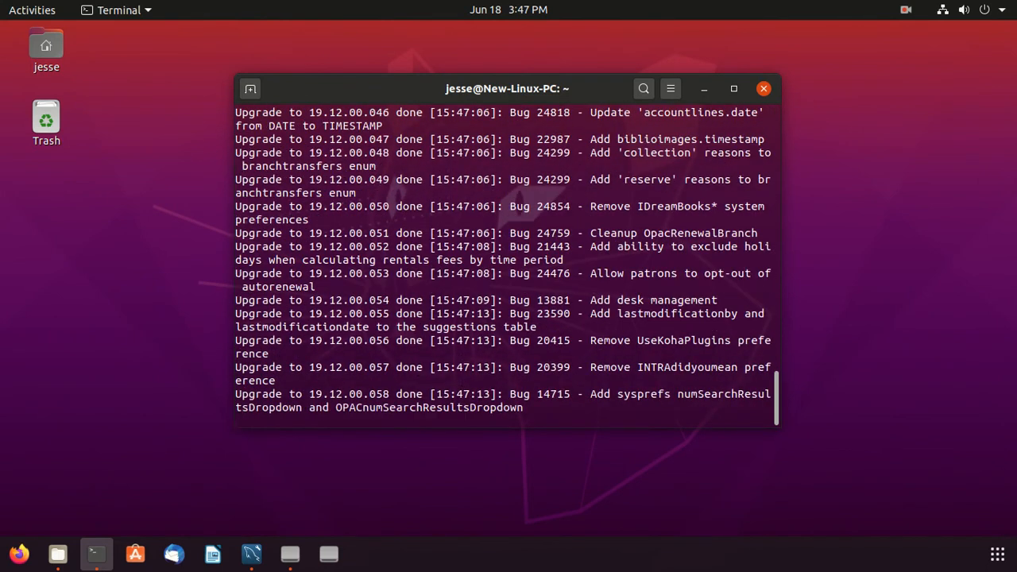
{"action": "scroll", "scroll_direction": "down", "scroll_amount": 3}
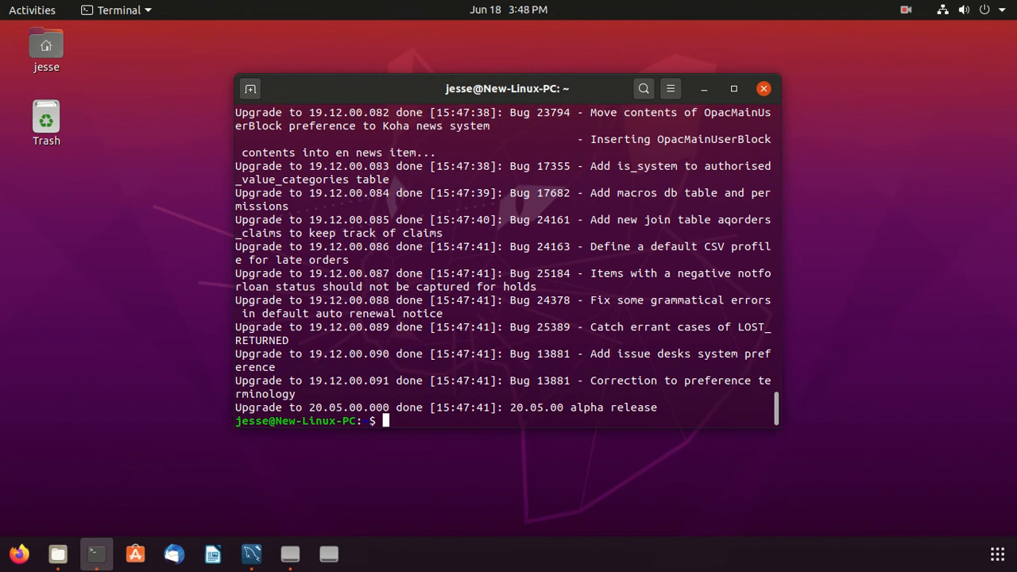
- Run 'sudo koha-rebuild-zebra -f -v library' to reindex all 23619 records, then clear the screen
{"action": "type", "text": "sudo koha-rebuild-zebra"}
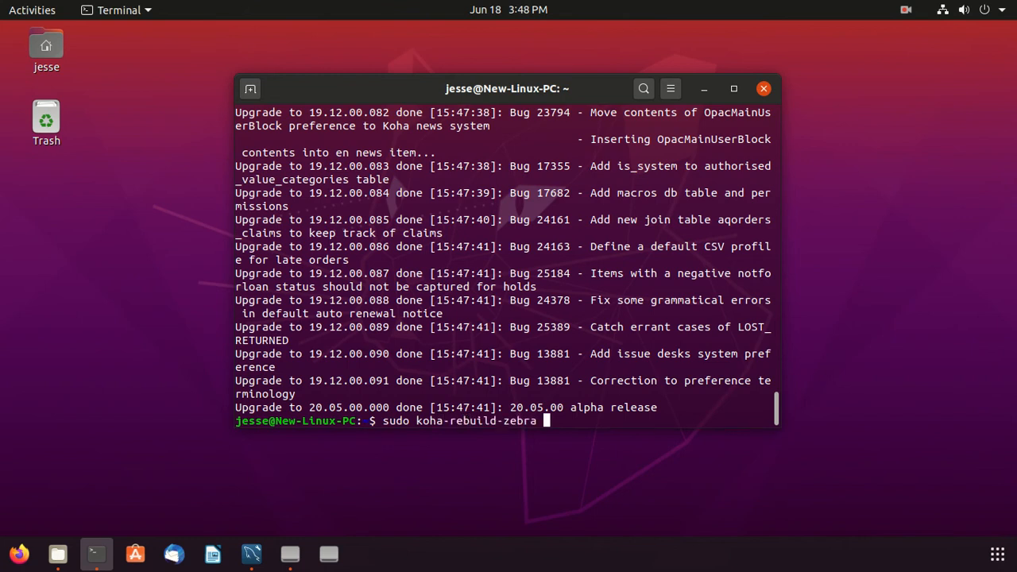
{"action": "type", "text": "-f -v li"}
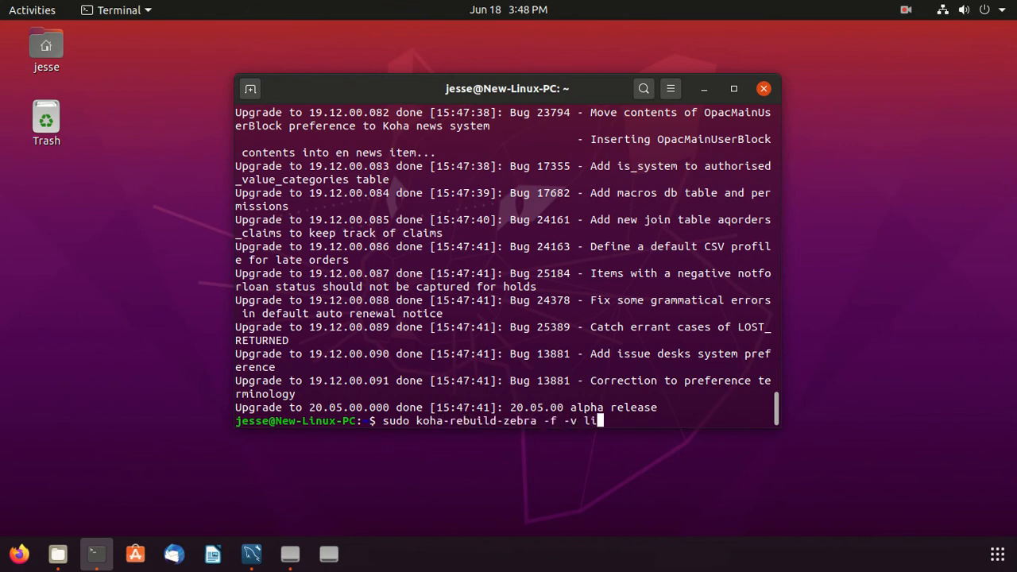
{"action": "key", "text": "Return"}
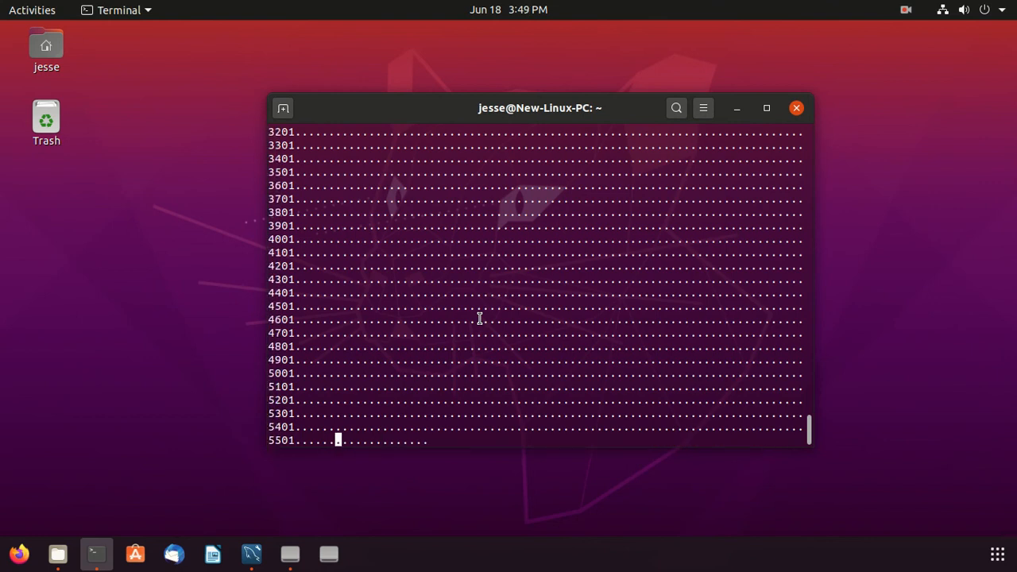
{"action": "scroll", "scroll_direction": "down", "scroll_amount": 3}
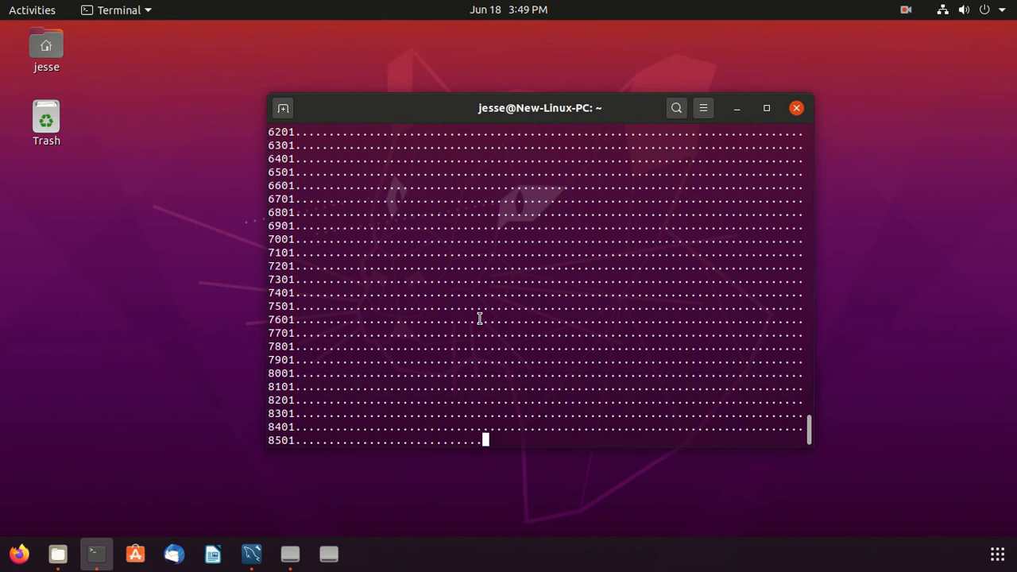
{"action": "scroll", "scroll_direction": "down", "scroll_amount": 3}
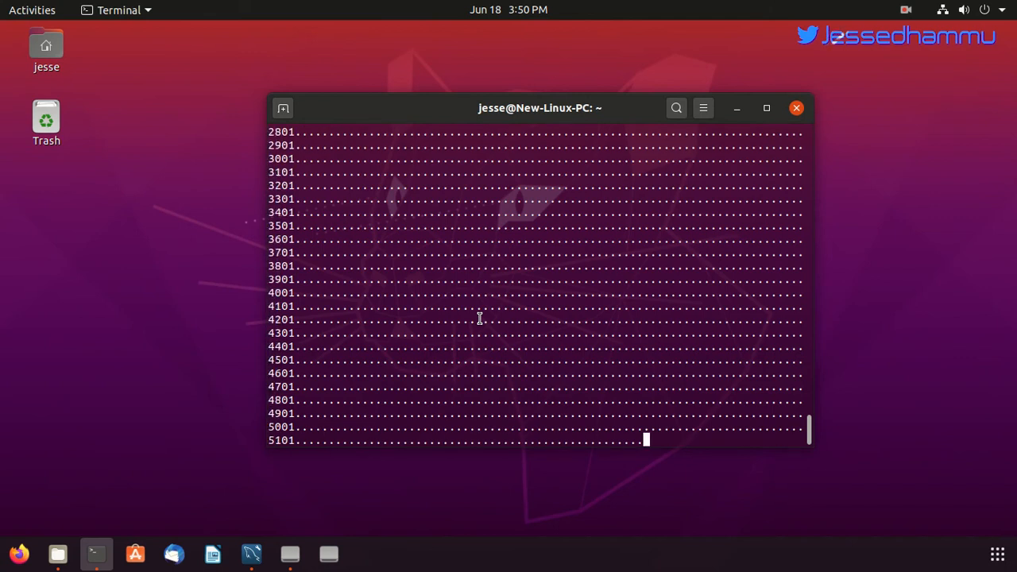
{"action": "scroll", "scroll_direction": "down", "scroll_amount": 3}
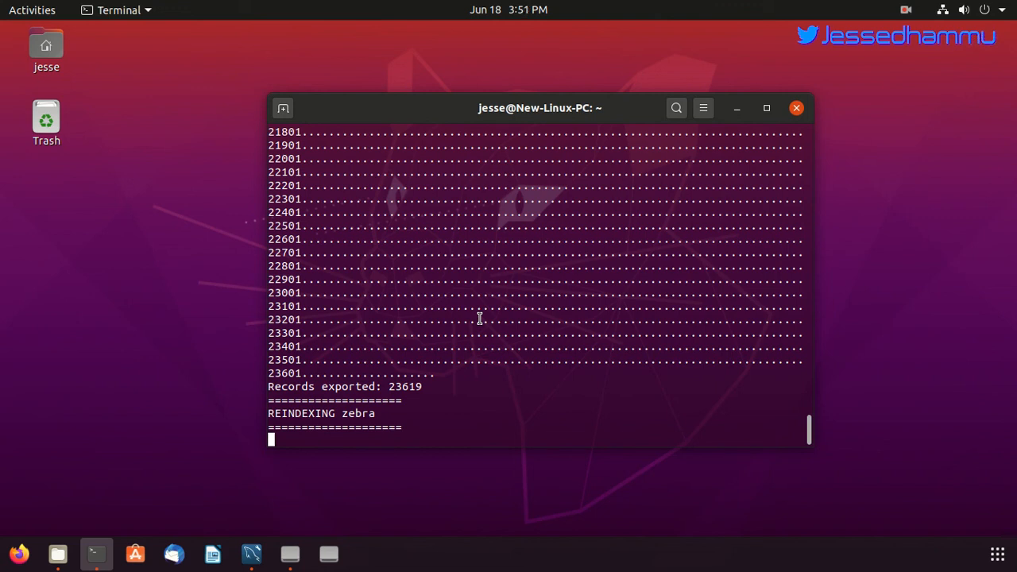
{"action": "type", "text": "clea"}
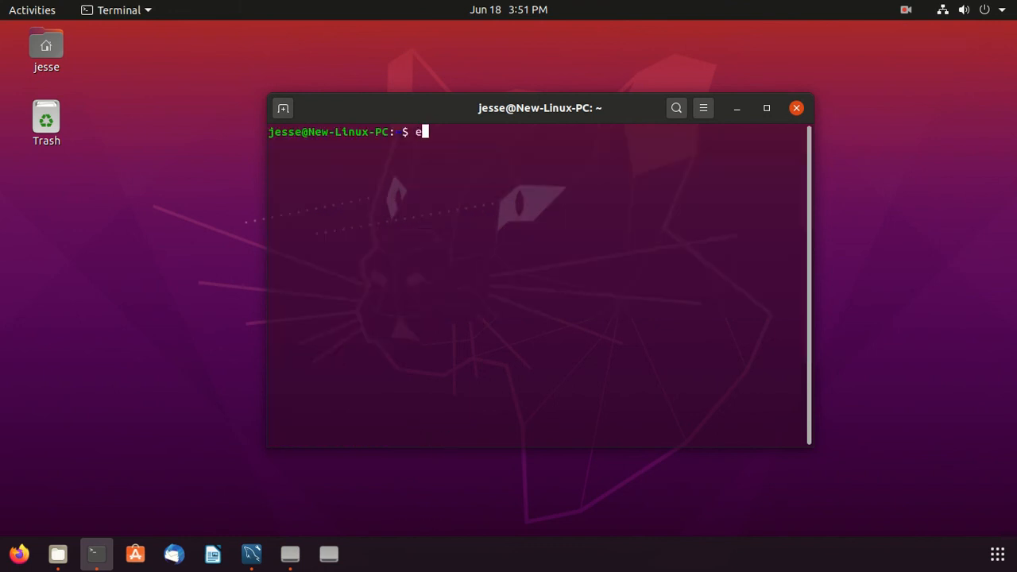
- Close Terminal and load the Koha OPAC at localhost in a new browser tab
{"action": "left_click", "coordinate": [795, 107]}
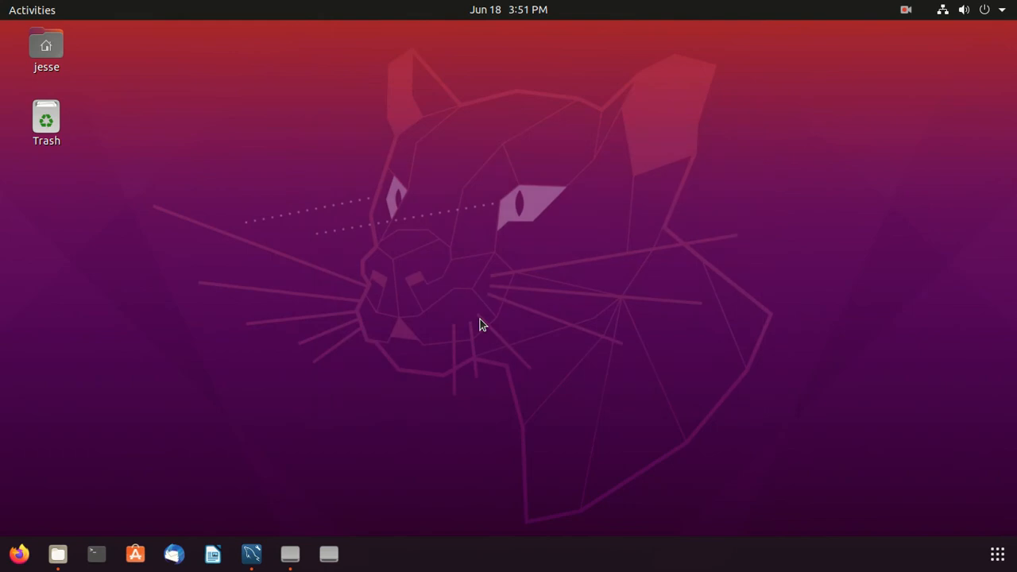
{"action": "left_click", "coordinate": [19, 554]}
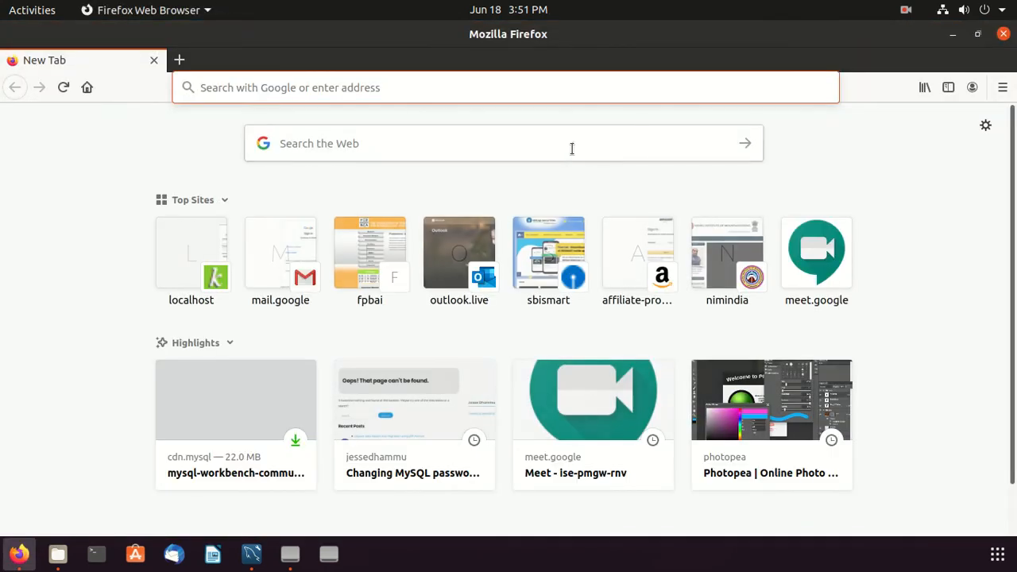
{"action": "left_click", "coordinate": [179, 59]}
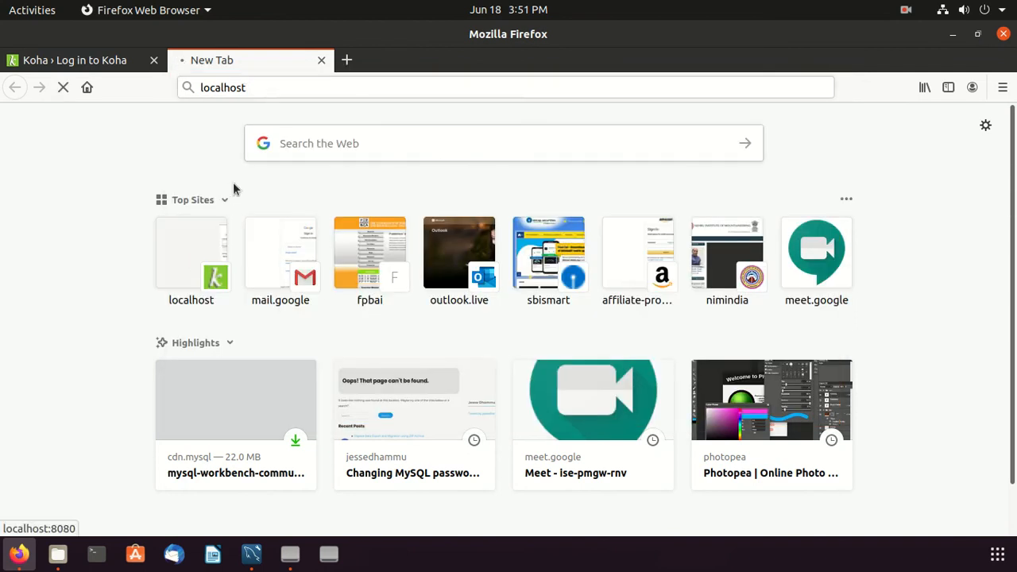
{"action": "key", "text": "Return"}
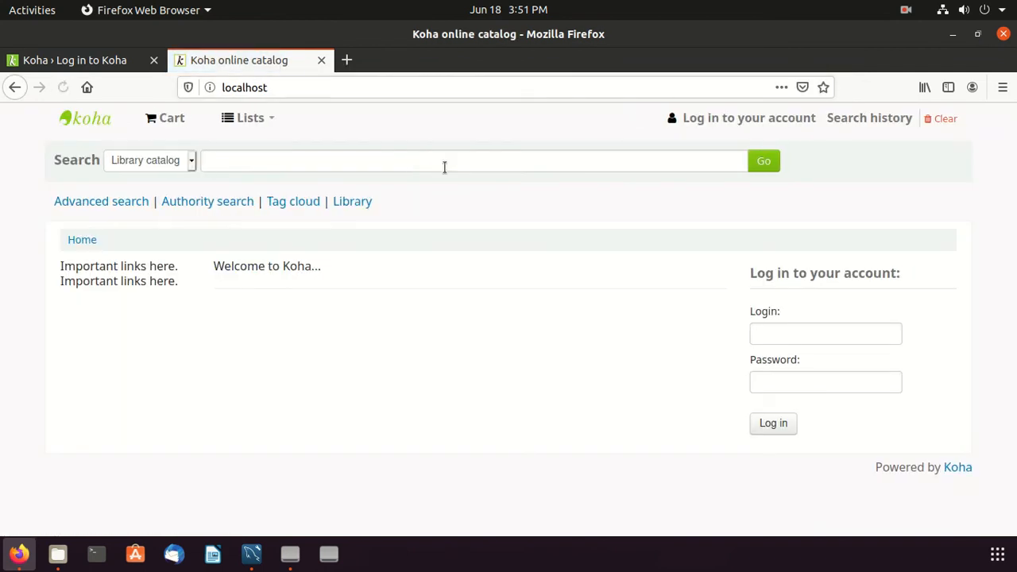
- Search for the suggested 'Bibliography of British period' title and view the Stuart period record's holdings
{"action": "type", "text": "bib"}
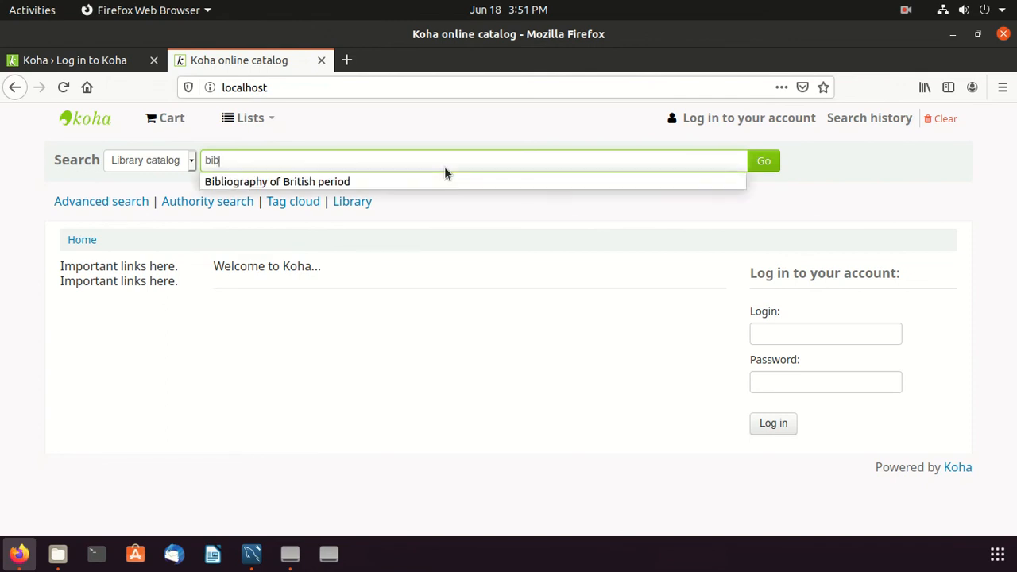
{"action": "left_click", "coordinate": [277, 181]}
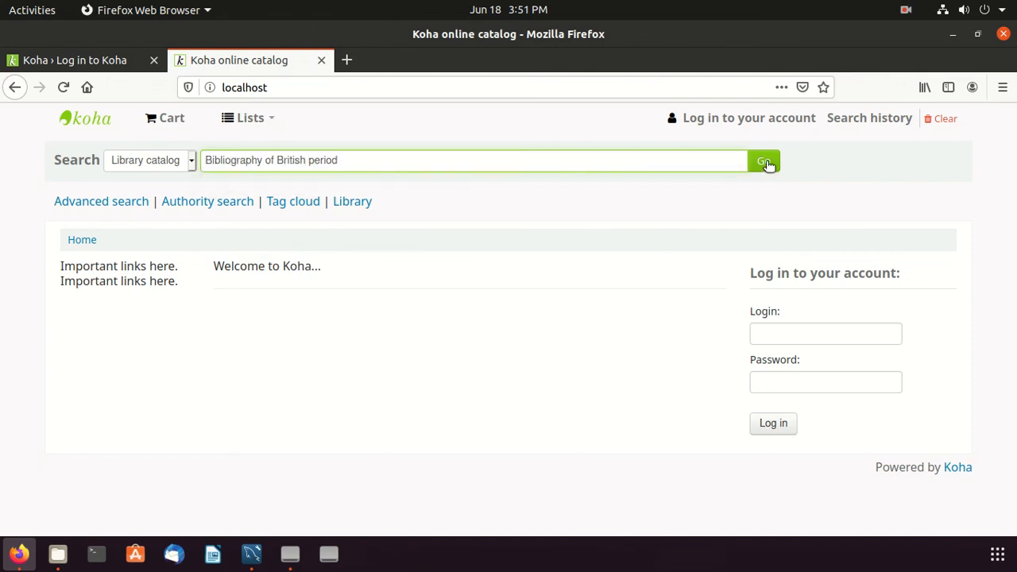
{"action": "left_click", "coordinate": [764, 159]}
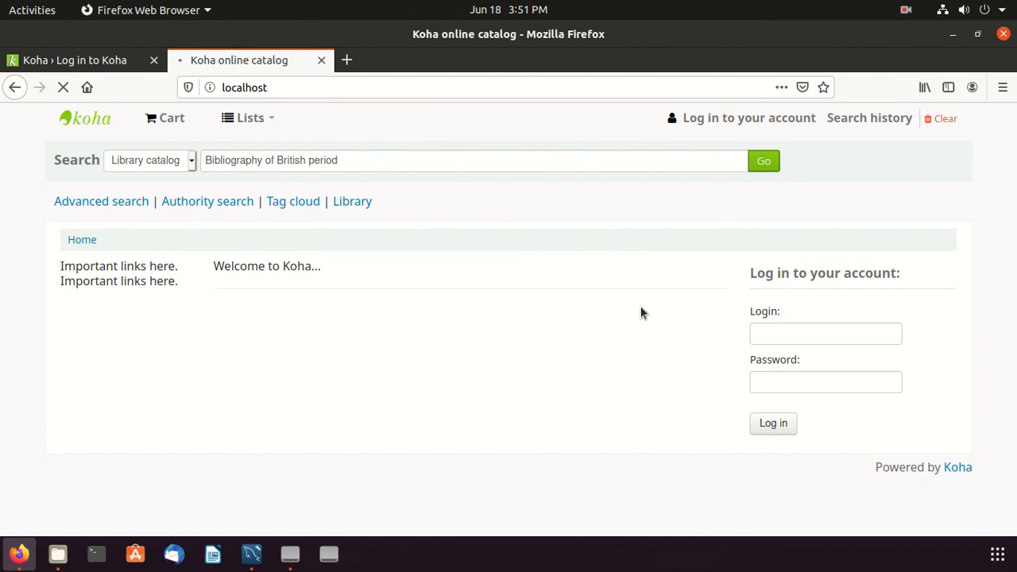
{"action": "left_click", "coordinate": [763, 160]}
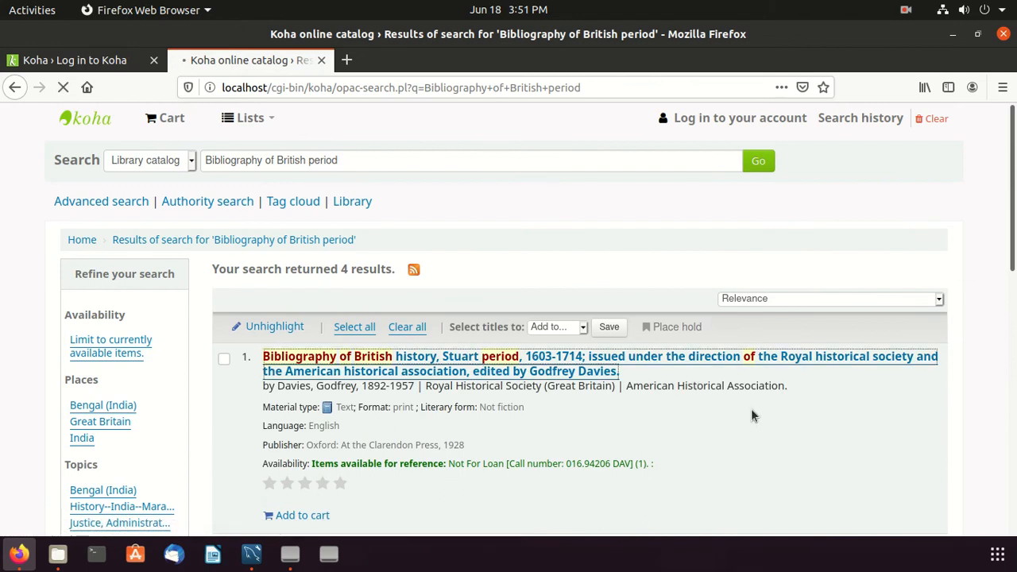
{"action": "left_click", "coordinate": [397, 356]}
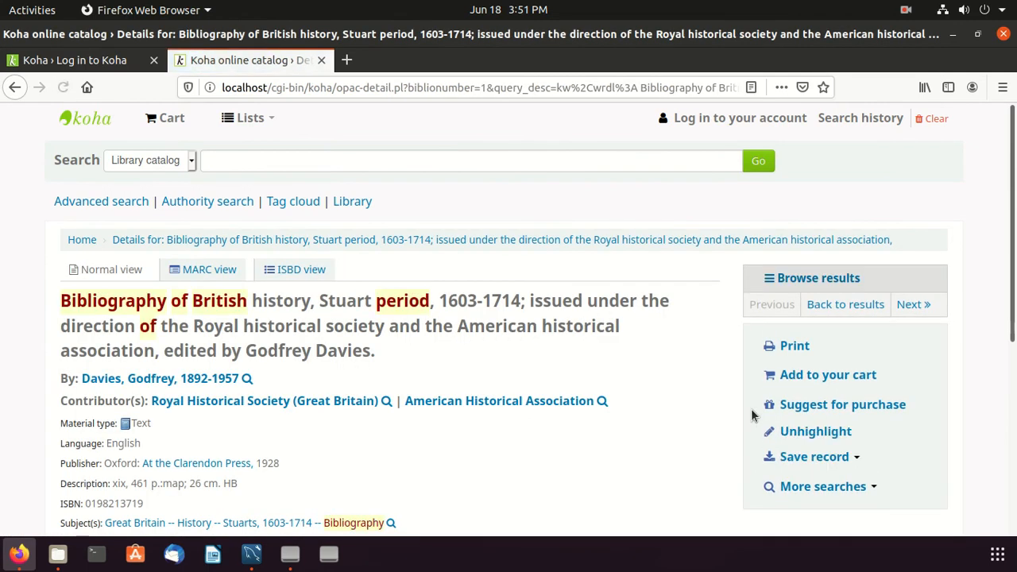
{"action": "scroll", "scroll_direction": "down", "scroll_amount": 3}
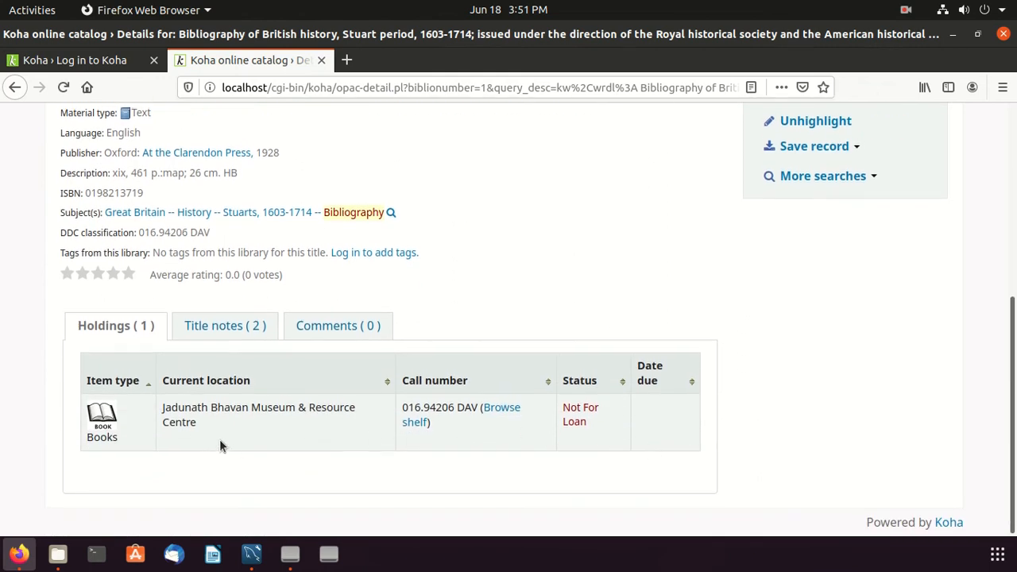
- Submit the saved staff login on the staff client tab, which fails the first time
{"action": "left_click", "coordinate": [80, 60]}
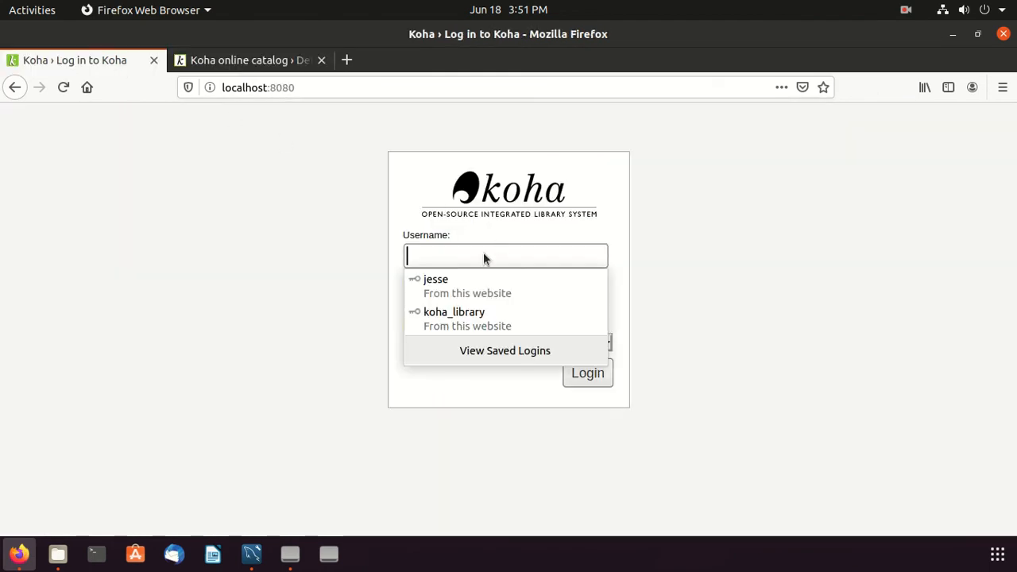
{"action": "left_click", "coordinate": [435, 279]}
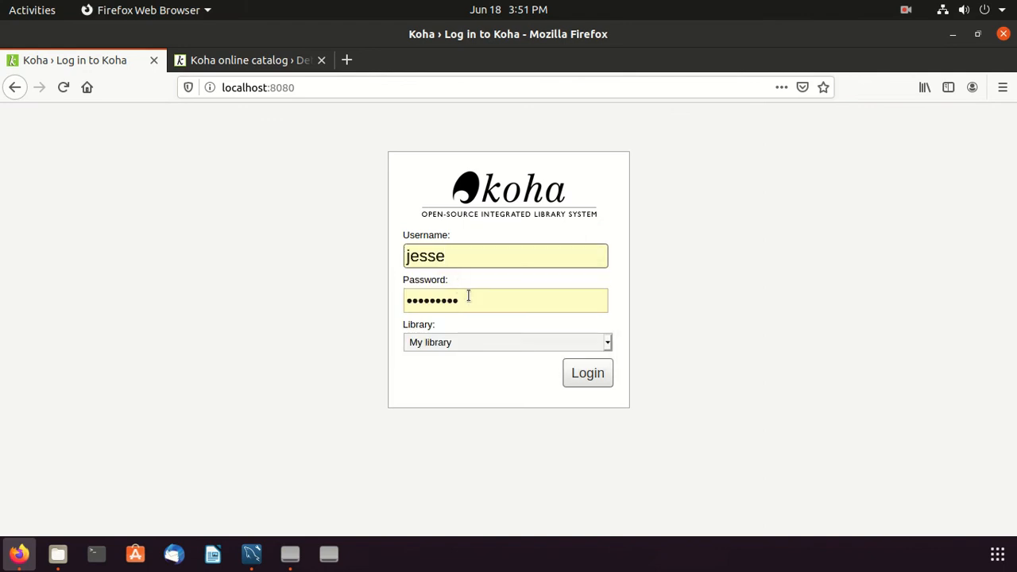
{"action": "left_click", "coordinate": [587, 373]}
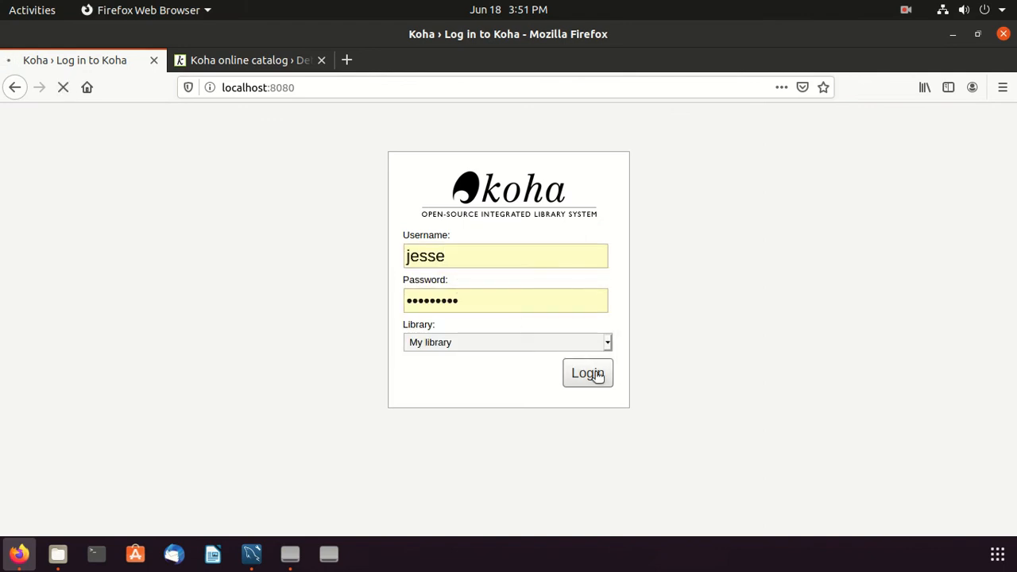
- Refill the saved login, correct the password and sign in as jesse
{"action": "left_click", "coordinate": [587, 372]}
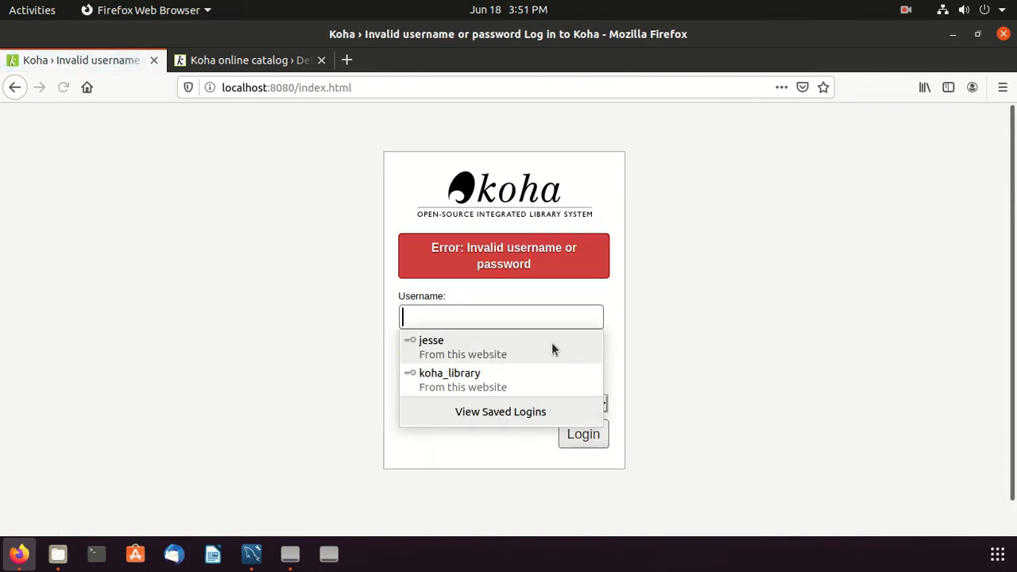
{"action": "left_click", "coordinate": [431, 341]}
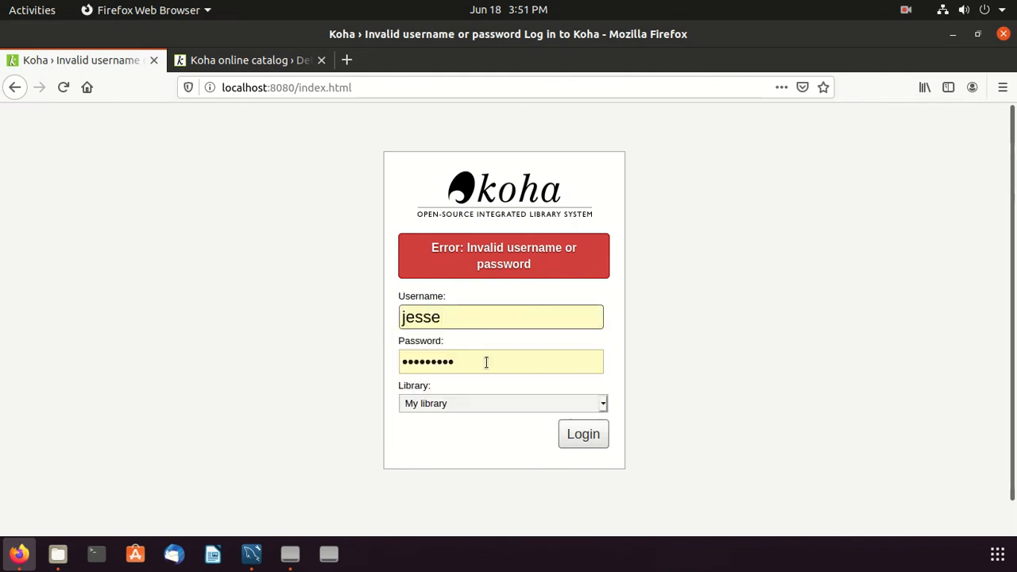
{"action": "key", "text": "BackSpace"}
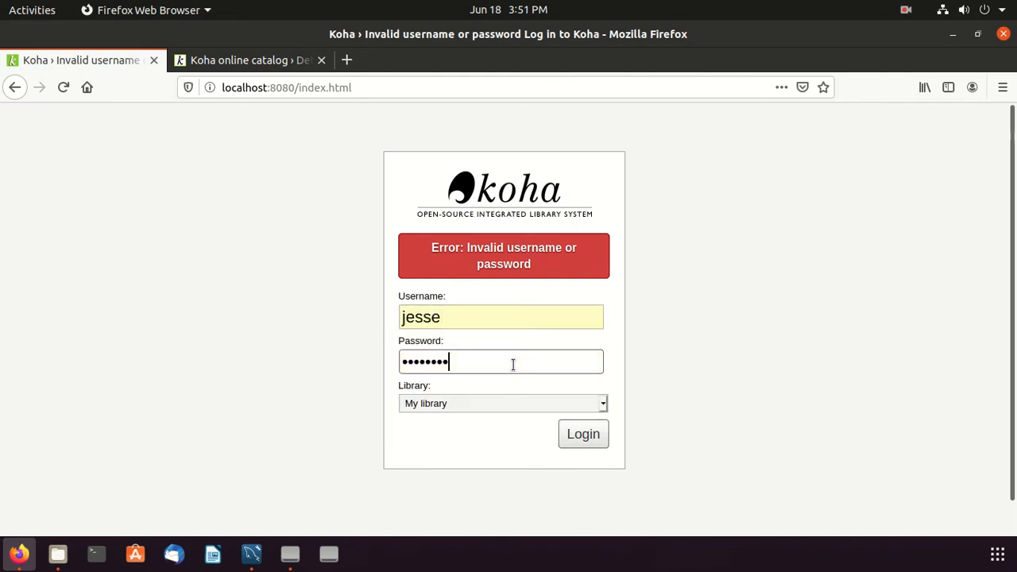
{"action": "left_click", "coordinate": [582, 434]}
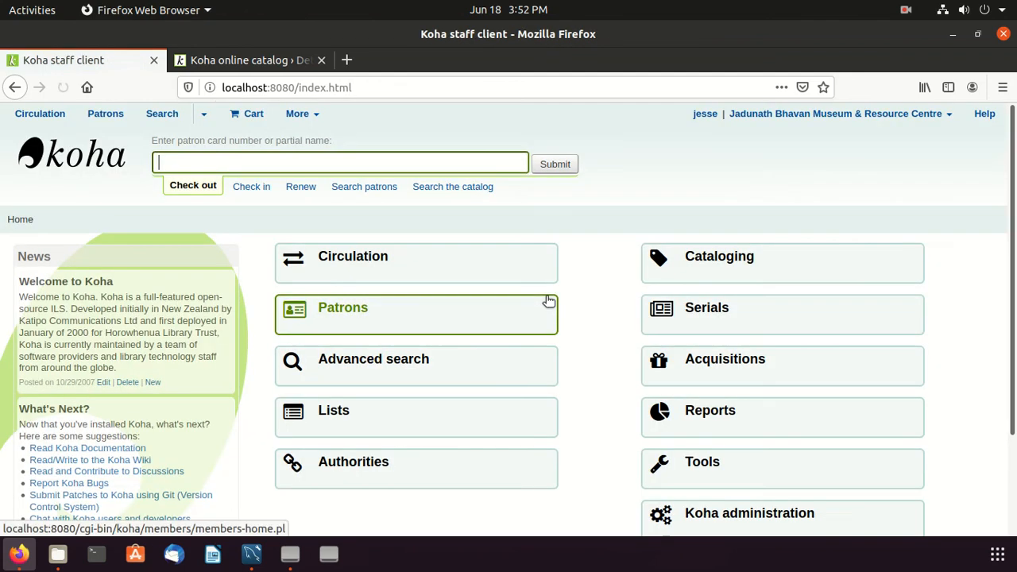
- Search the staff catalogue for 'british' (163 results) and select the Catalogue of Sanskrit, Pali and Prakrit books record
{"action": "scroll", "scroll_direction": "down", "scroll_amount": 3}
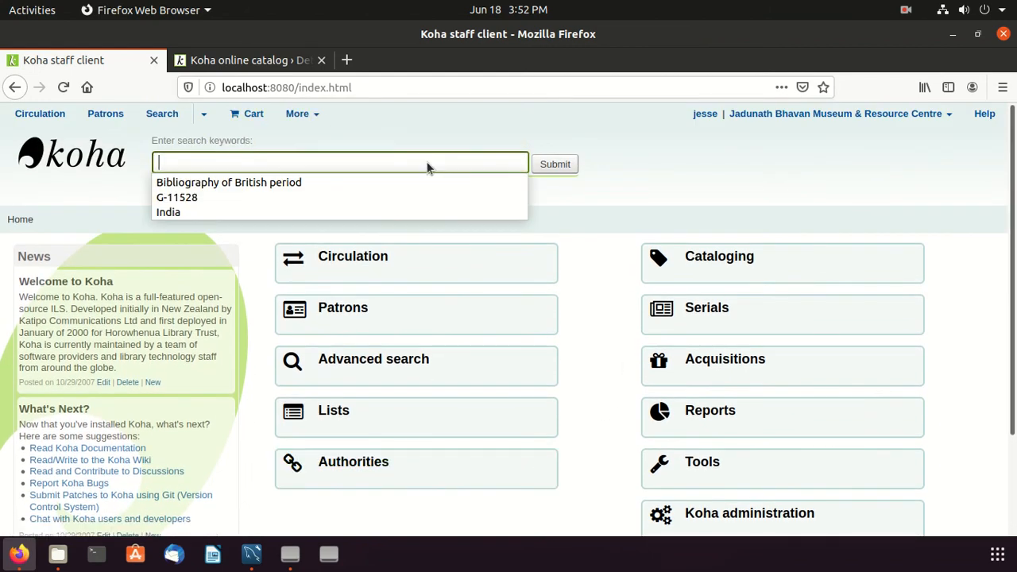
{"action": "type", "text": "british"}
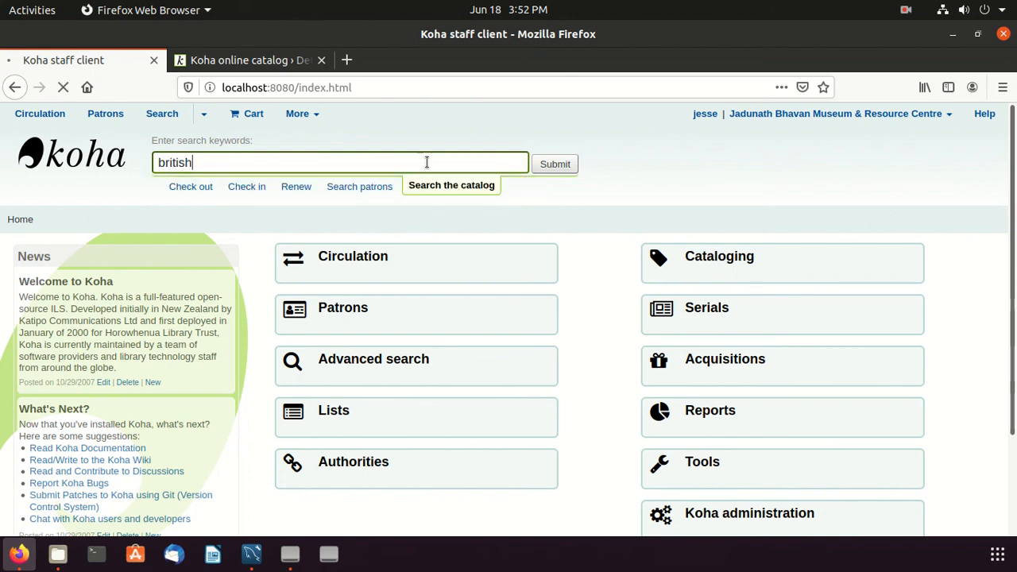
{"action": "left_click", "coordinate": [555, 163]}
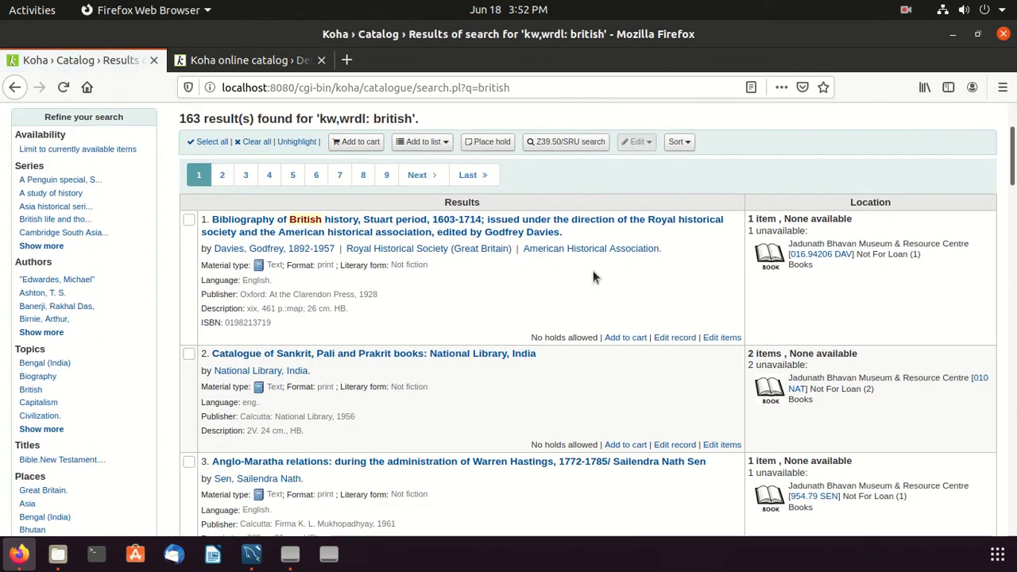
{"action": "scroll", "scroll_direction": "down", "scroll_amount": 3}
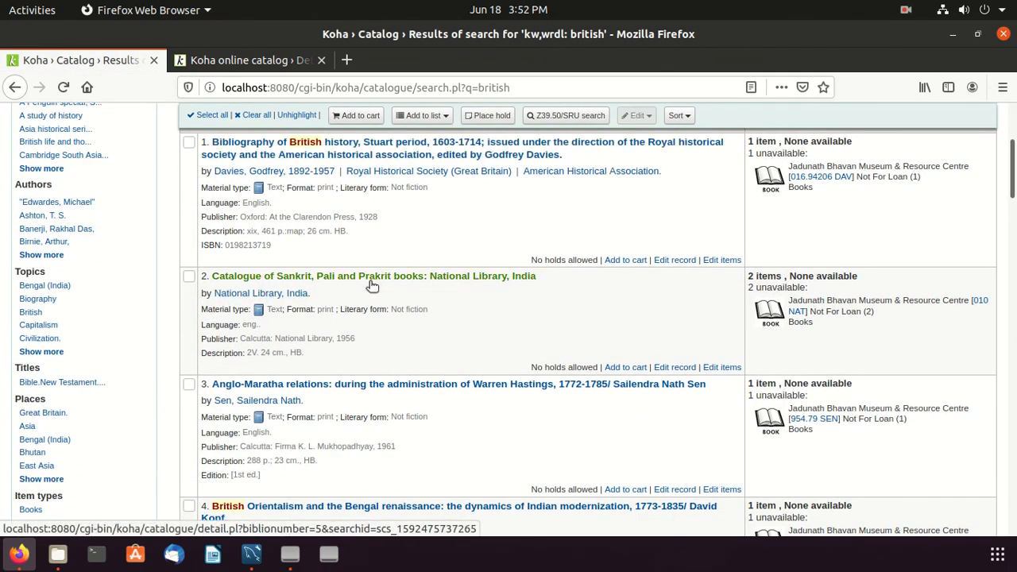
{"action": "left_click", "coordinate": [373, 276]}
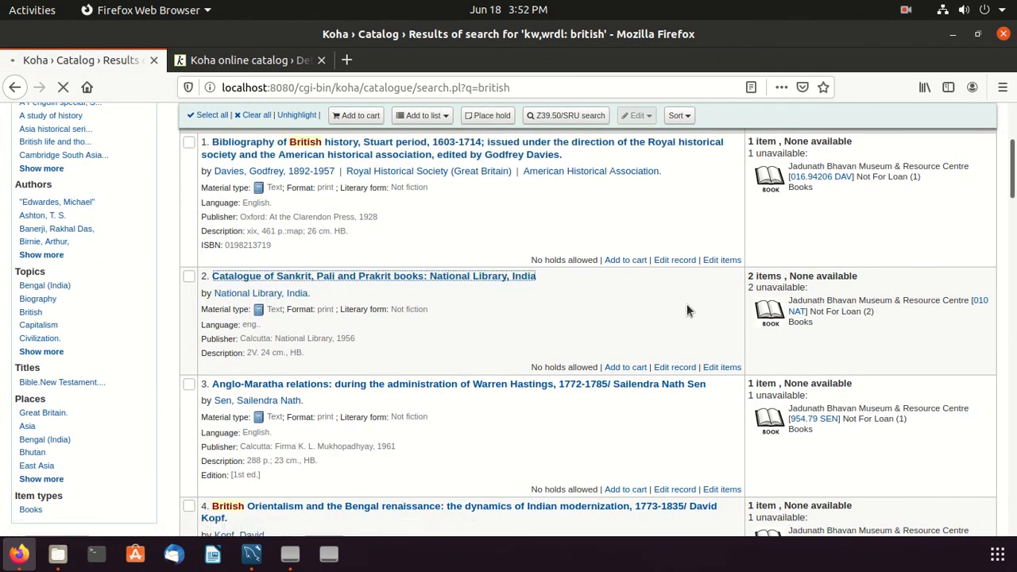
{"action": "left_click", "coordinate": [373, 276]}
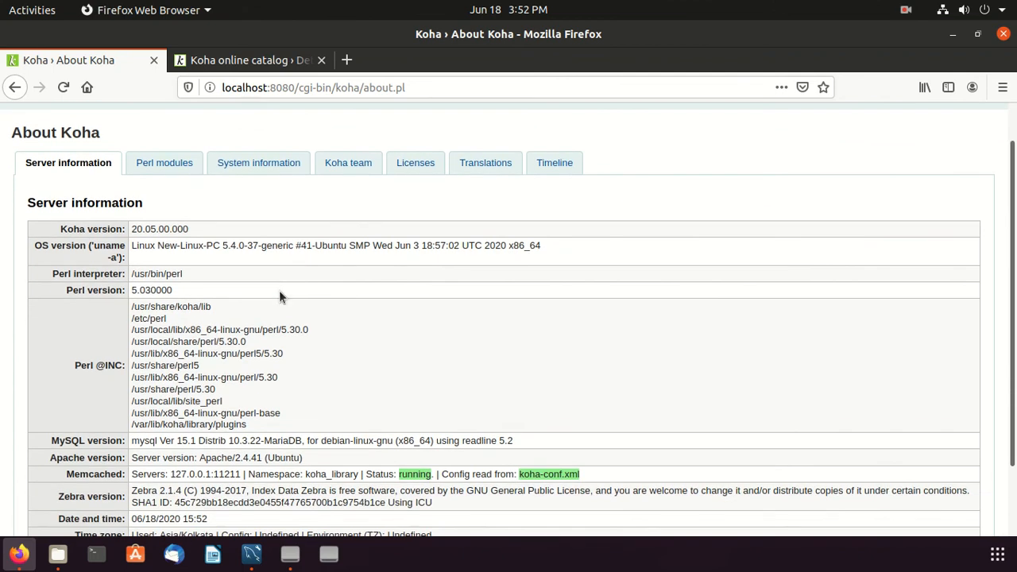
{"action": "mouse_move", "coordinate": [981, 398]}
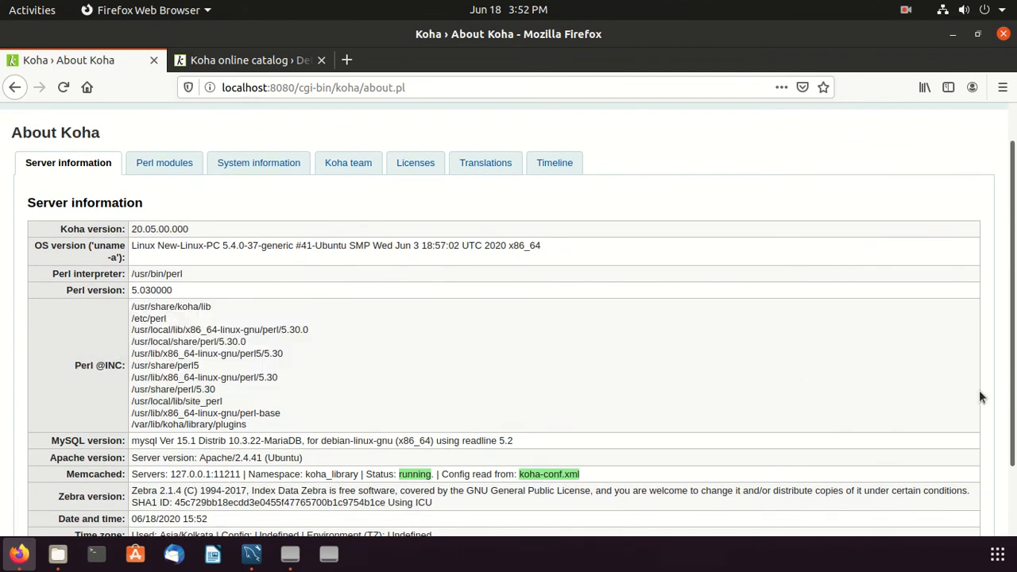
{"action": "mouse_move", "coordinate": [818, 104]}
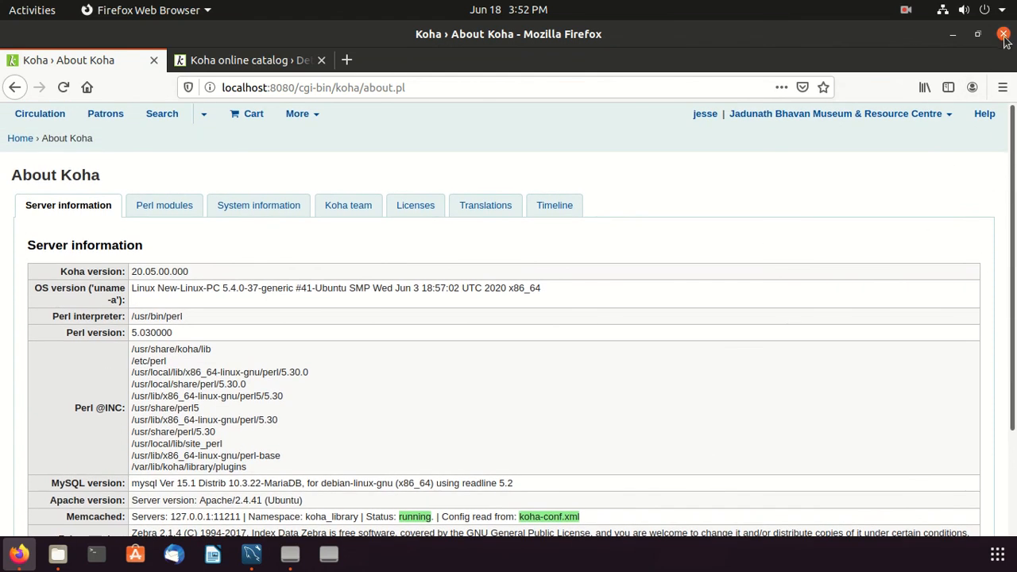
- Close Firefox after confirming About Koha reports version 20.05.00.000
{"action": "left_click", "coordinate": [1003, 34]}
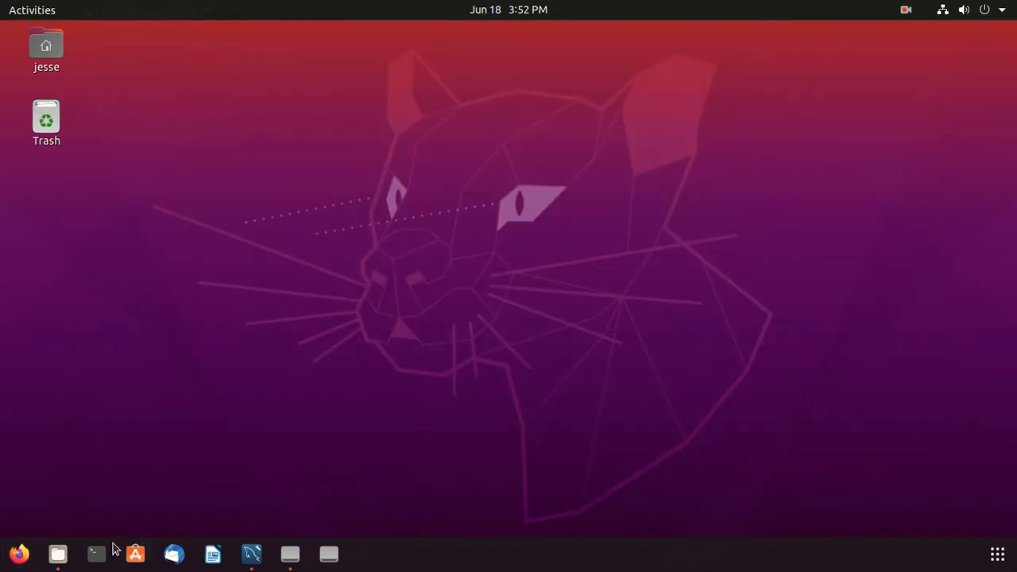
{"action": "left_click", "coordinate": [57, 554]}
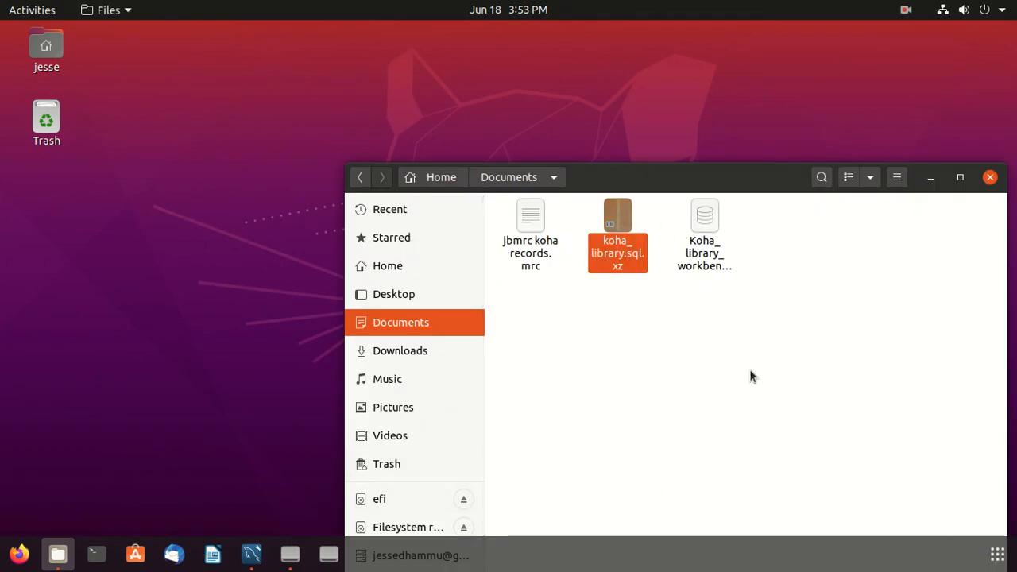
{"action": "left_click", "coordinate": [814, 390]}
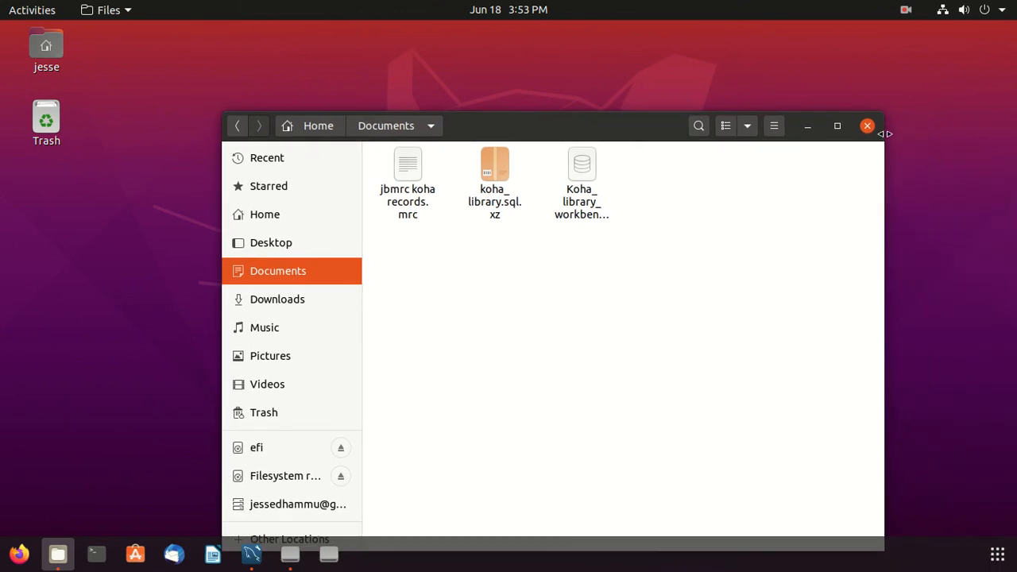
{"action": "left_click", "coordinate": [867, 126]}
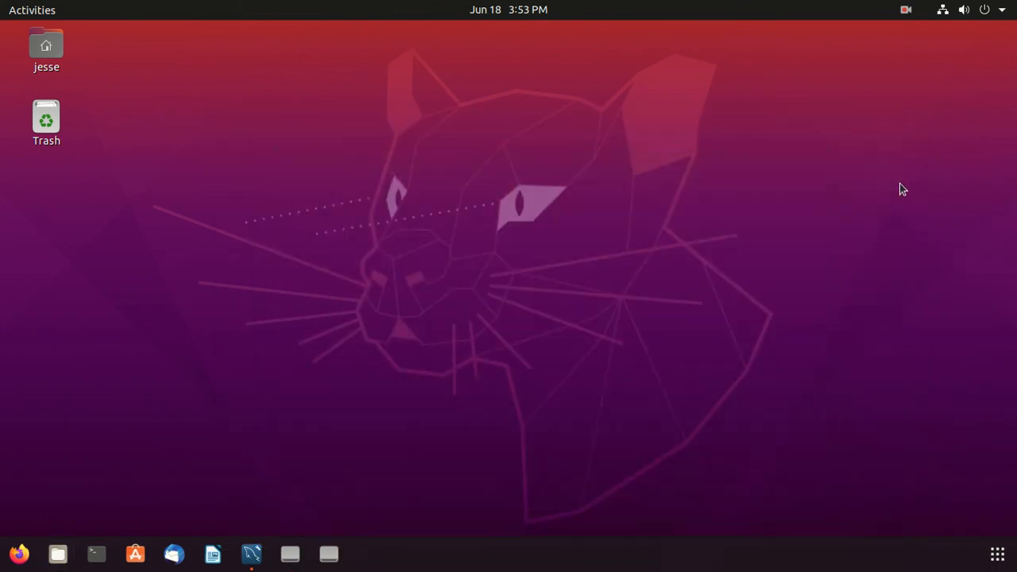